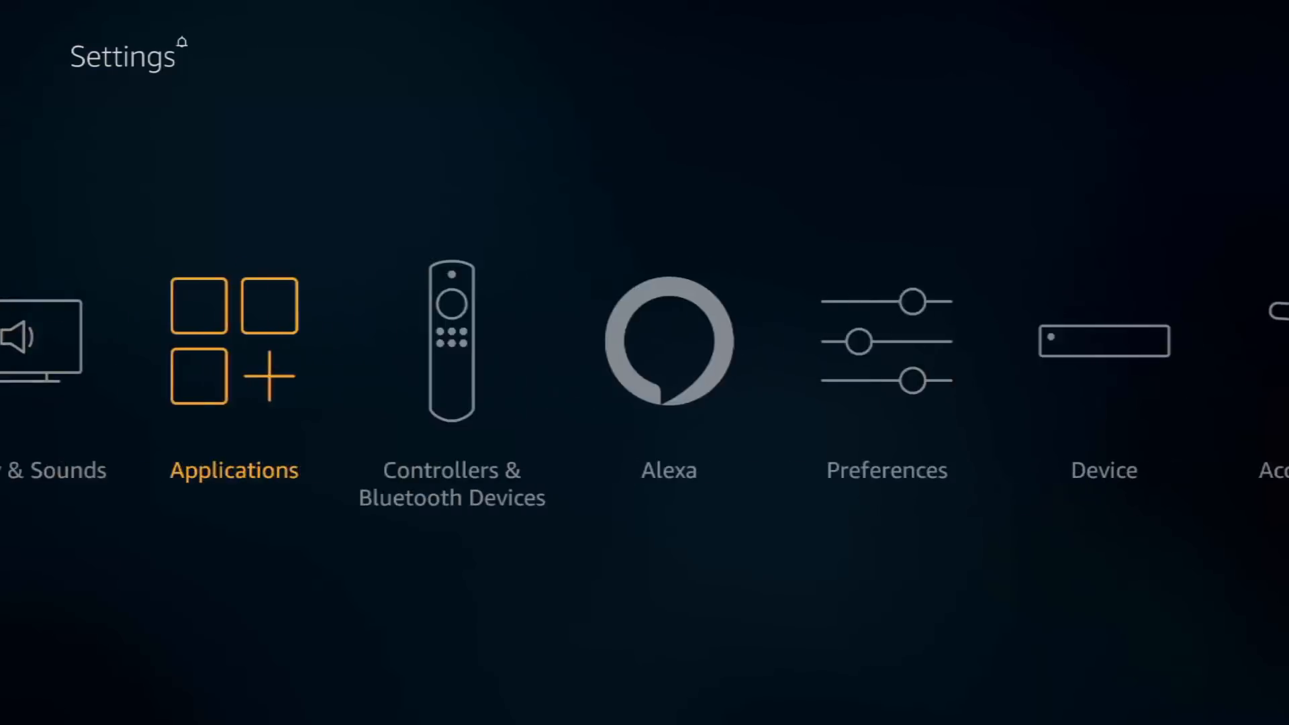
Visit the developer options in the device settings, then return to the home screen
{"action": "scroll", "scroll_direction": "right", "scroll_amount": 3}
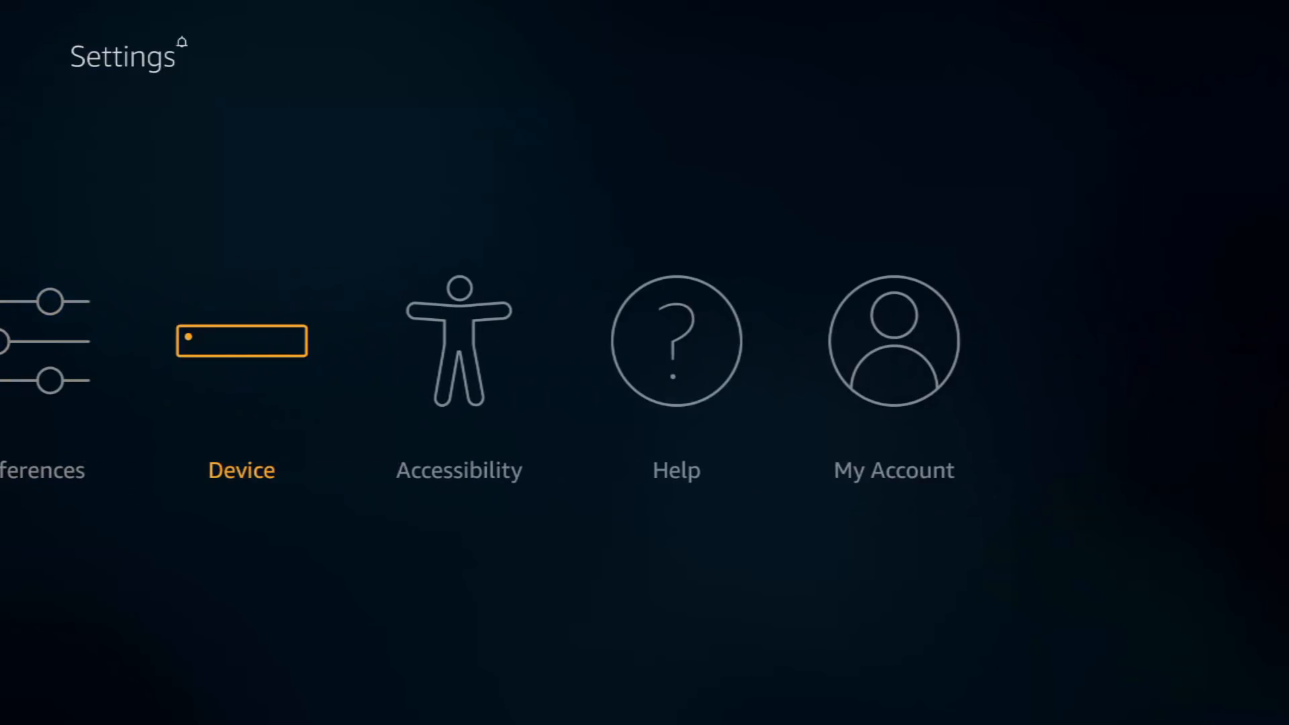
{"action": "left_click", "coordinate": [241, 340]}
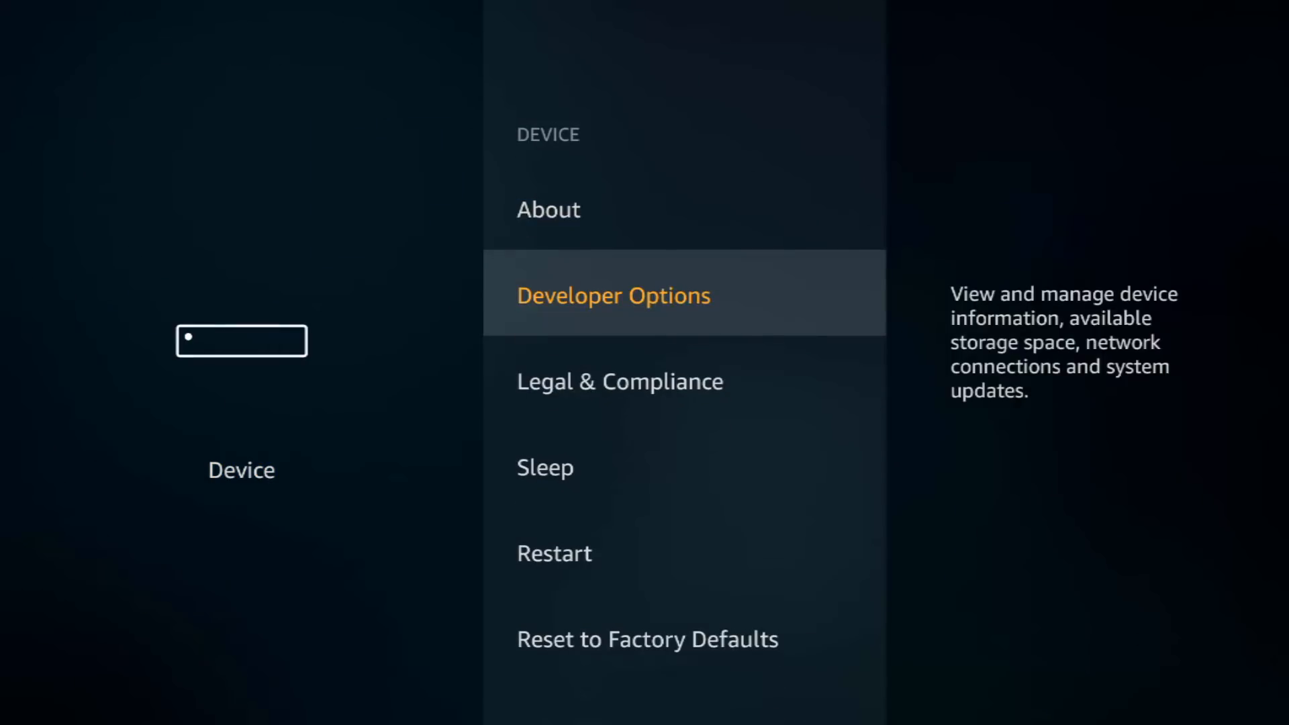
{"action": "left_click", "coordinate": [612, 296]}
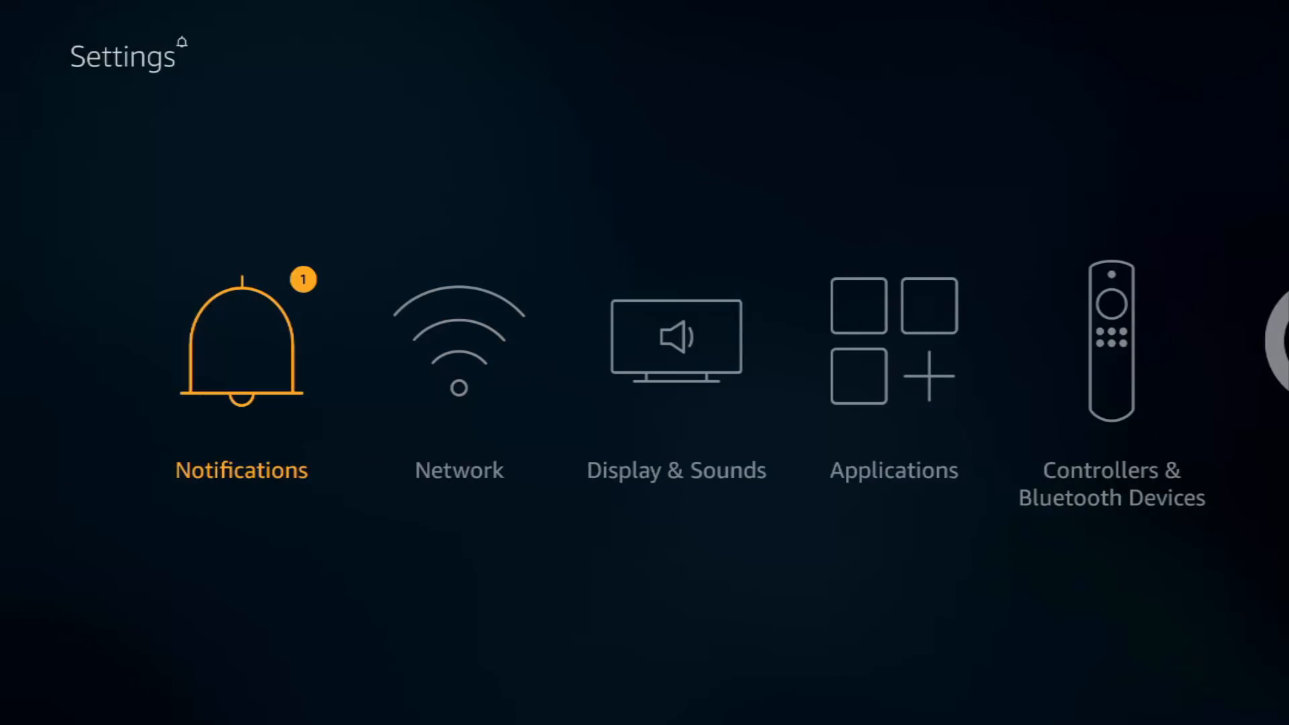
{"action": "key", "text": "Back"}
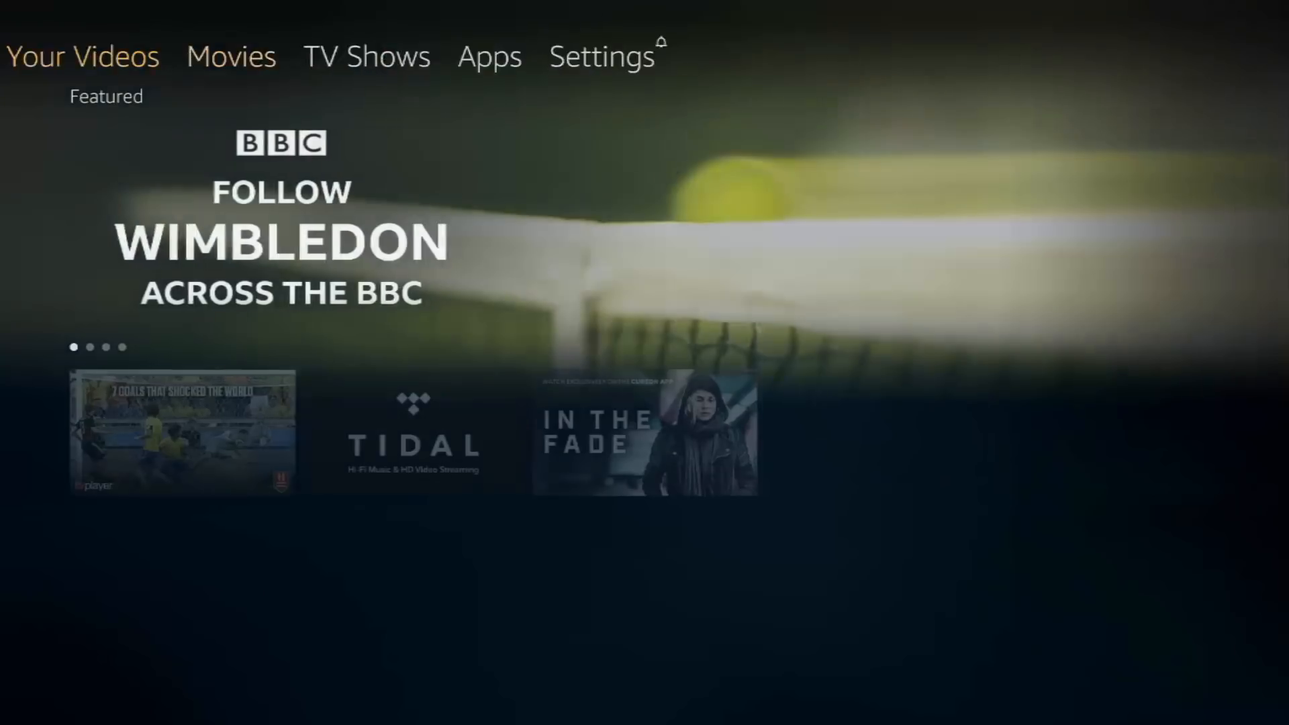
Bring up Fire TV Search and clear a mistyped start of the search term
{"action": "left_click", "coordinate": [82, 55]}
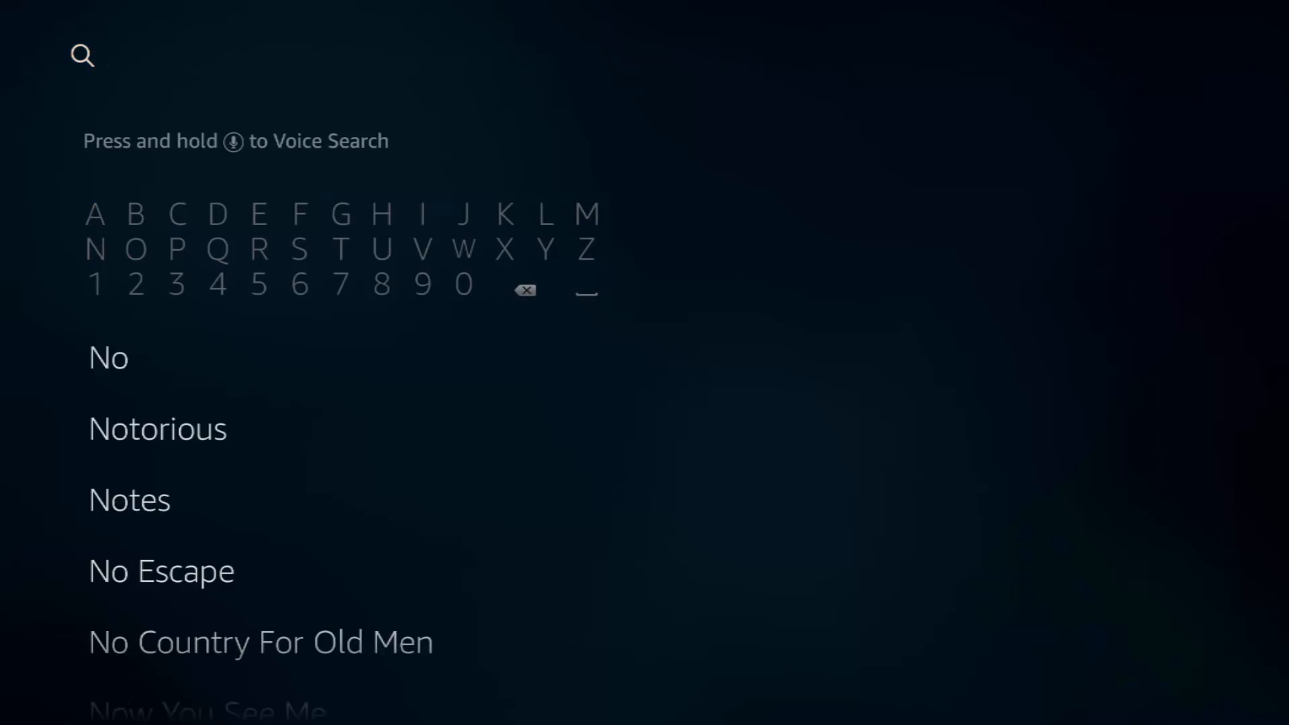
{"action": "left_click", "coordinate": [259, 249]}
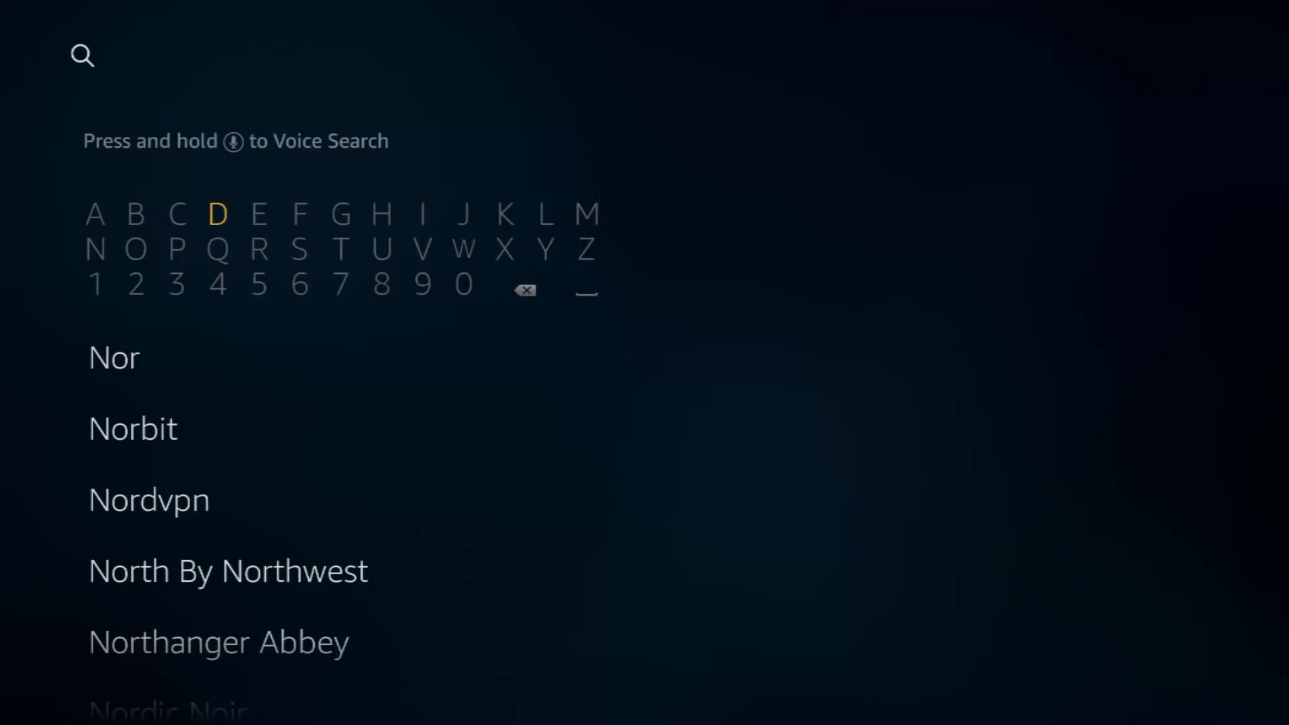
{"action": "left_click", "coordinate": [218, 214]}
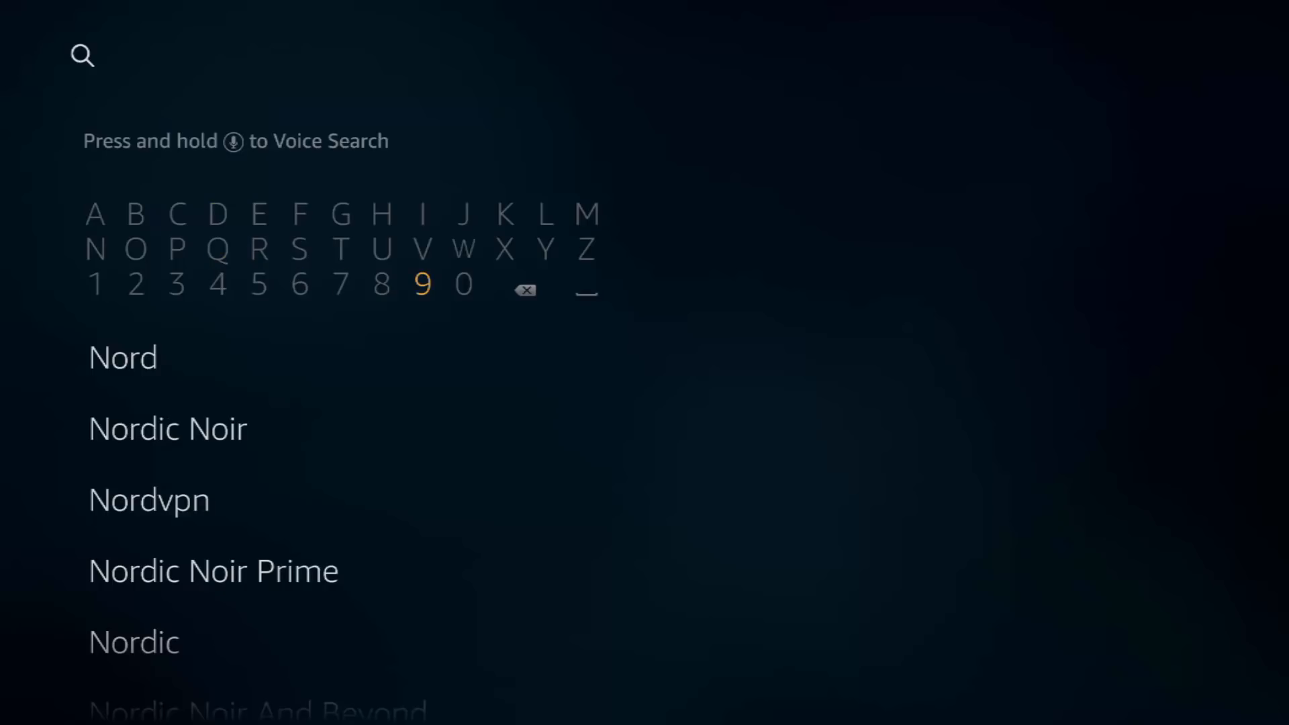
{"action": "left_click", "coordinate": [525, 289]}
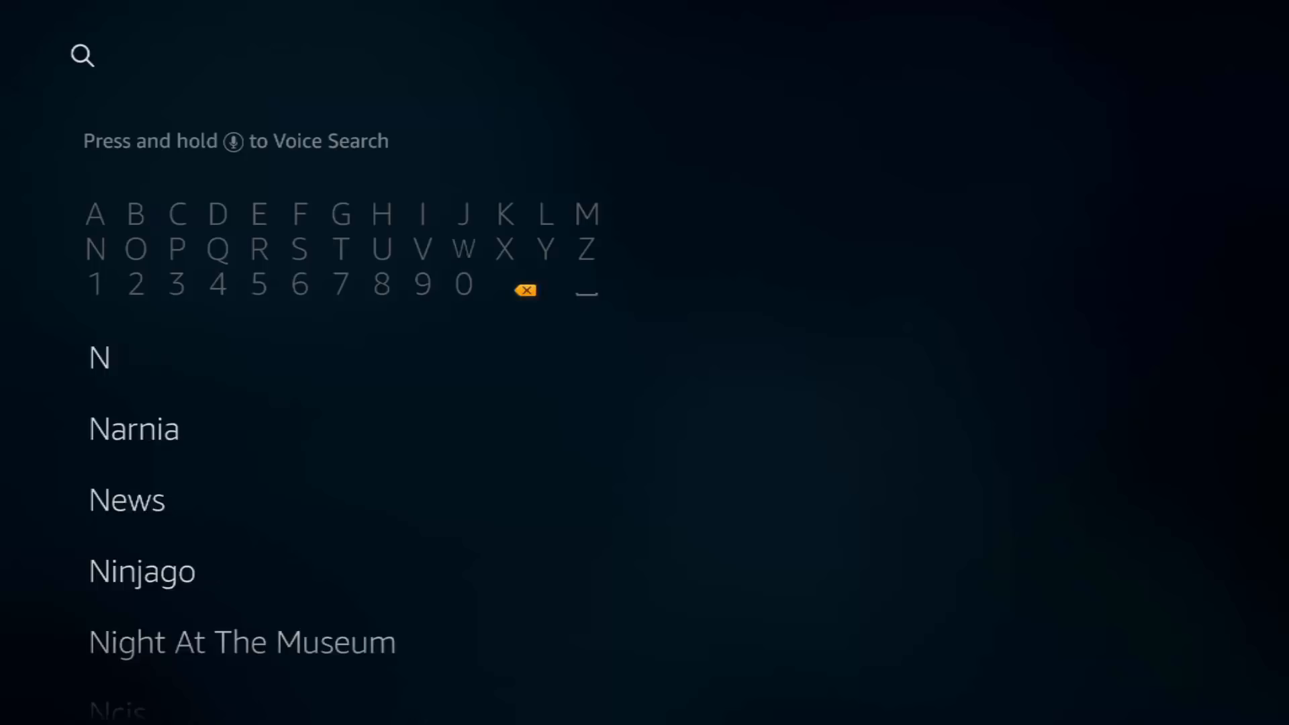
{"action": "left_click", "coordinate": [525, 290]}
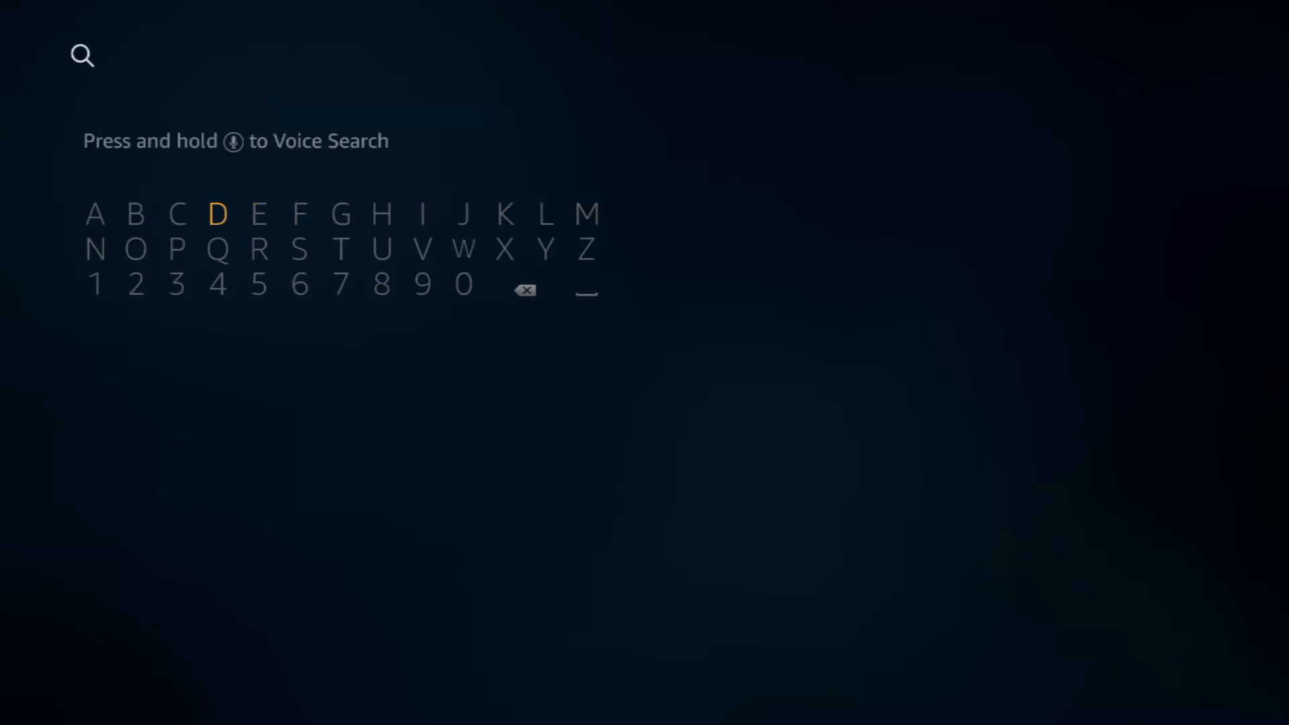
Spell D-o-w and choose the Downloader suggestion to show its results
{"action": "left_click", "coordinate": [217, 213]}
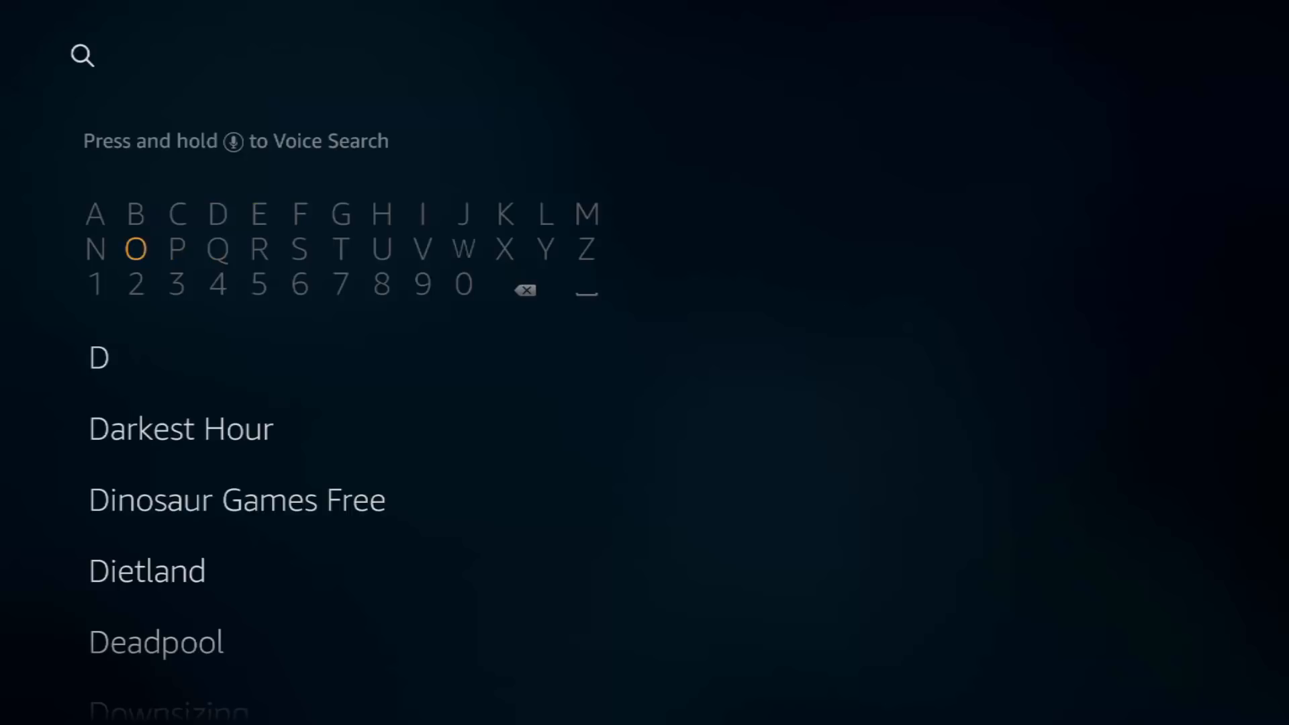
{"action": "left_click", "coordinate": [259, 249]}
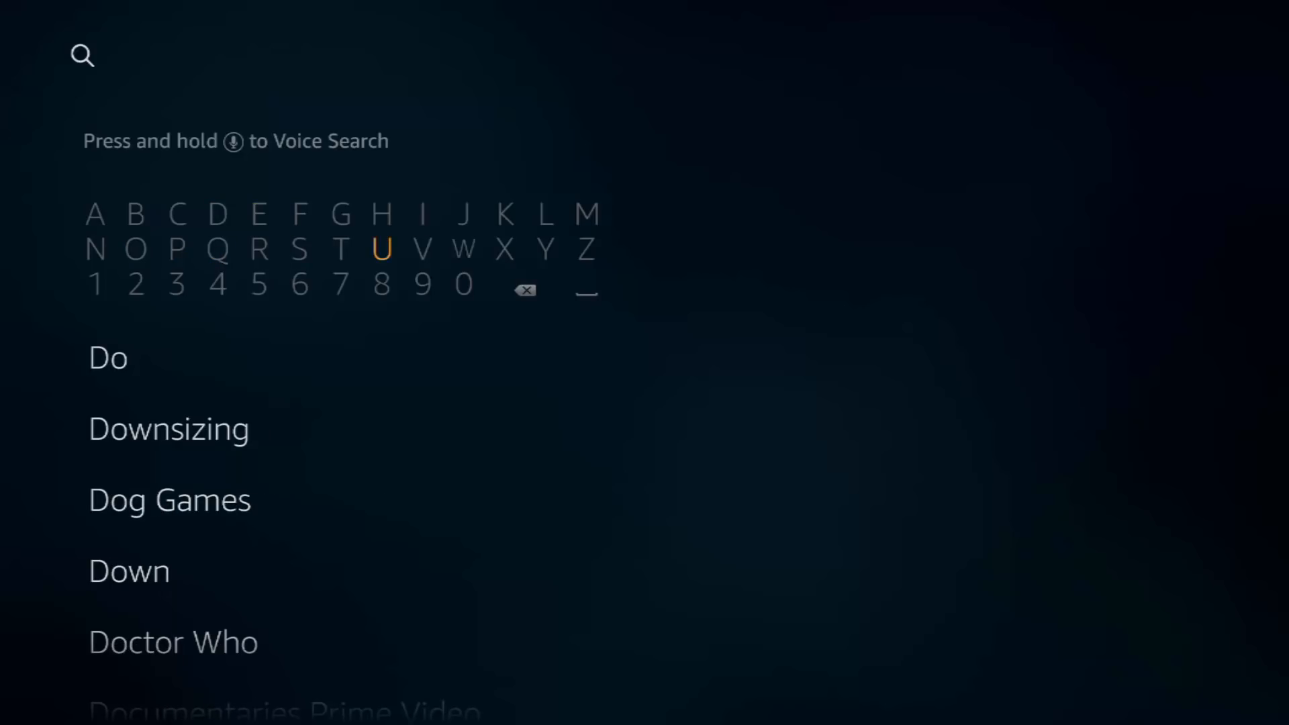
{"action": "left_click", "coordinate": [463, 249]}
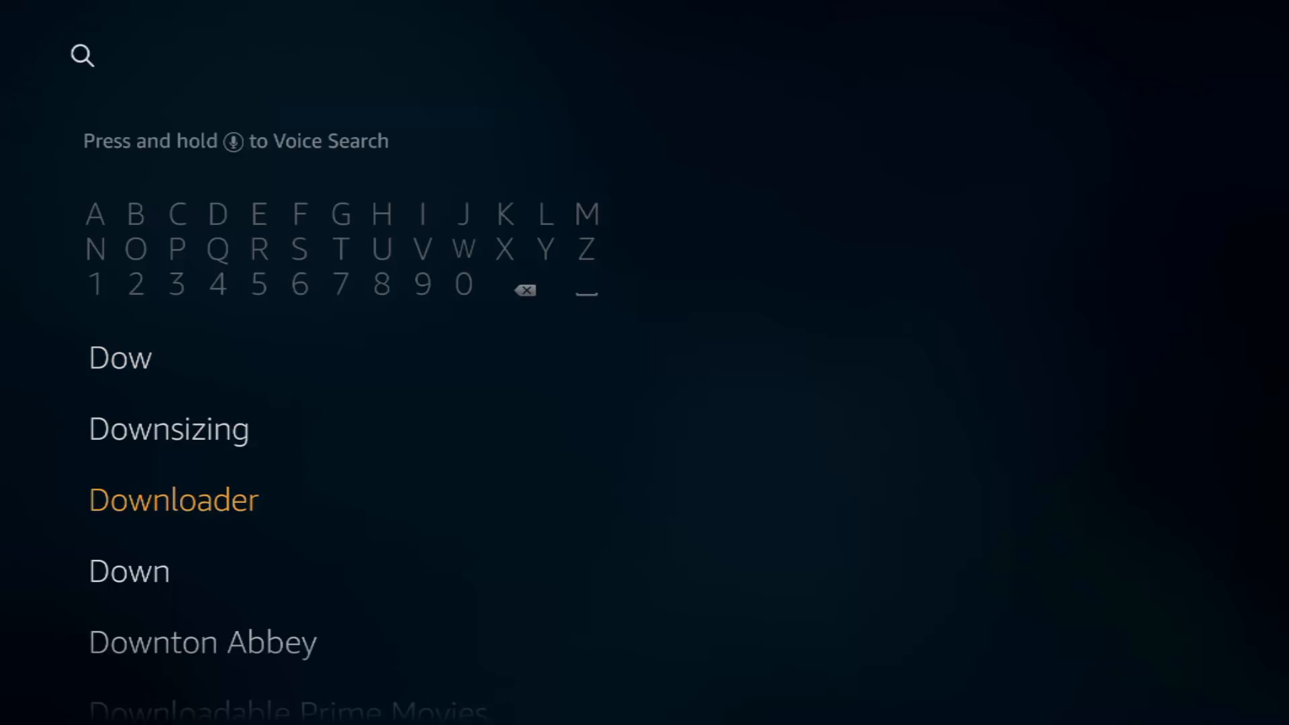
{"action": "left_click", "coordinate": [173, 499]}
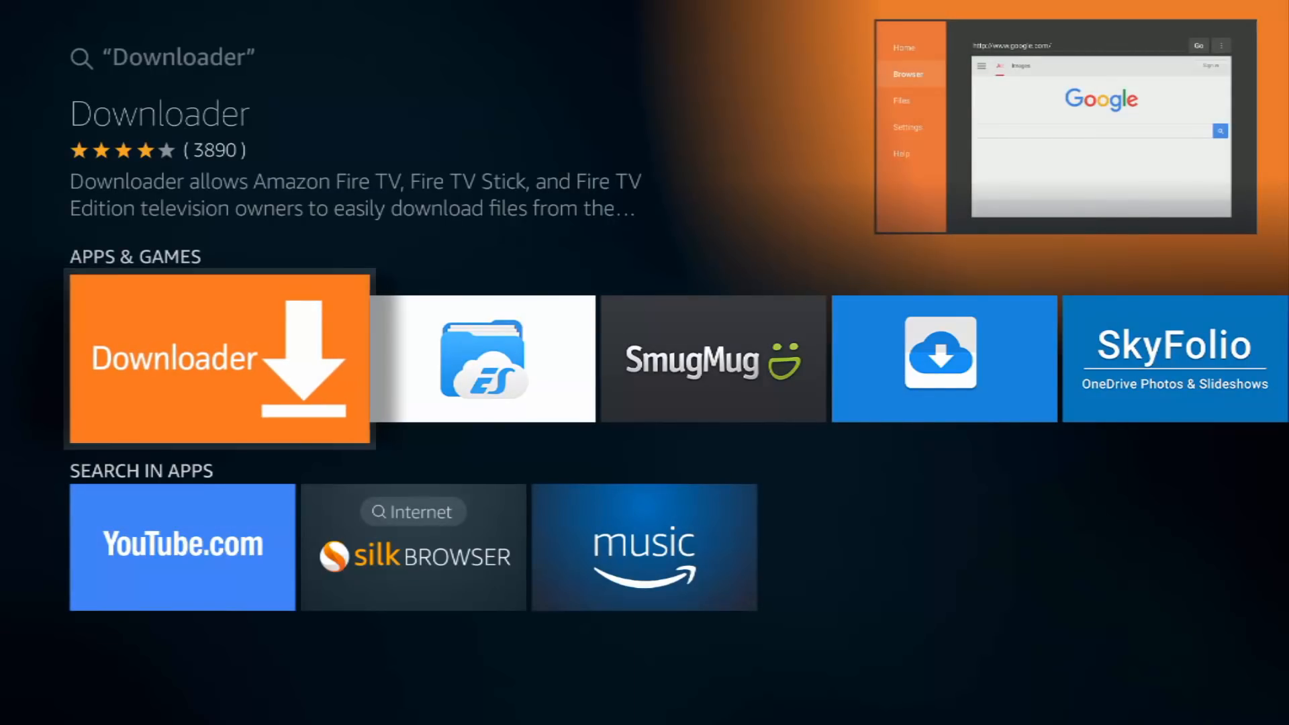
Install the Downloader app from its store page until Open is offered
{"action": "left_click", "coordinate": [219, 358]}
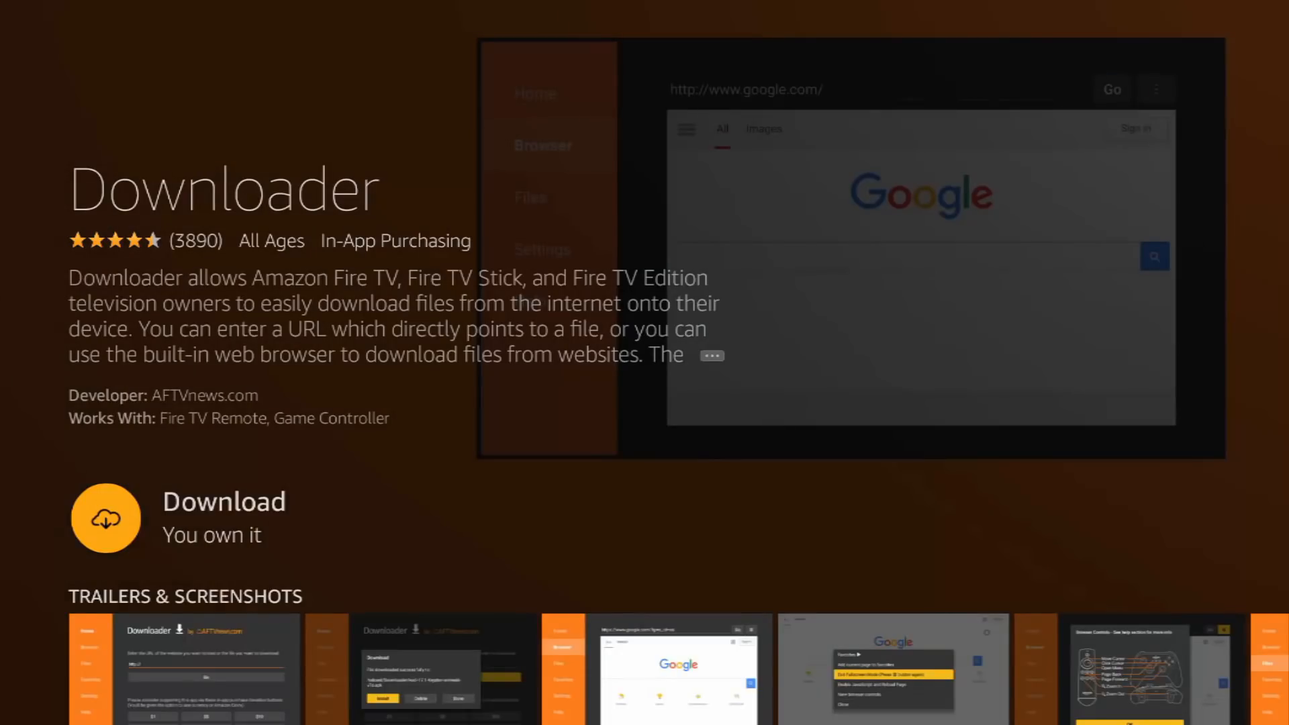
{"action": "left_click", "coordinate": [105, 518]}
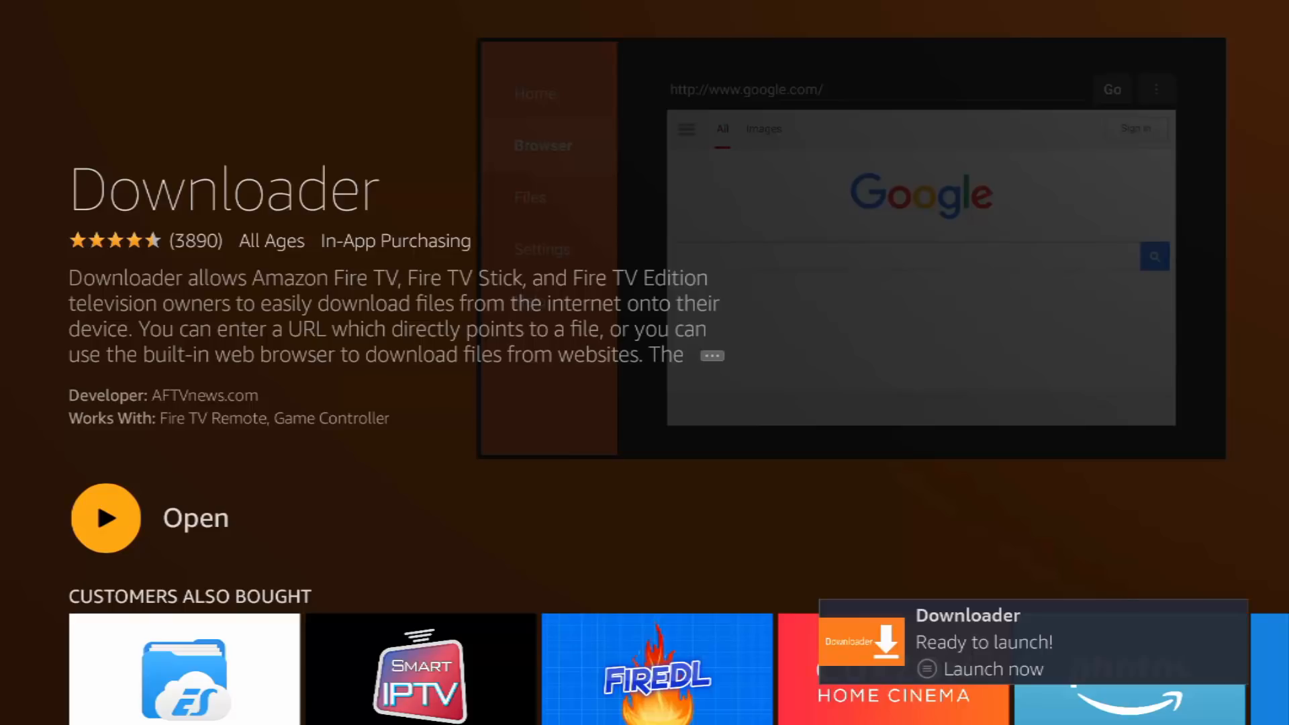
Launch Downloader and dismiss its update notes to reach the URL field
{"action": "left_click", "coordinate": [105, 517]}
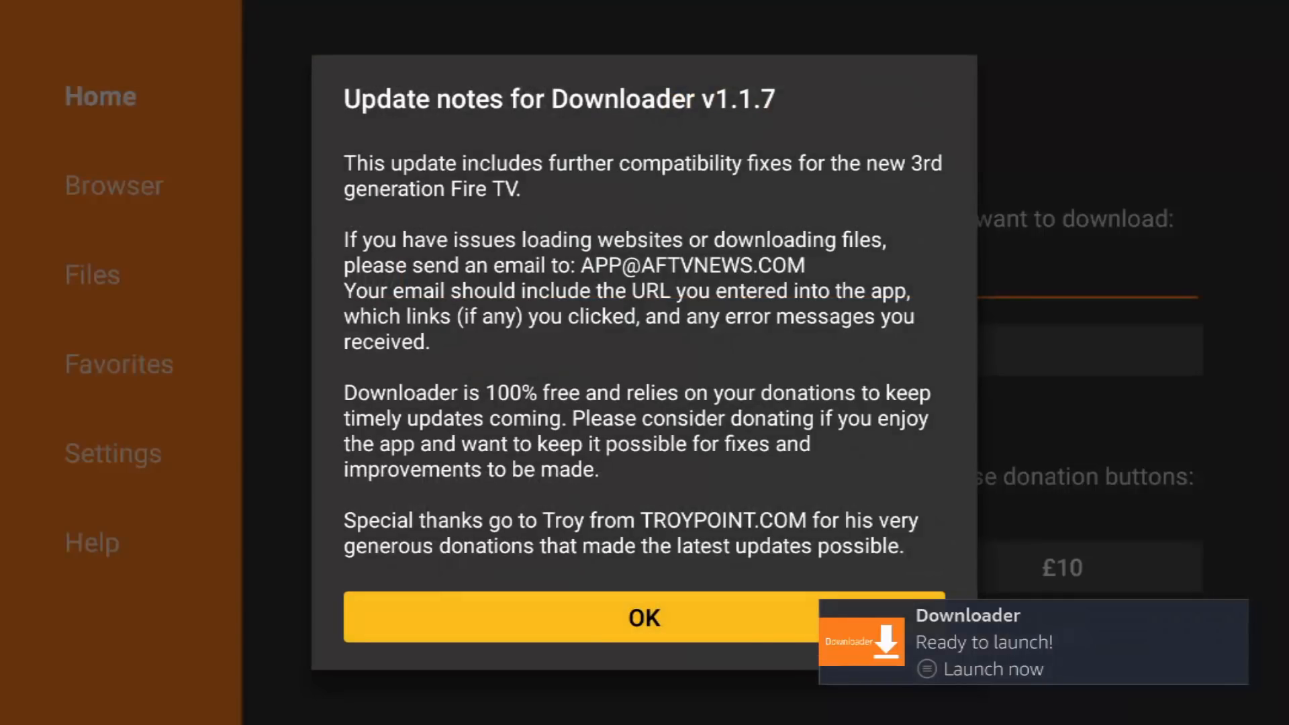
{"action": "left_click", "coordinate": [644, 618]}
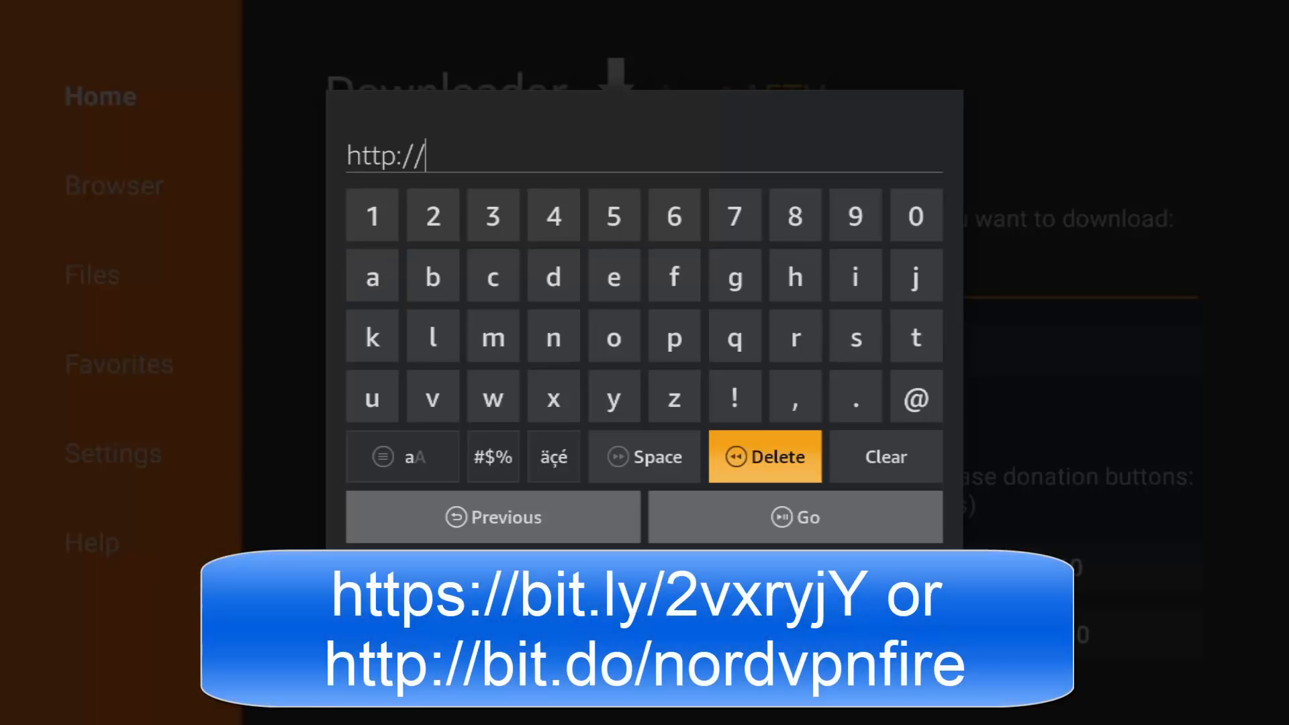
{"action": "left_click", "coordinate": [764, 457]}
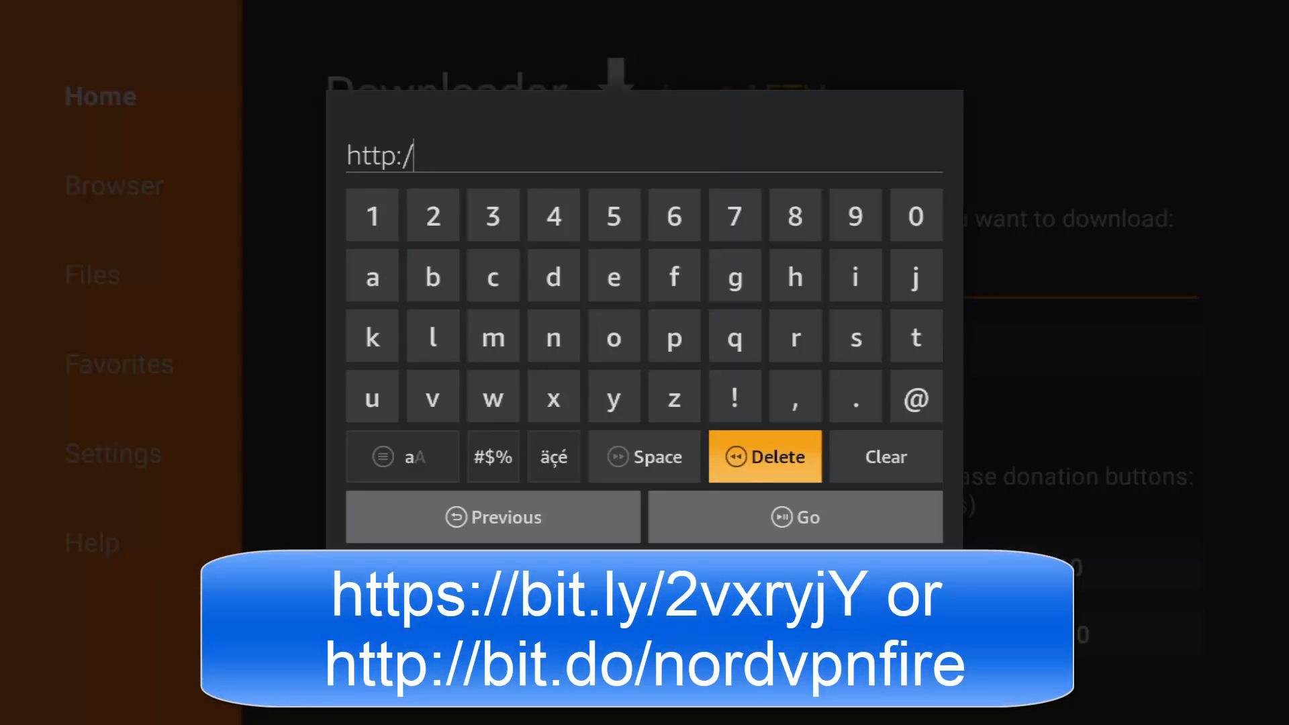
{"action": "left_click", "coordinate": [763, 457]}
{"action": "type", "text": "s"}
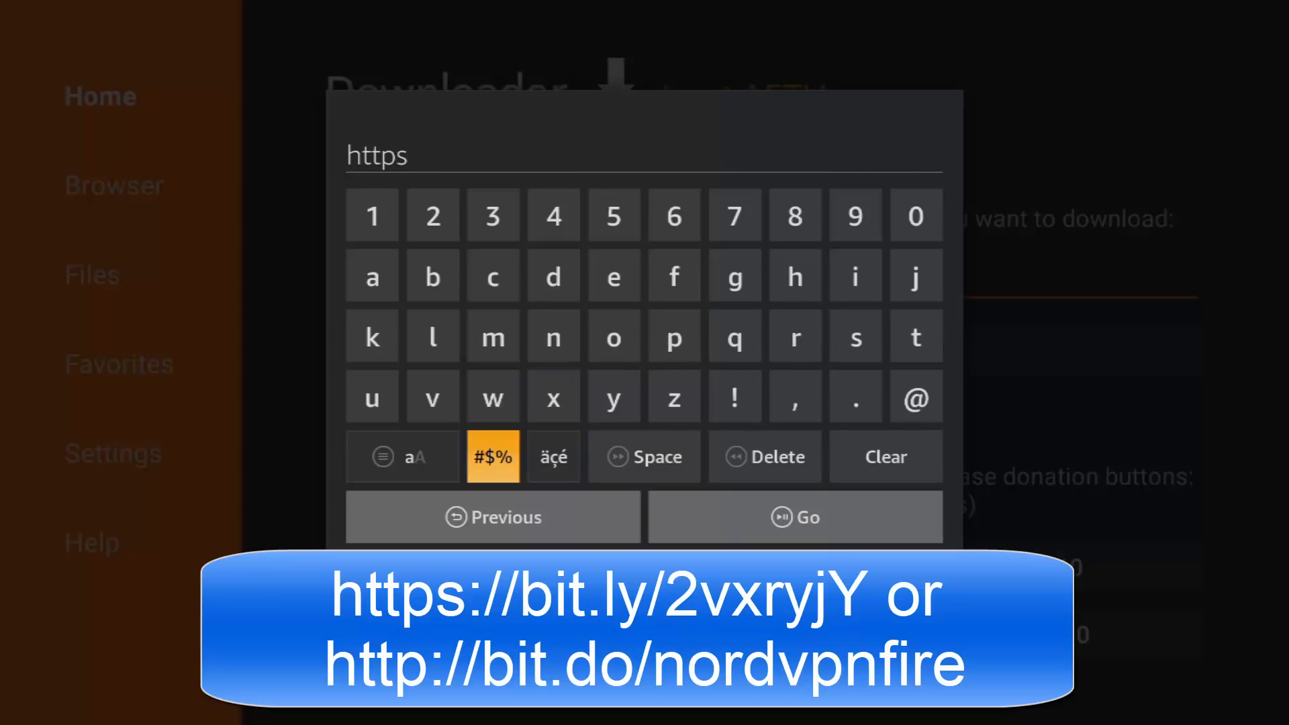
{"action": "left_click", "coordinate": [492, 457]}
{"action": "type", "text": ":"}
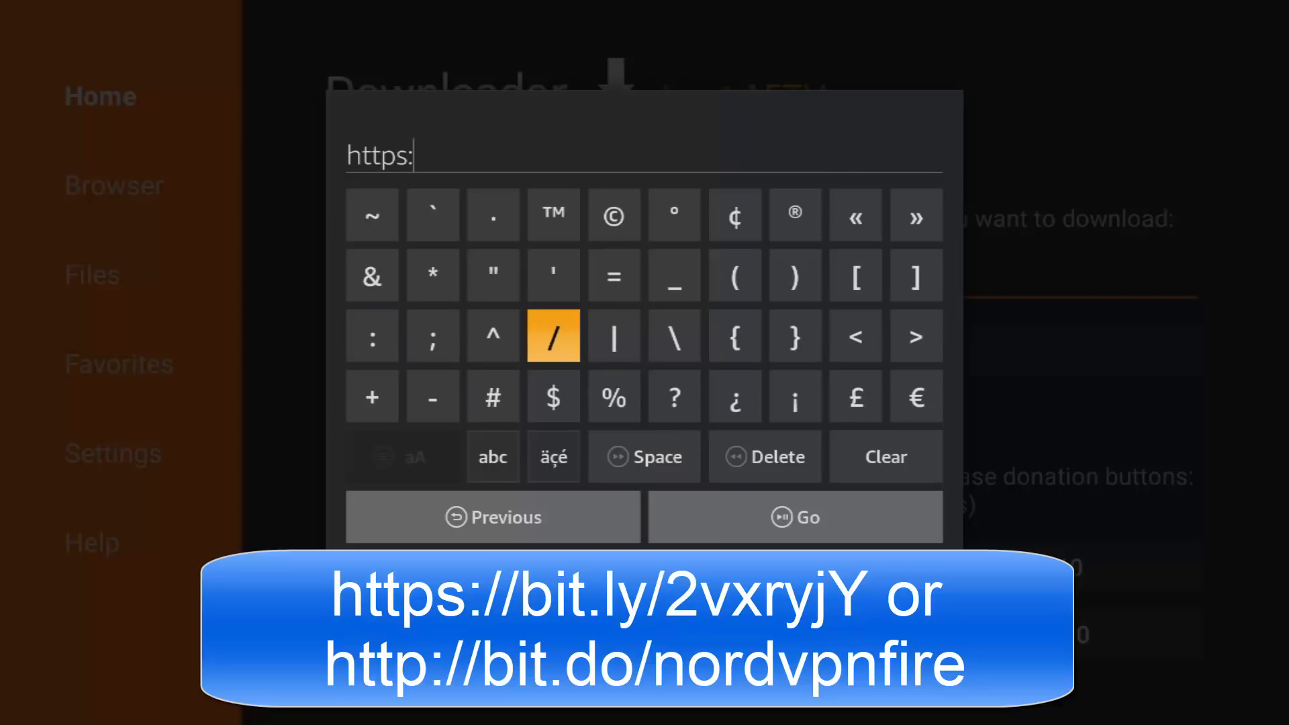
{"action": "left_click", "coordinate": [553, 335]}
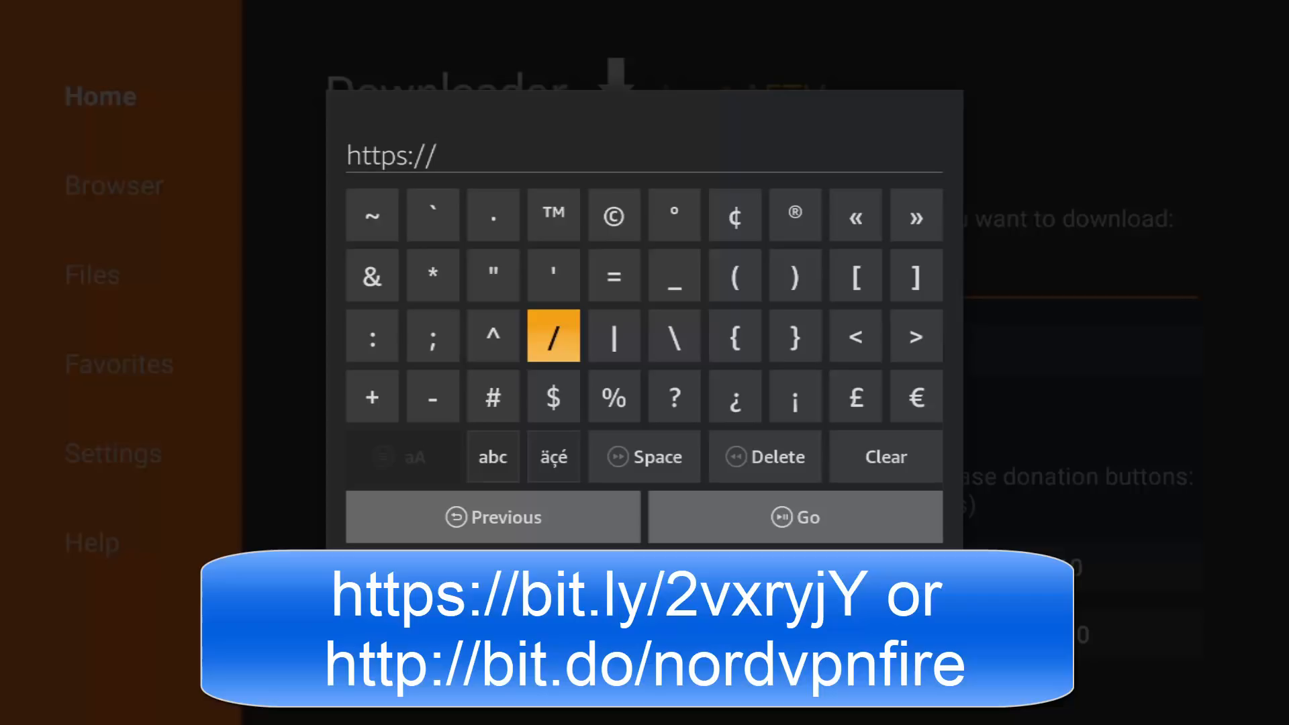
{"action": "left_click", "coordinate": [492, 457]}
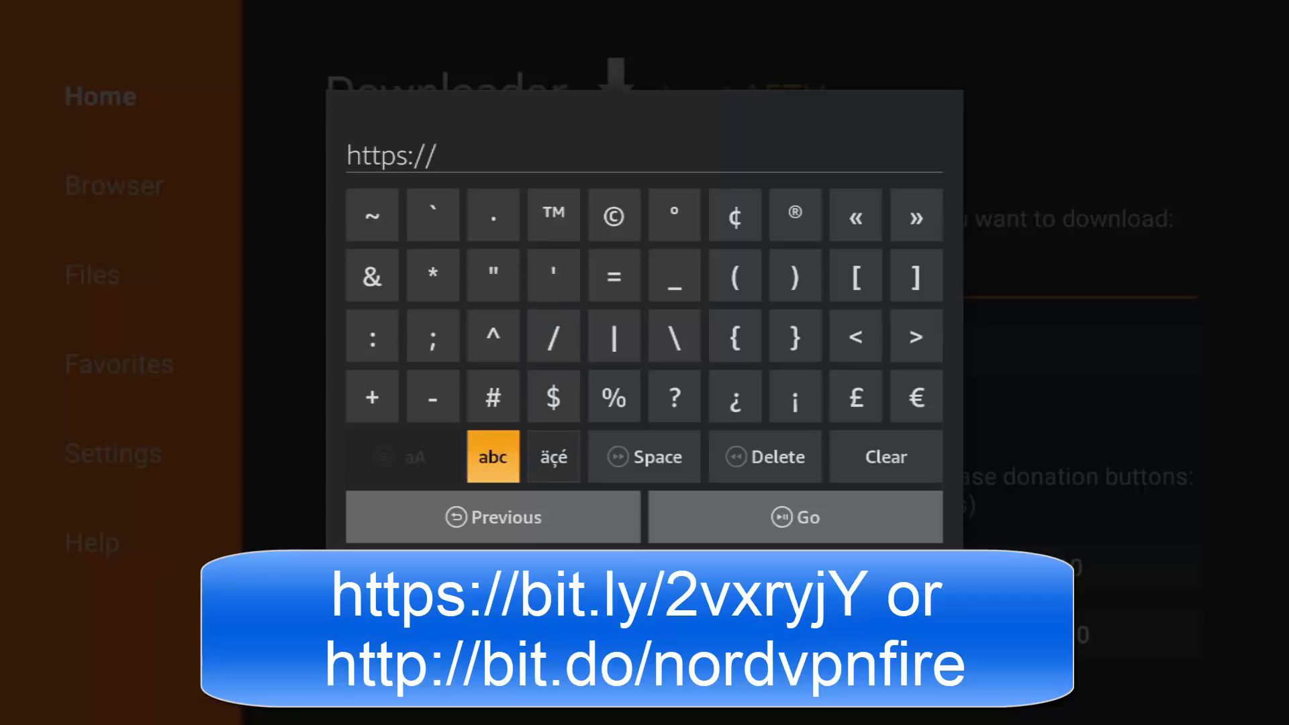
{"action": "left_click", "coordinate": [492, 457]}
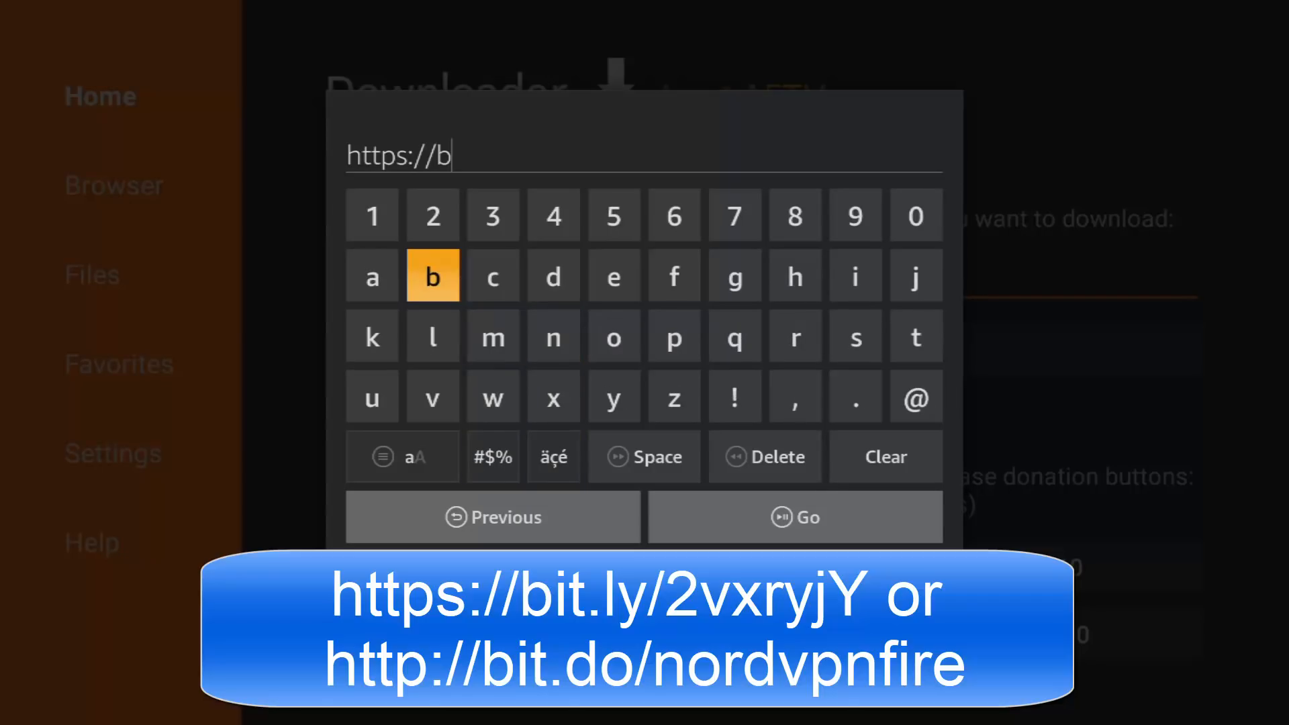
{"action": "mouse_move", "coordinate": [855, 276]}
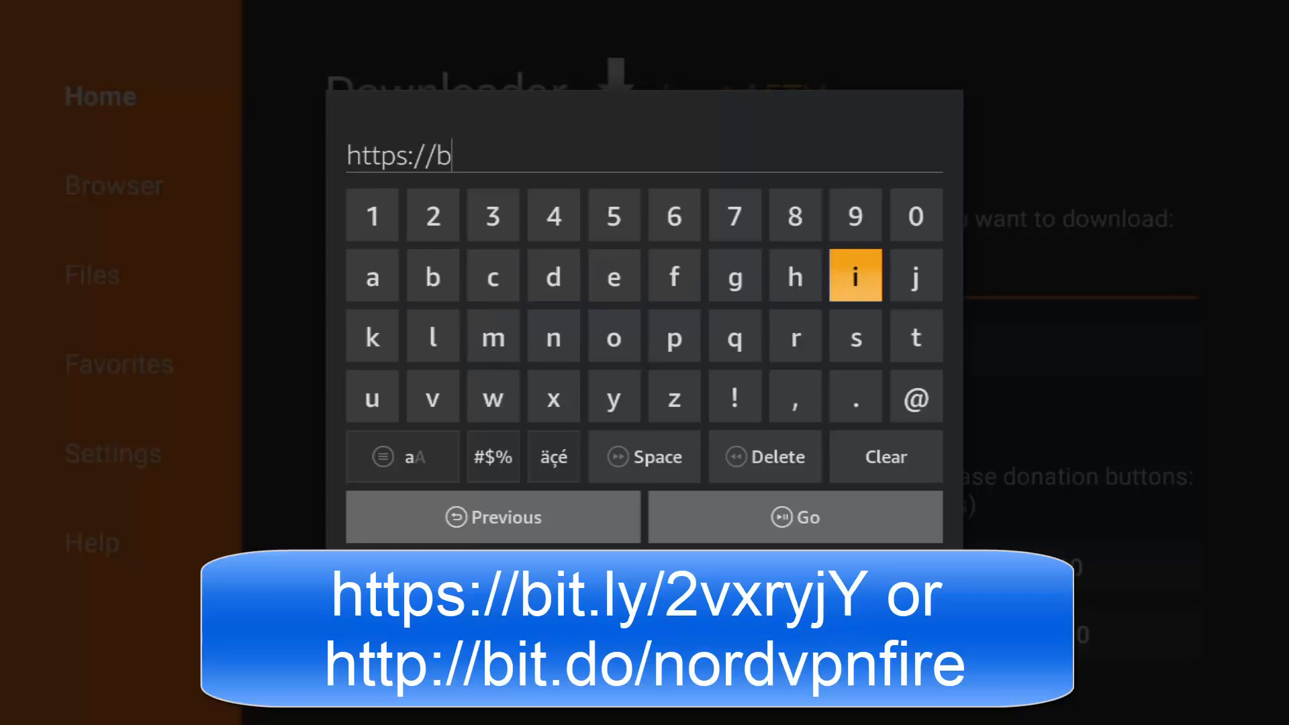
{"action": "left_click", "coordinate": [915, 335]}
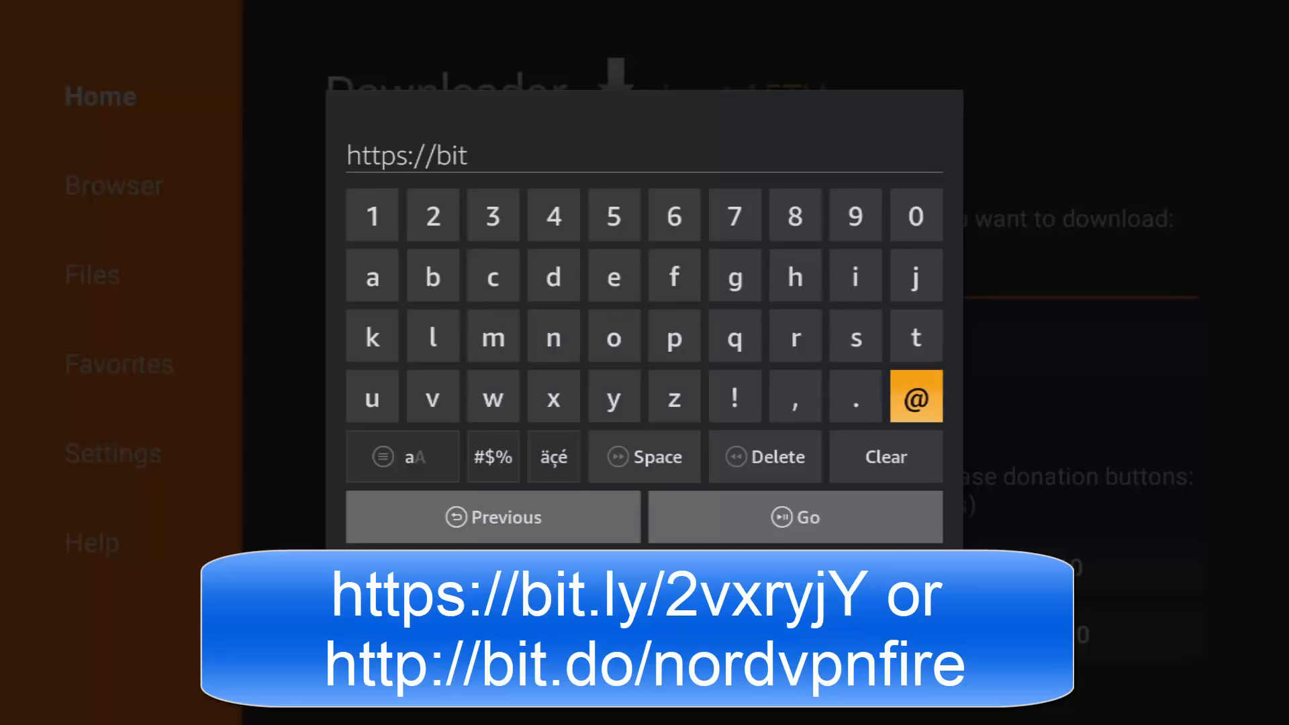
{"action": "left_click", "coordinate": [854, 396]}
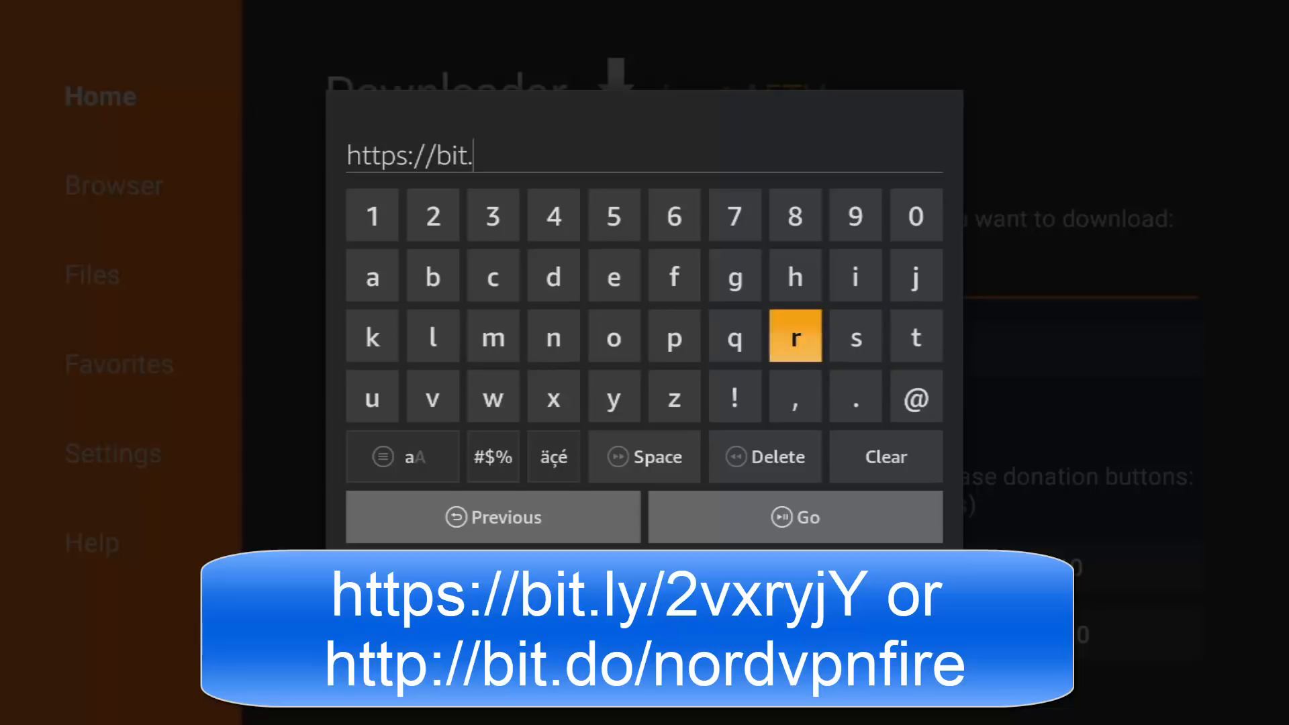
{"action": "left_click", "coordinate": [431, 336]}
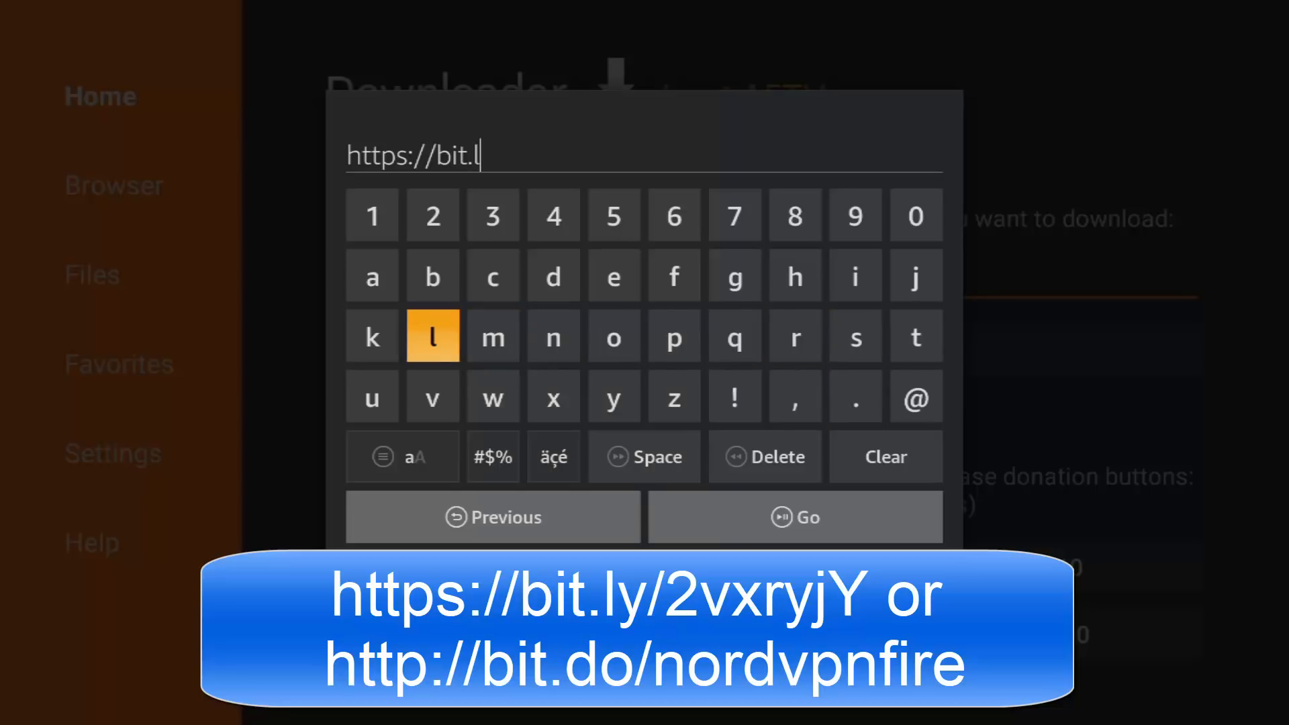
{"action": "left_click", "coordinate": [613, 396]}
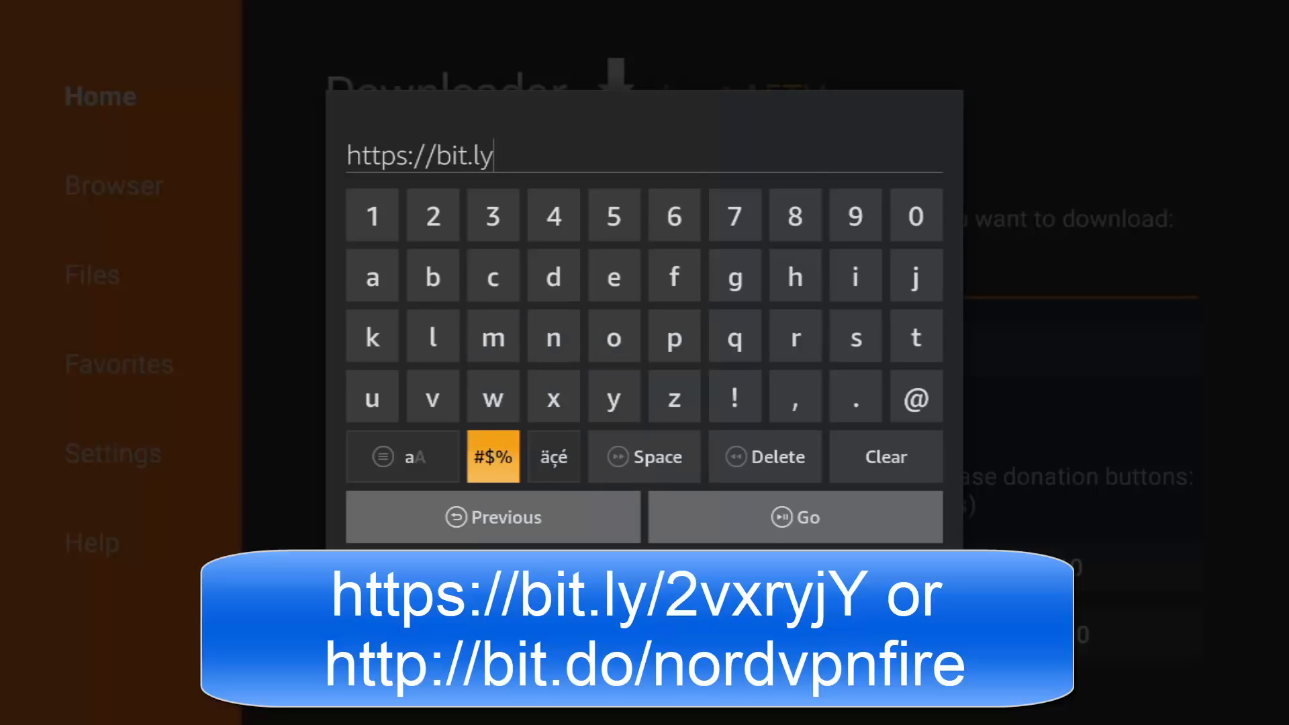
{"action": "left_click", "coordinate": [492, 457]}
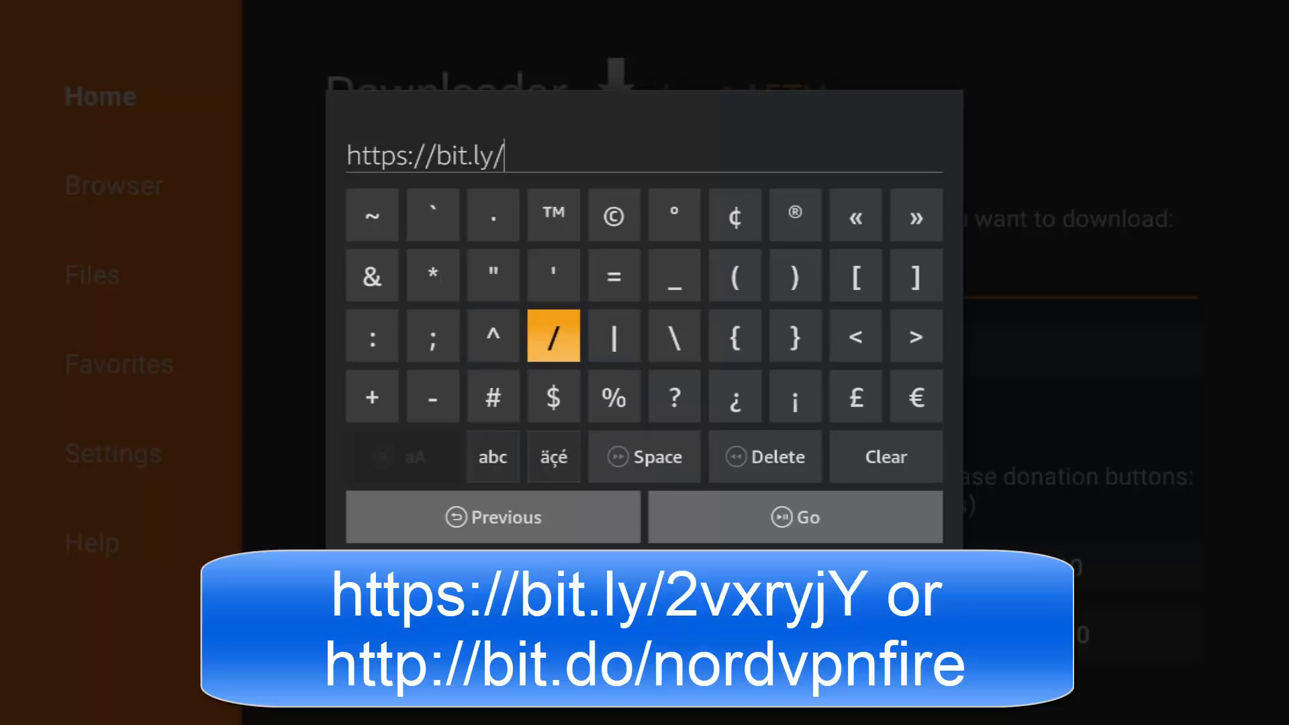
{"action": "left_click", "coordinate": [492, 457]}
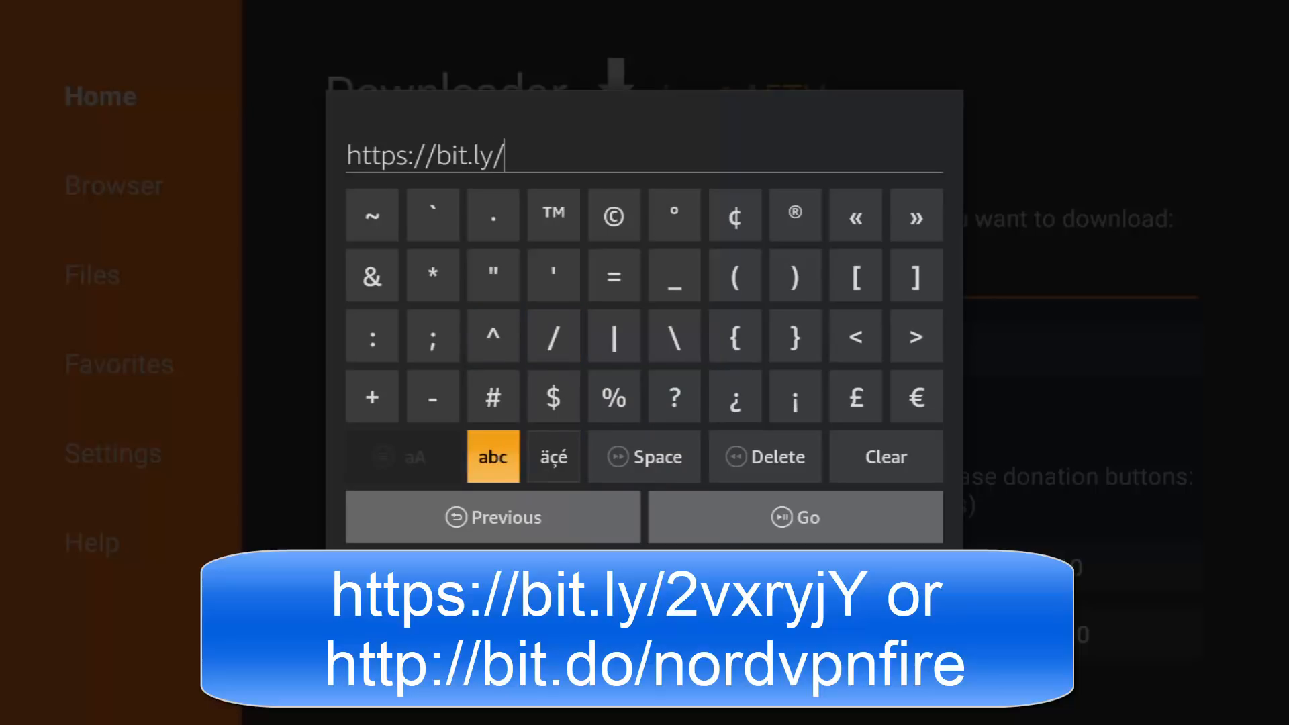
{"action": "left_click", "coordinate": [492, 457]}
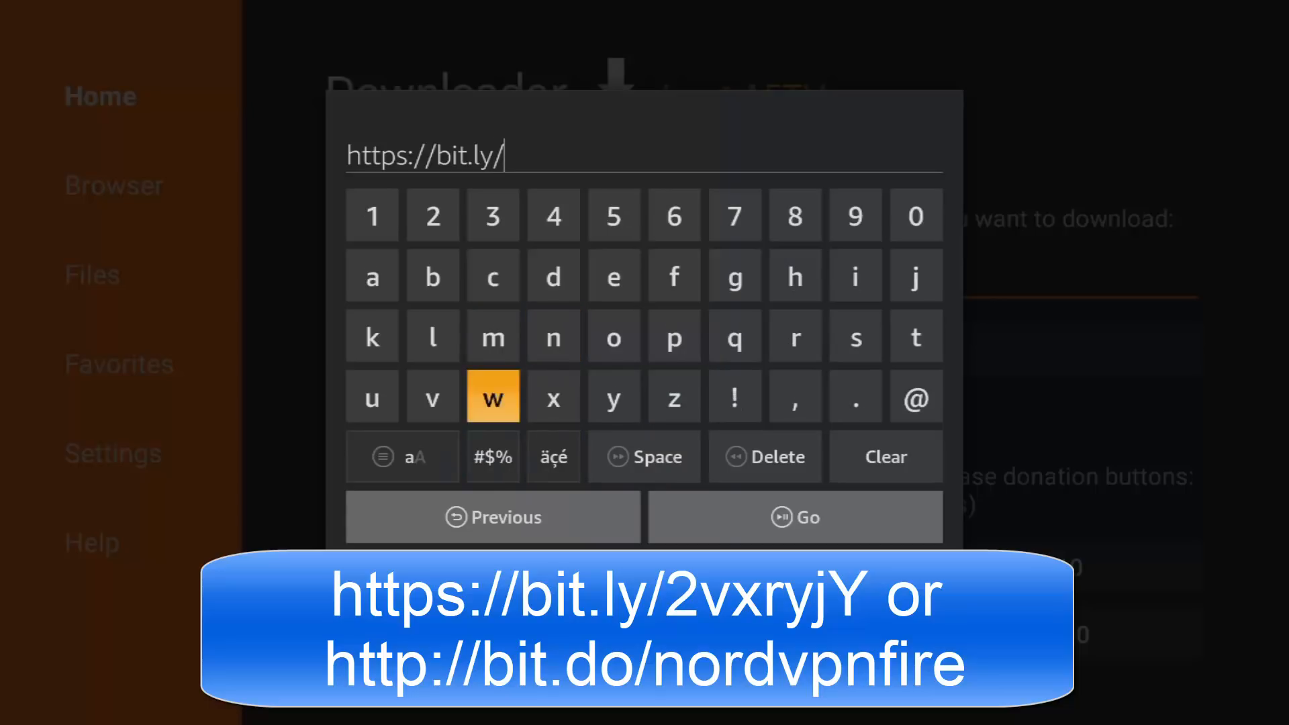
{"action": "left_click", "coordinate": [432, 215]}
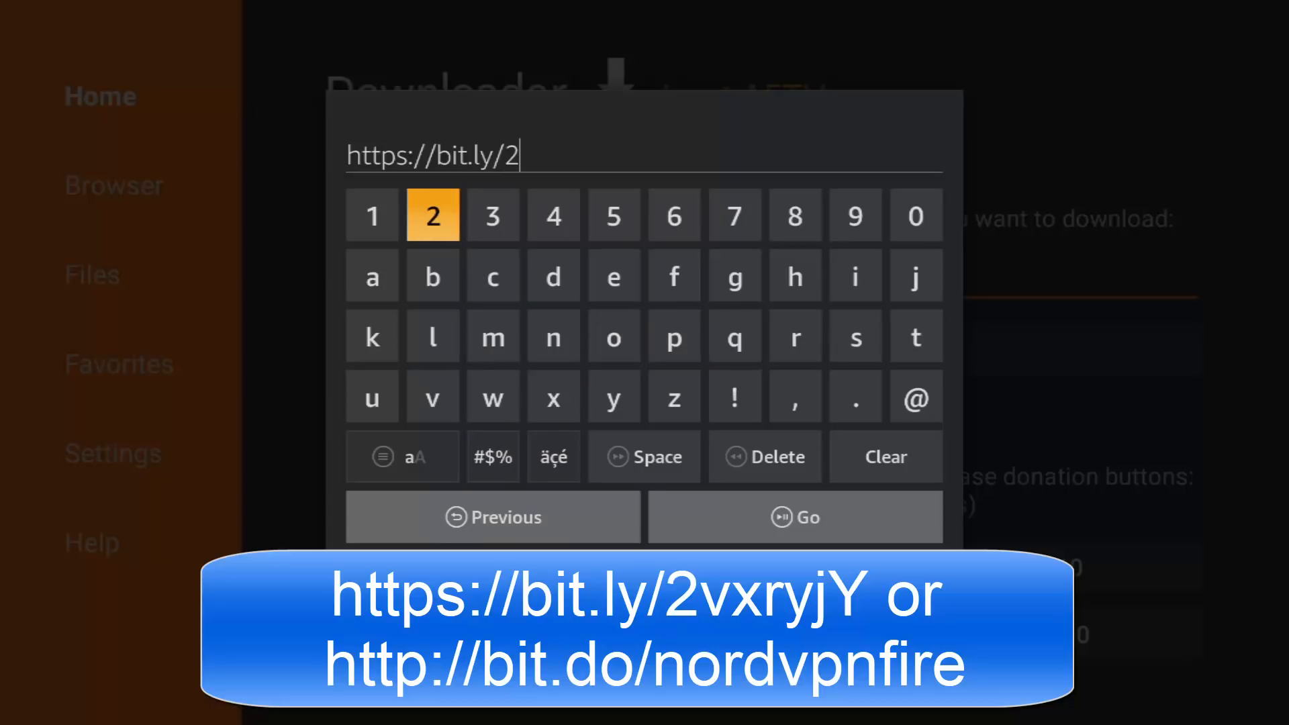
{"action": "left_click", "coordinate": [433, 396]}
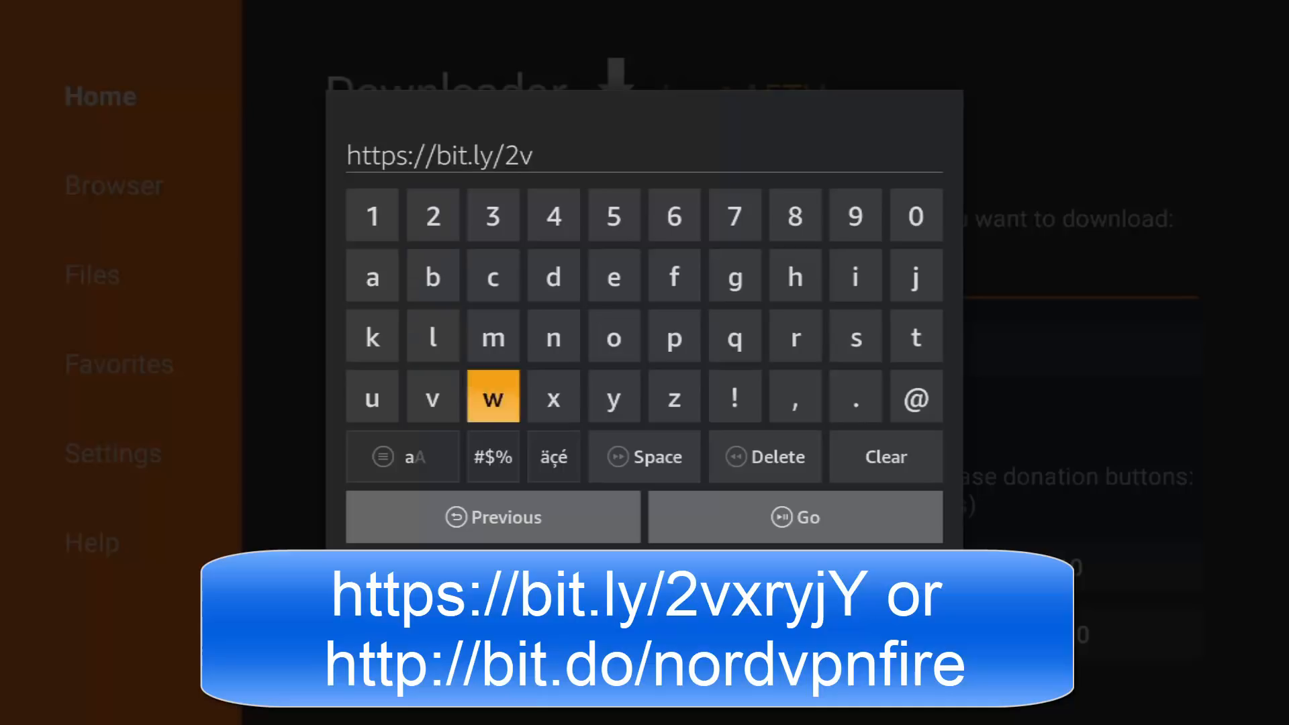
{"action": "left_click", "coordinate": [554, 396]}
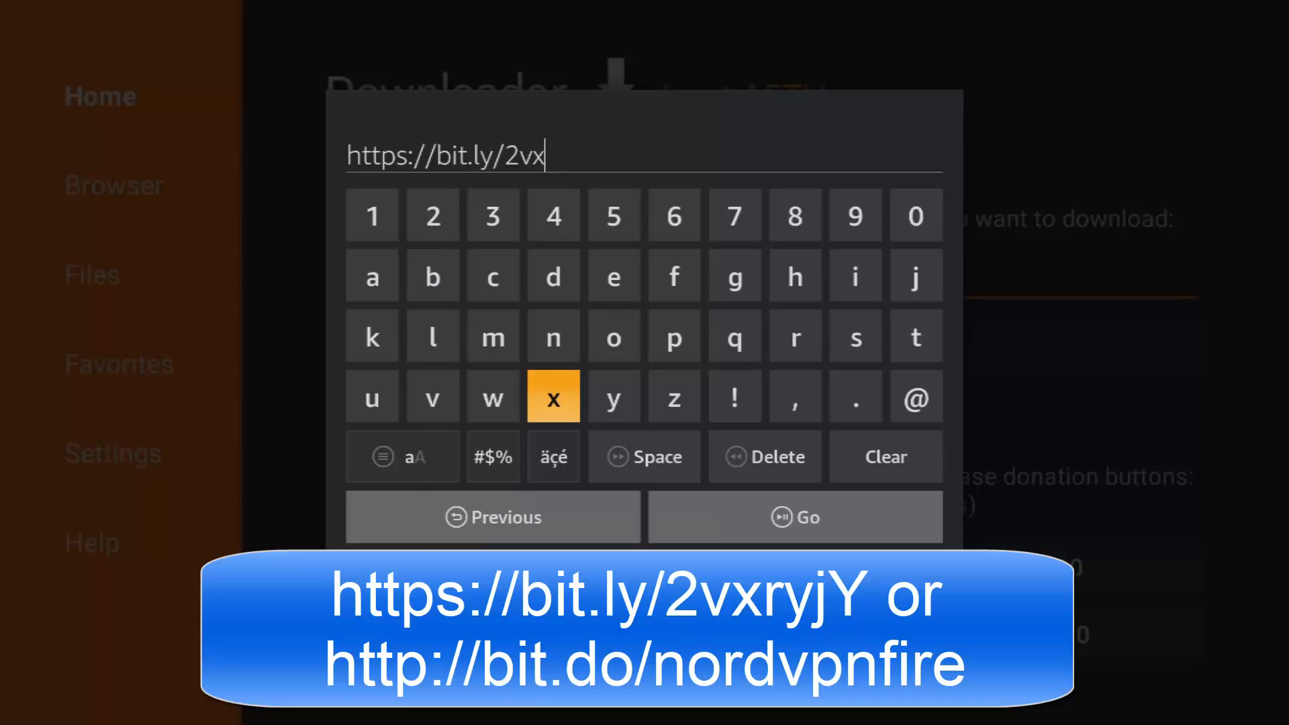
{"action": "left_click", "coordinate": [794, 337]}
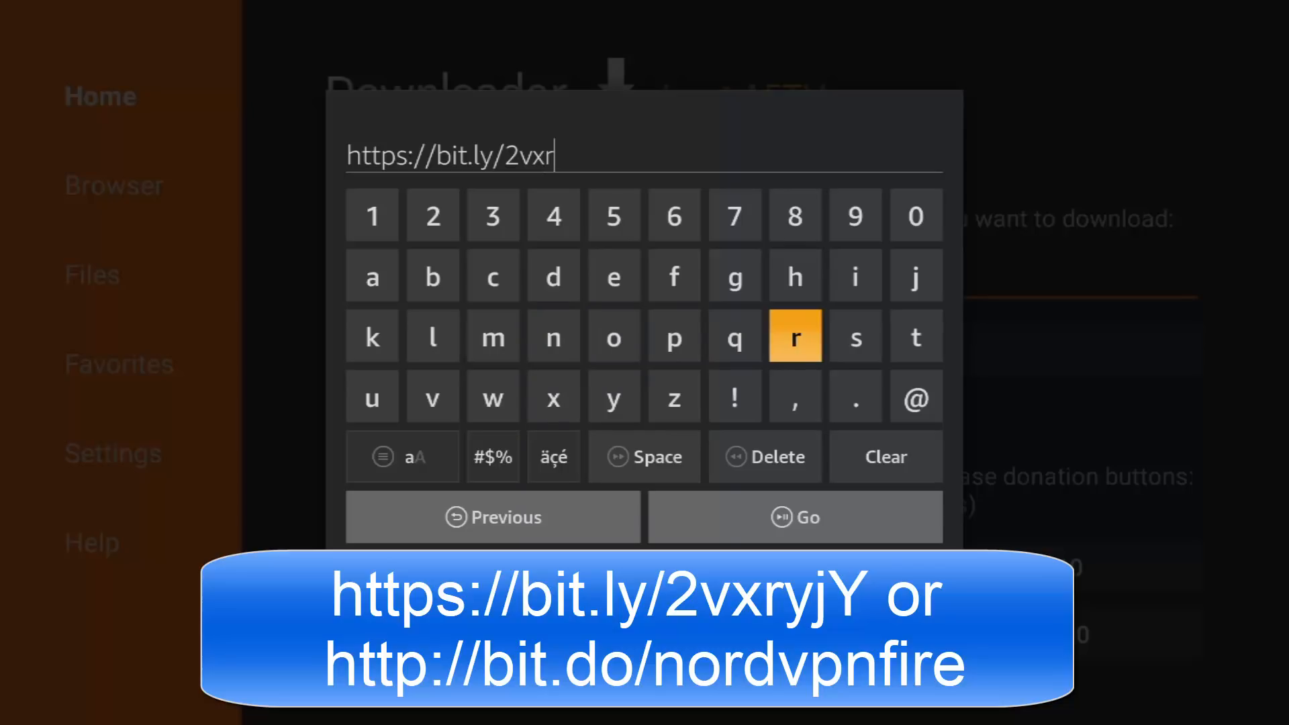
{"action": "mouse_move", "coordinate": [613, 396]}
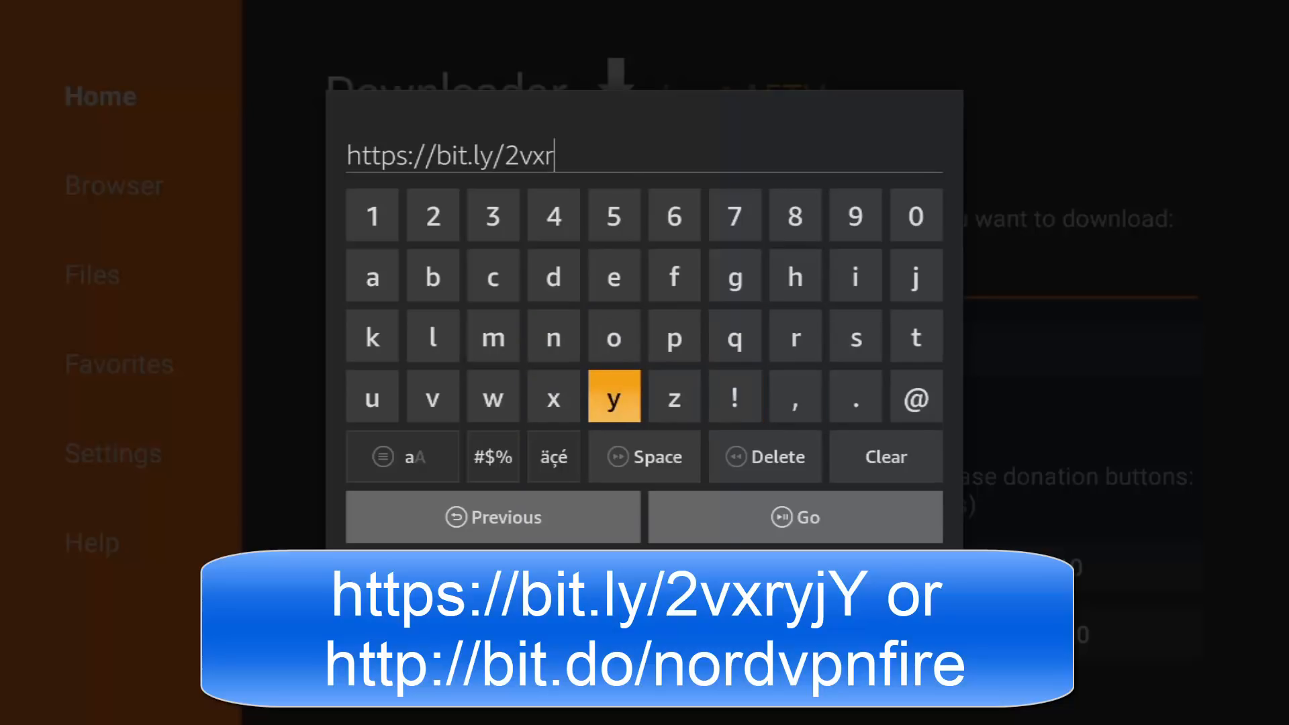
{"action": "left_click", "coordinate": [613, 396]}
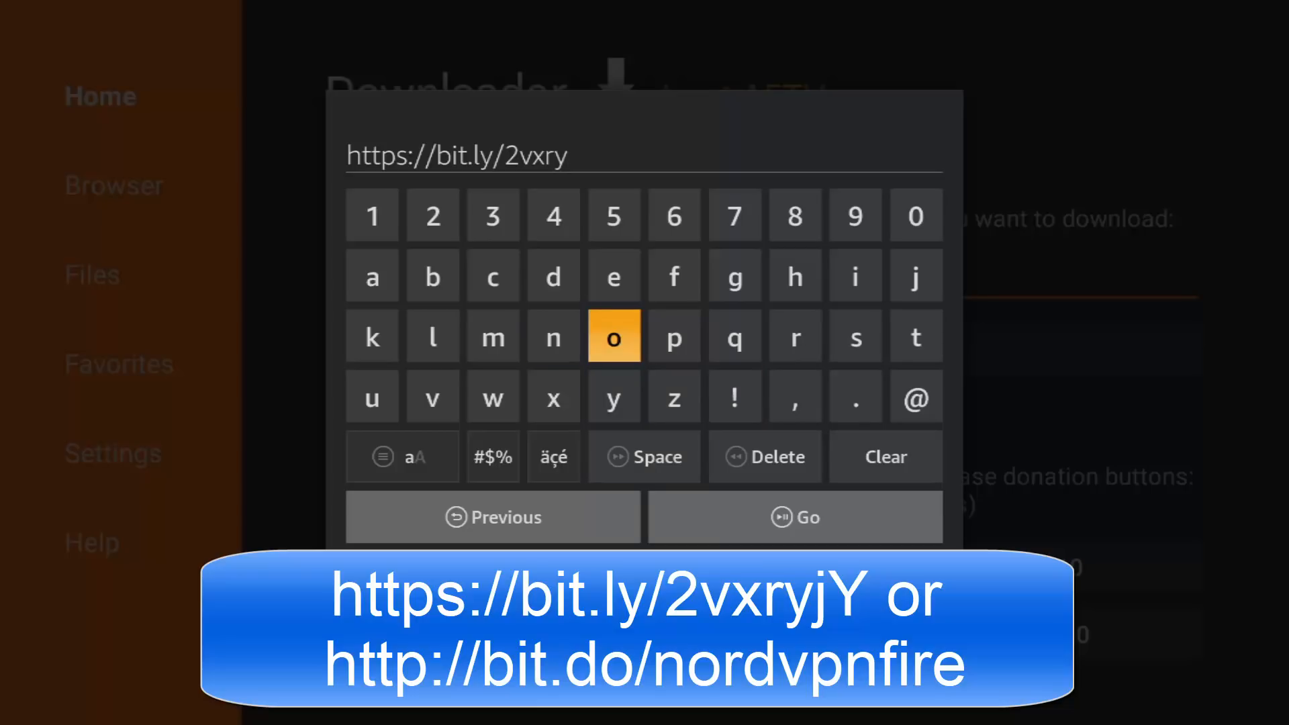
{"action": "mouse_move", "coordinate": [735, 275]}
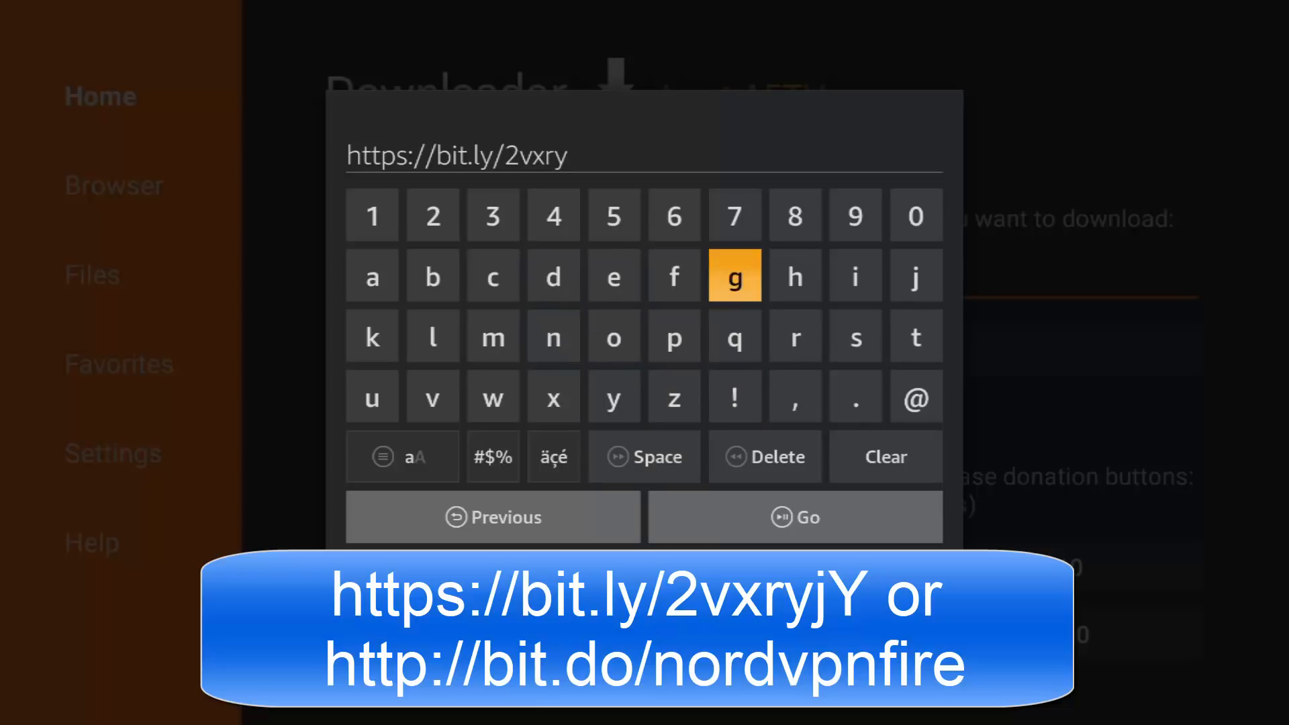
{"action": "left_click", "coordinate": [915, 275]}
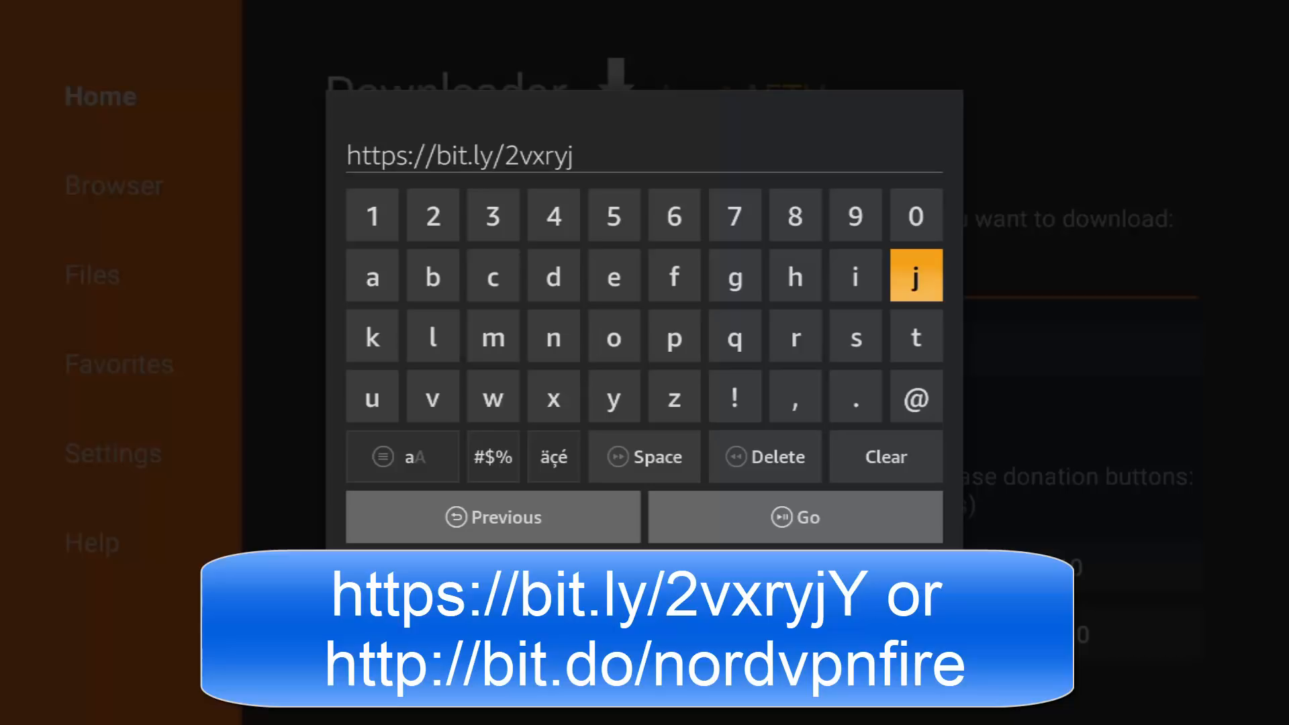
{"action": "mouse_move", "coordinate": [644, 457]}
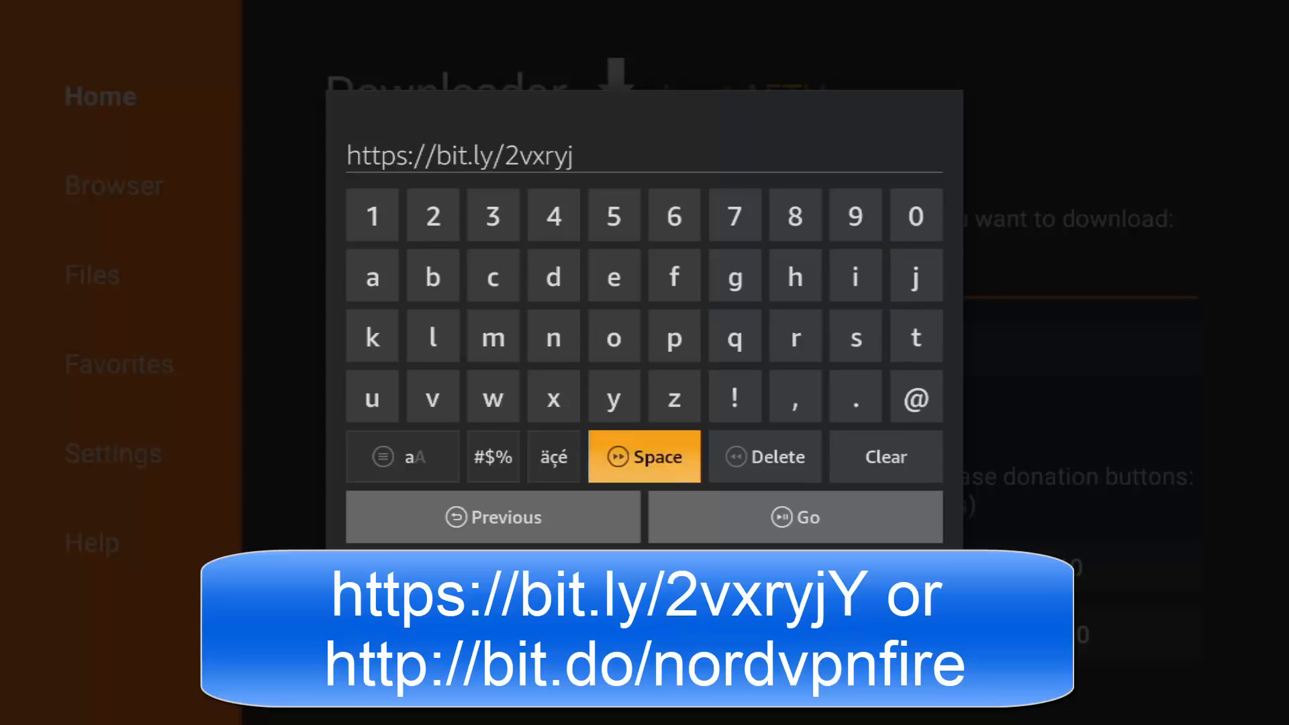
{"action": "left_click", "coordinate": [492, 456]}
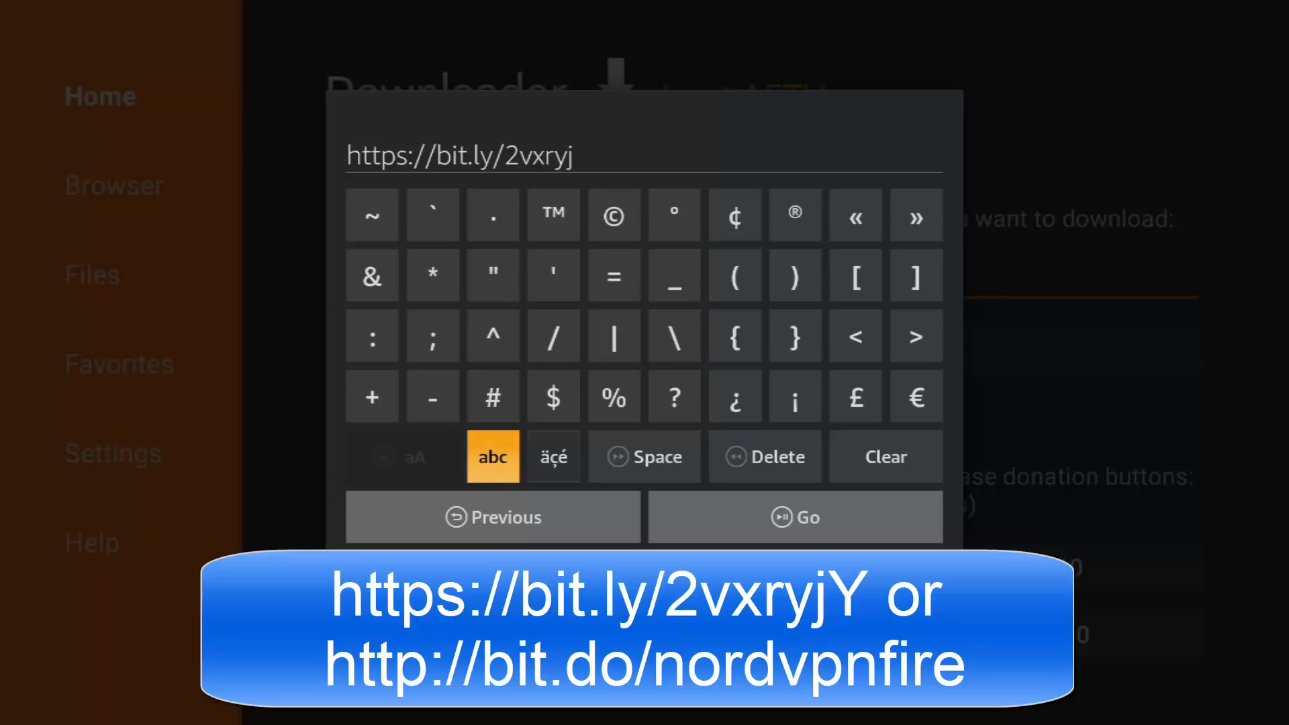
{"action": "left_click", "coordinate": [492, 456]}
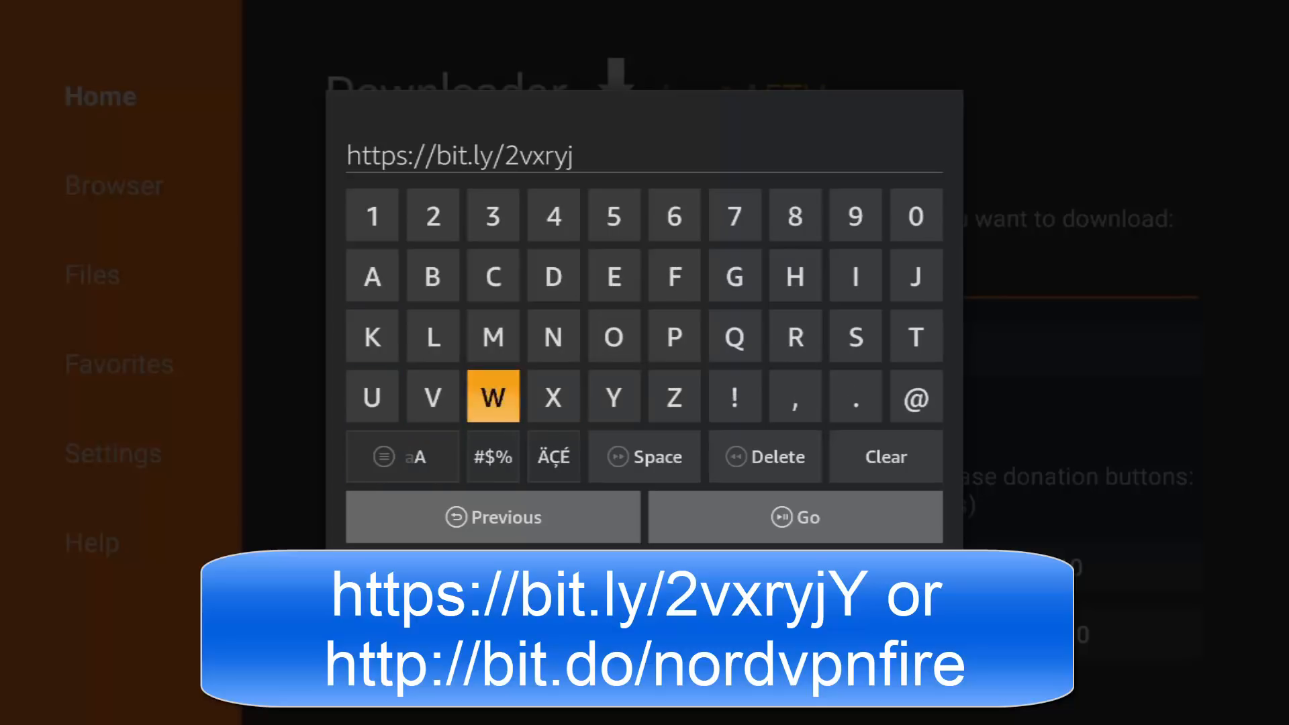
{"action": "left_click", "coordinate": [613, 396]}
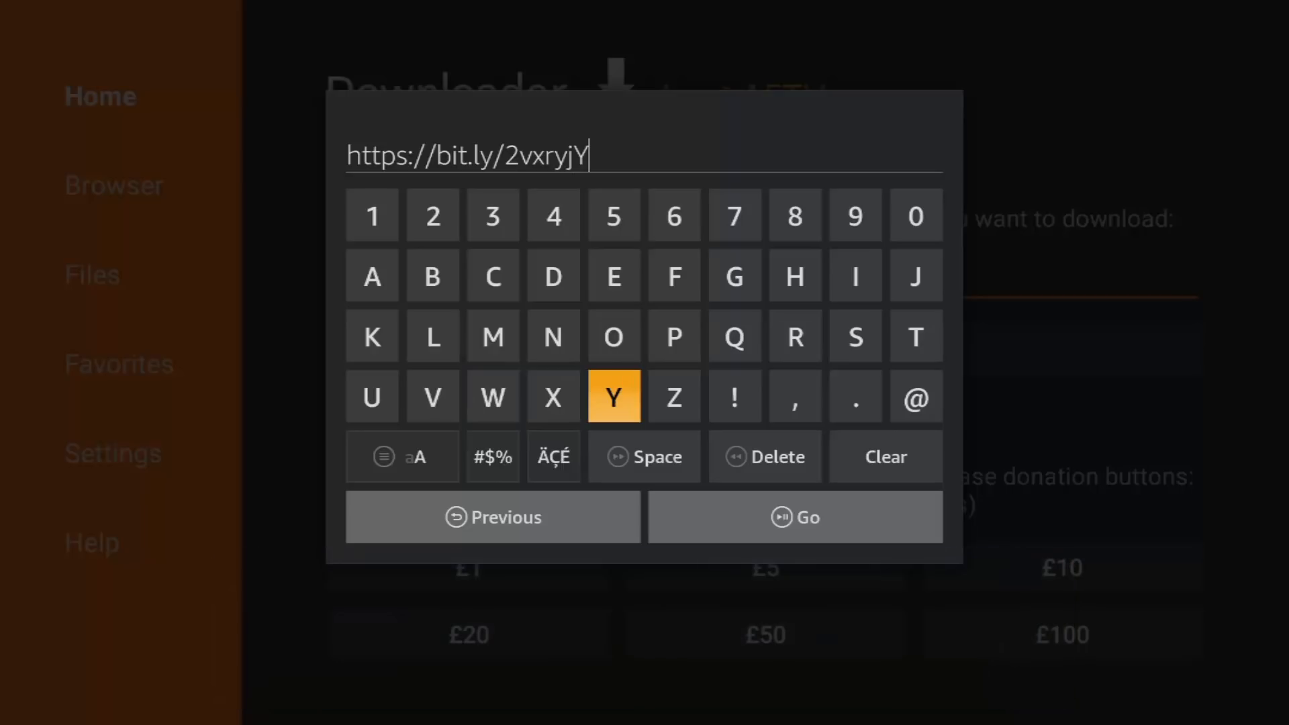
{"action": "mouse_move", "coordinate": [794, 516]}
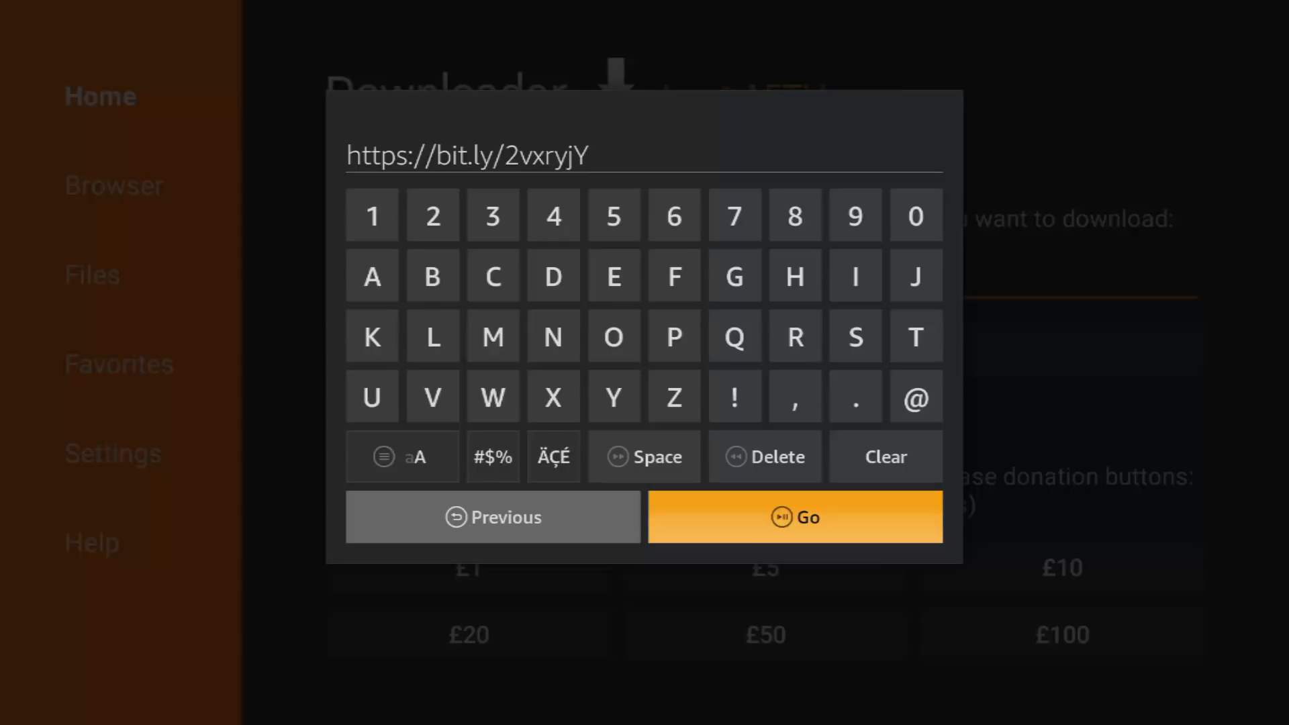
{"action": "left_click", "coordinate": [794, 516]}
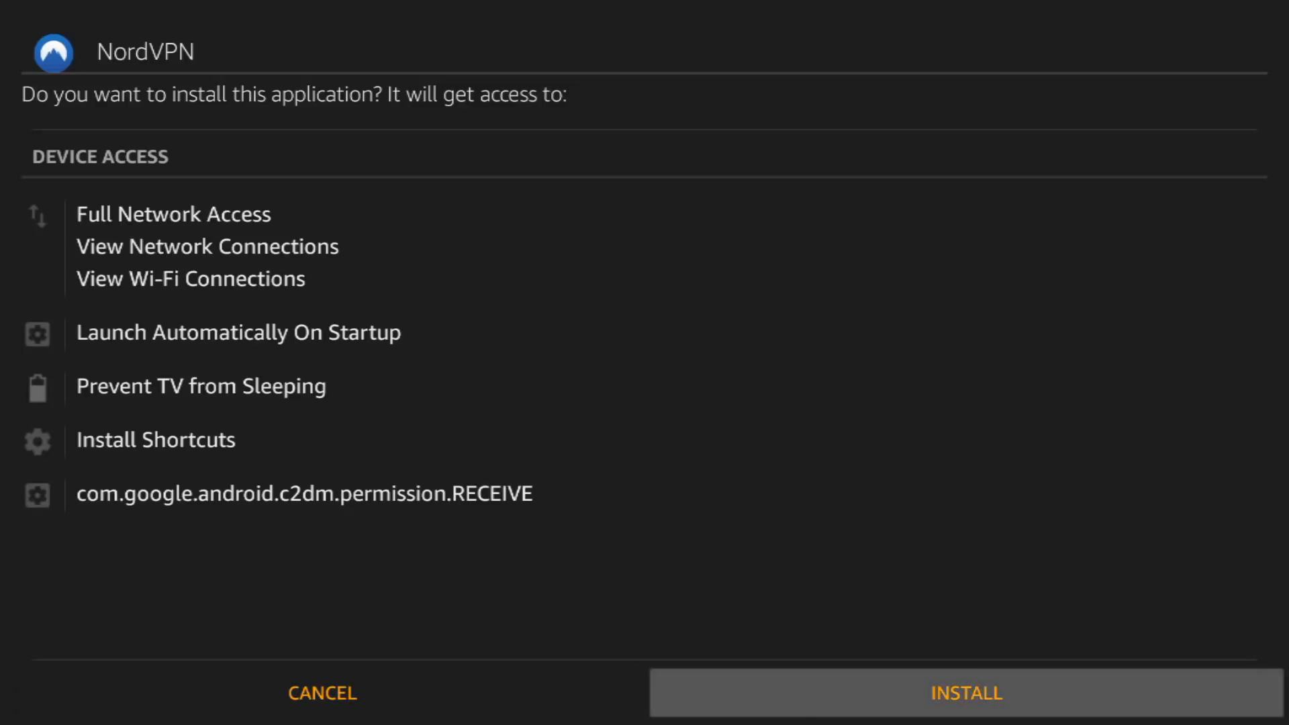
Install NordVPN from its permissions prompt
{"action": "left_click", "coordinate": [966, 693]}
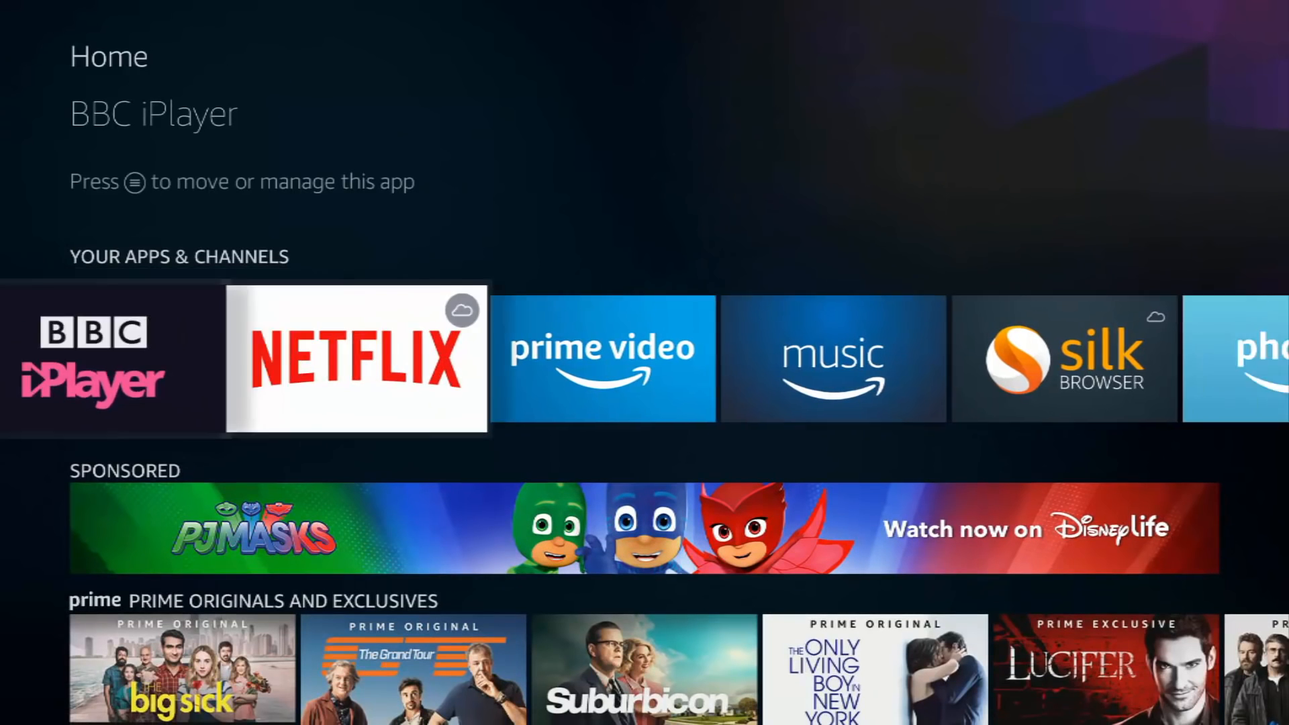
Reach Manage Installed Applications under Settings > Applications
{"action": "scroll", "scroll_direction": "right", "scroll_amount": 3}
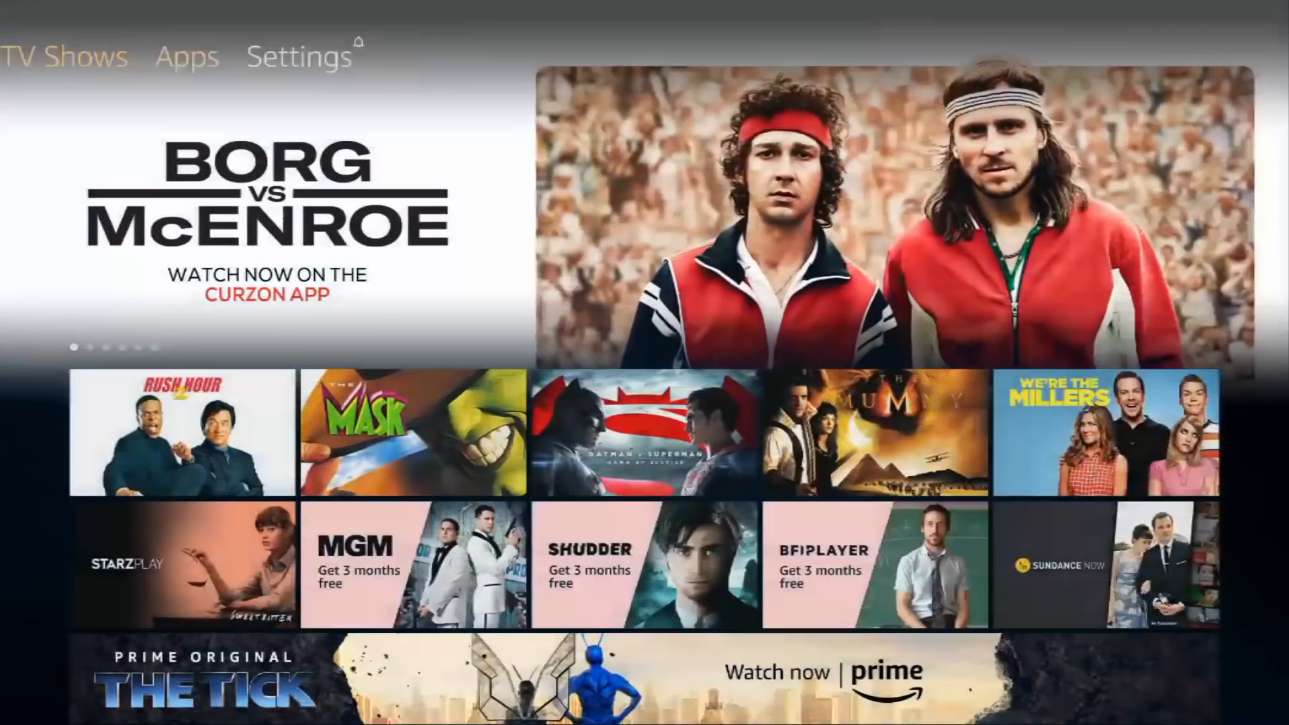
{"action": "left_click", "coordinate": [298, 55]}
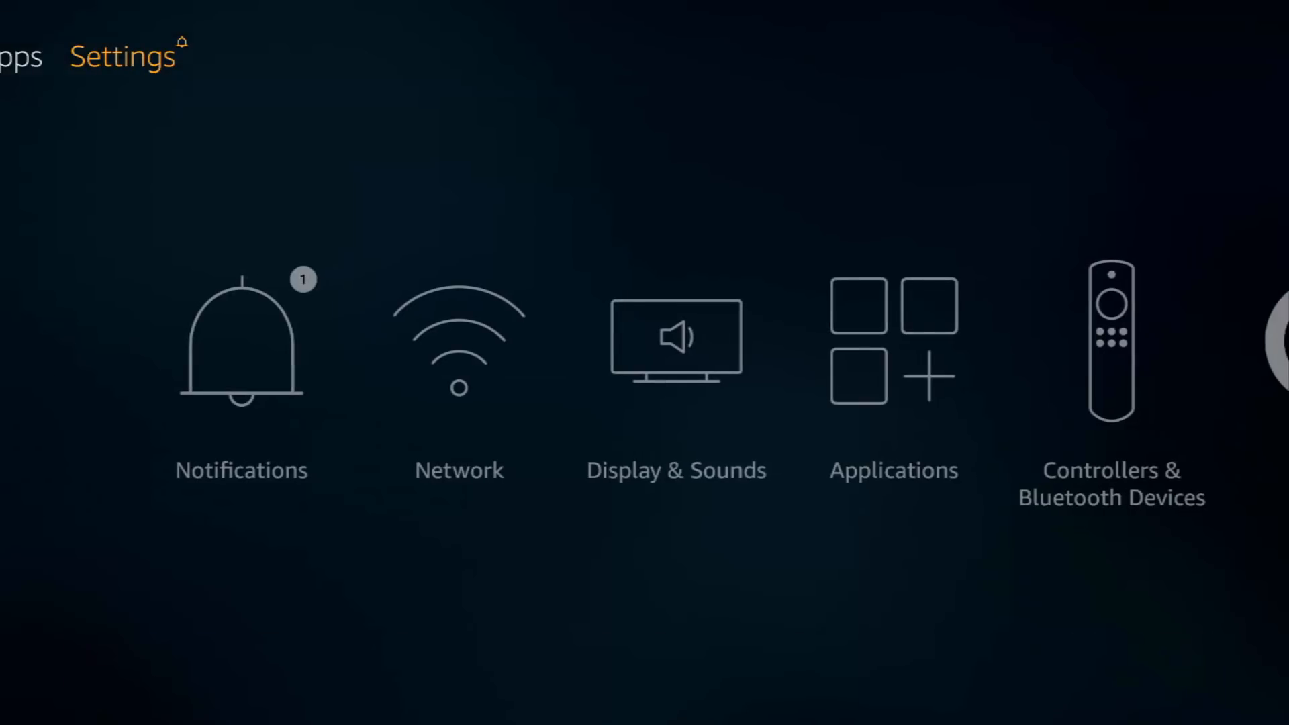
{"action": "scroll", "scroll_direction": "right", "scroll_amount": 3}
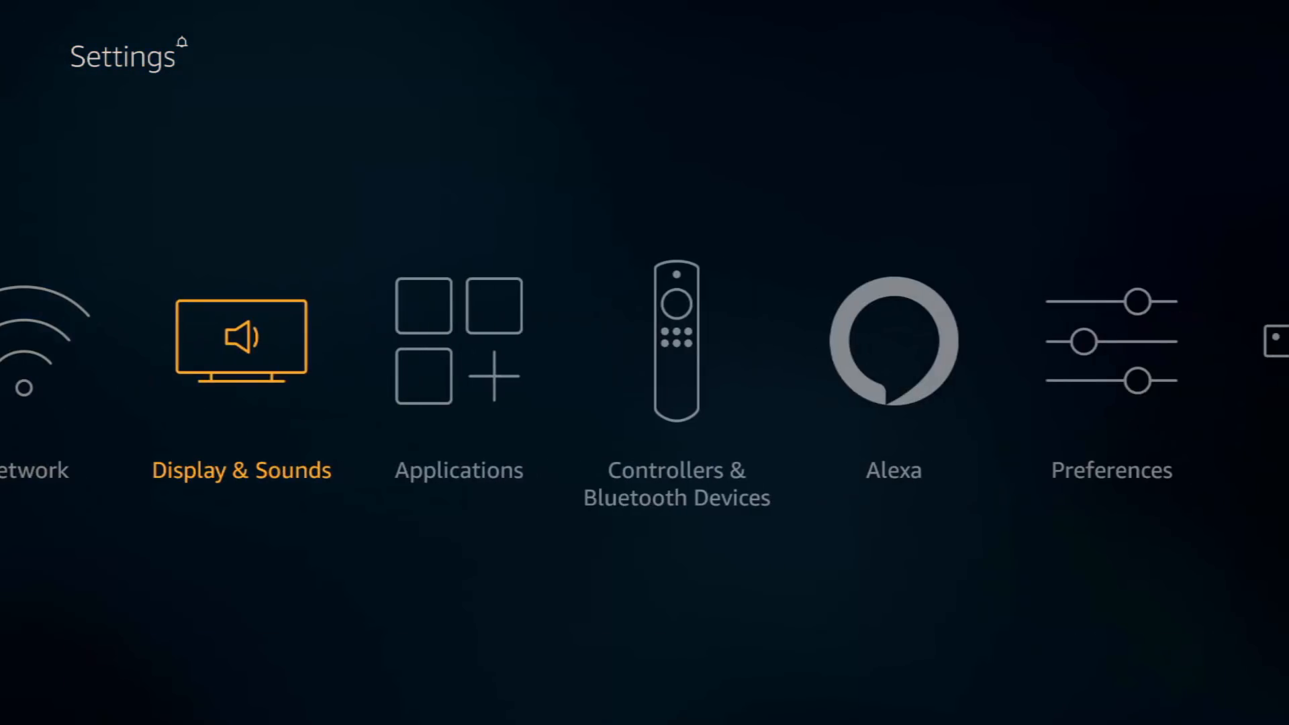
{"action": "left_click", "coordinate": [458, 341]}
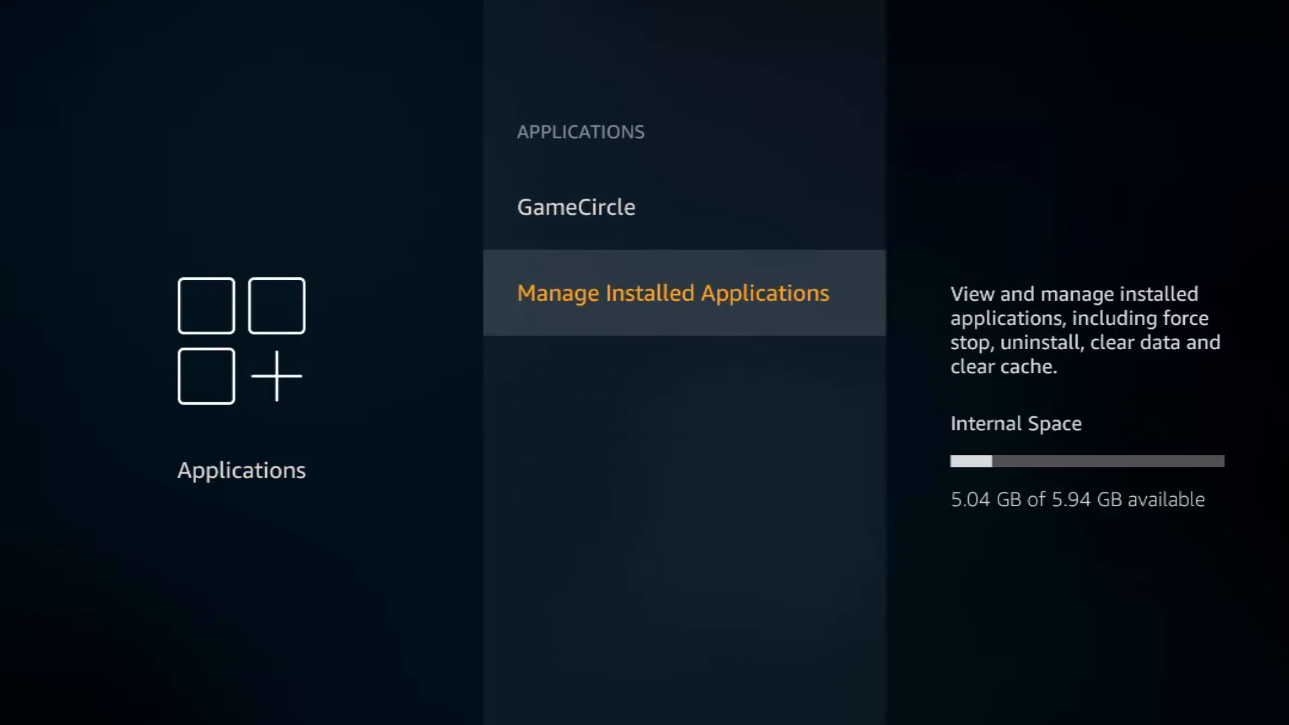
{"action": "left_click", "coordinate": [671, 293]}
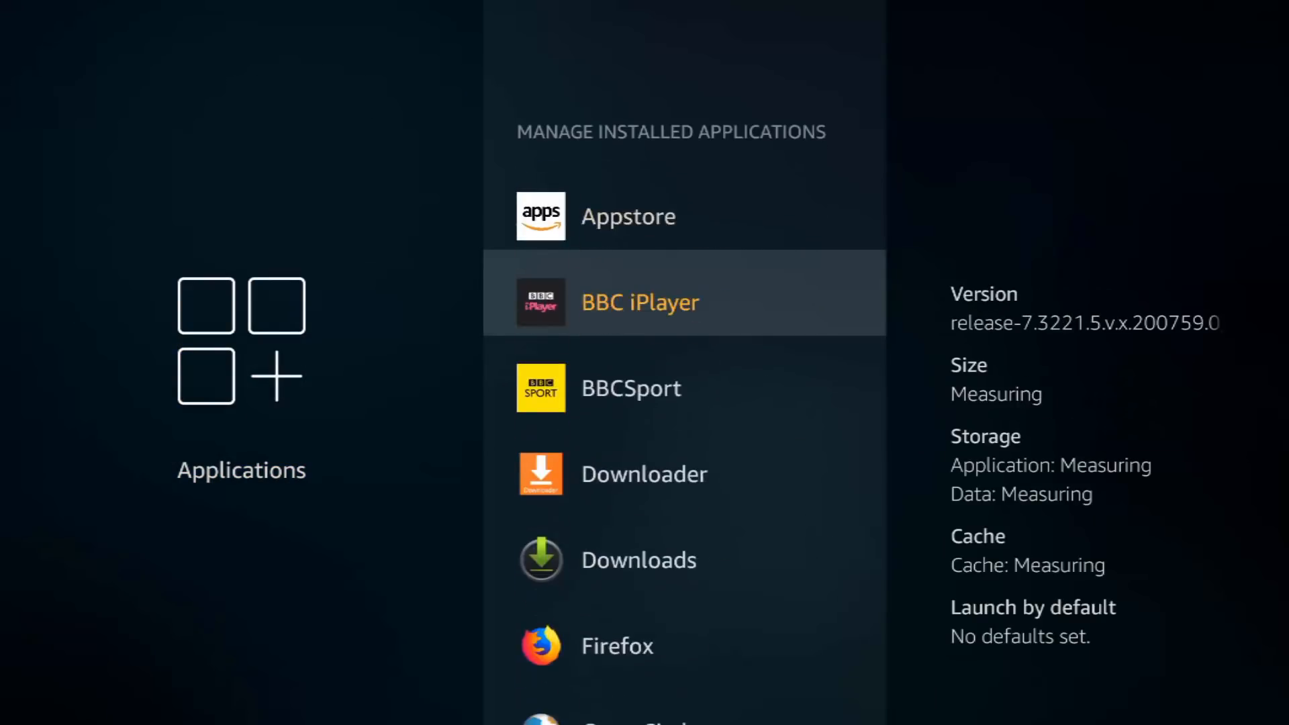
Launch NordVPN from its entry in the installed applications list
{"action": "scroll", "scroll_direction": "down", "scroll_amount": 3}
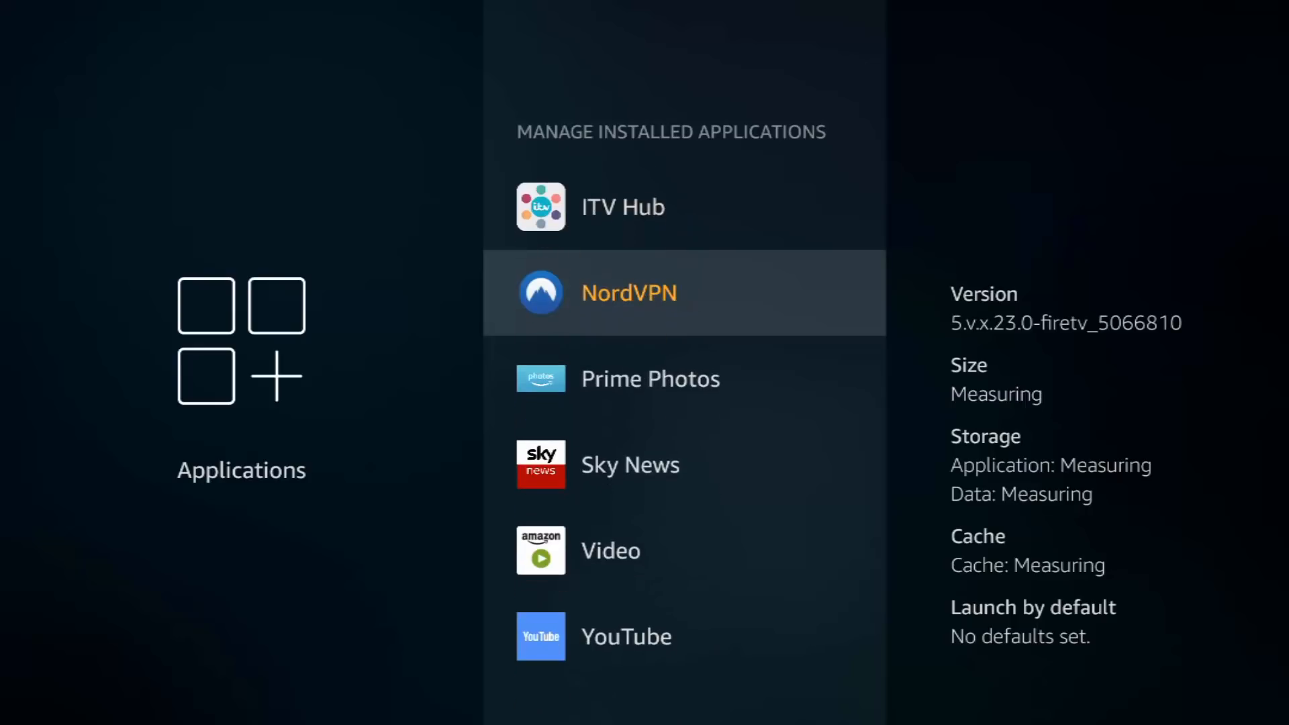
{"action": "left_click", "coordinate": [629, 293]}
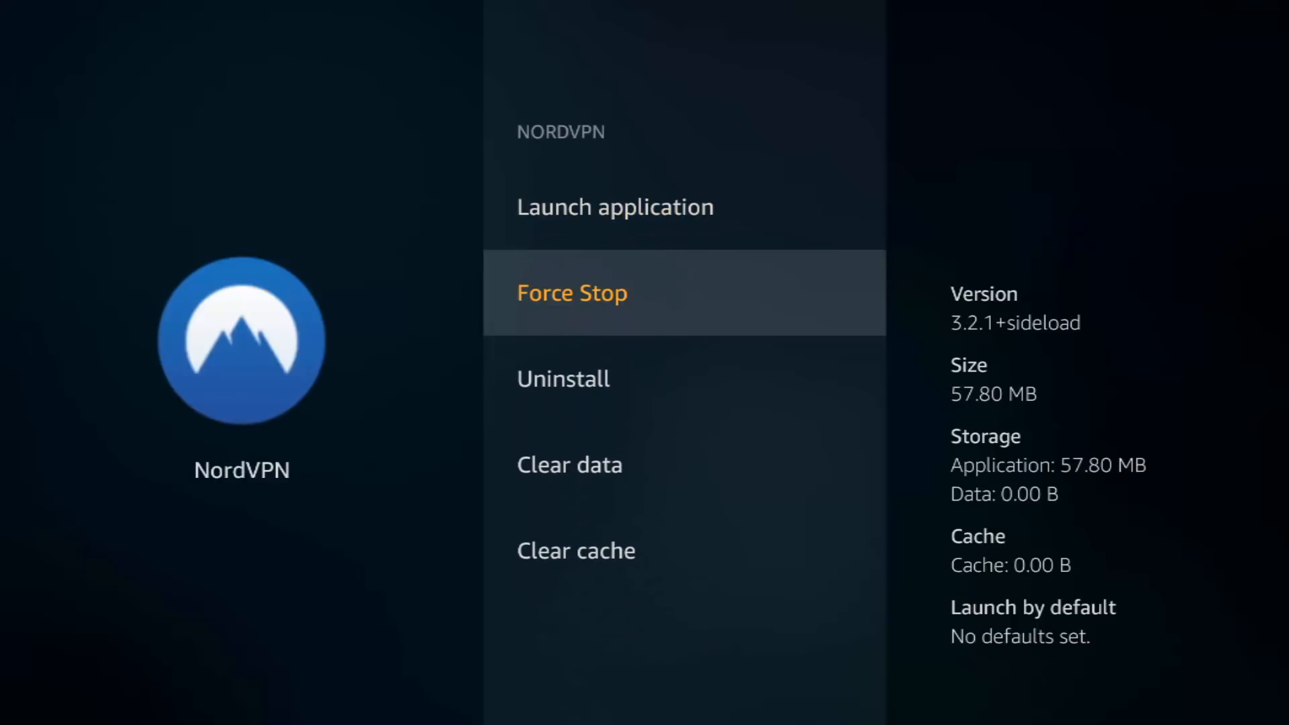
{"action": "left_click", "coordinate": [616, 206]}
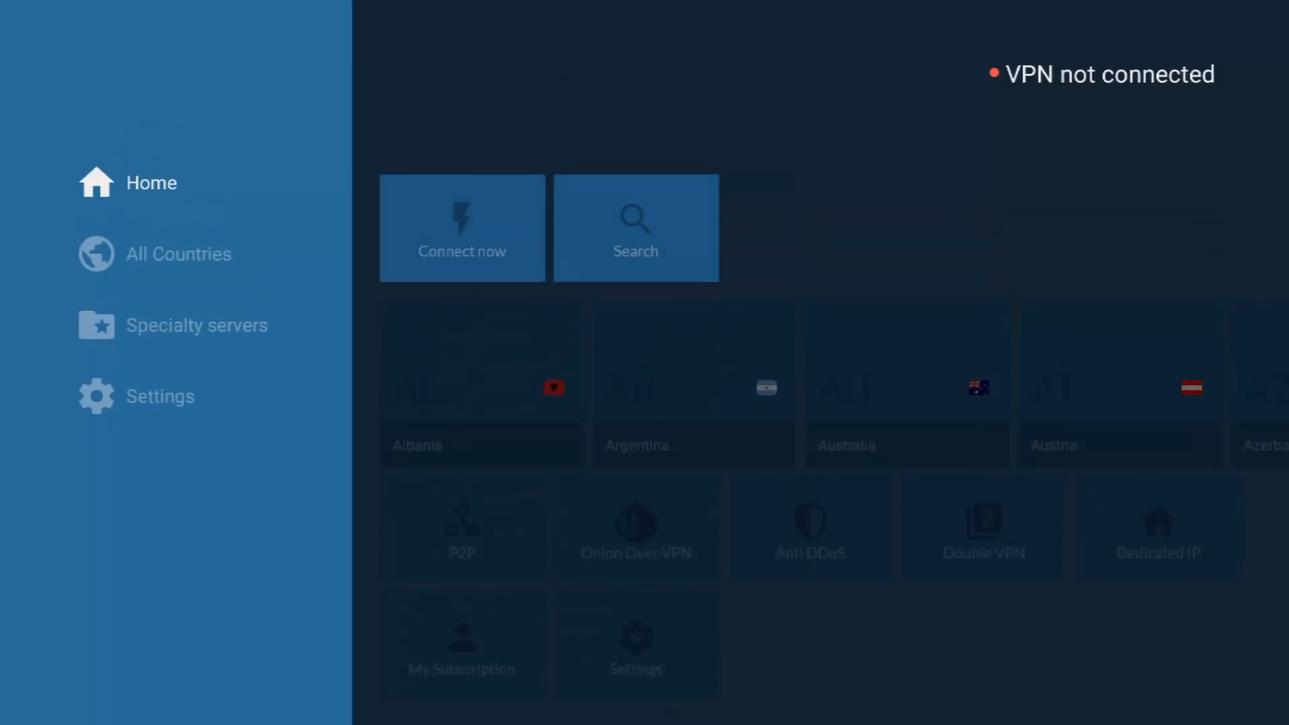
Move down NordVPN's side menu to the Settings section, VPN not connected
{"action": "scroll", "scroll_direction": "down", "scroll_amount": 3}
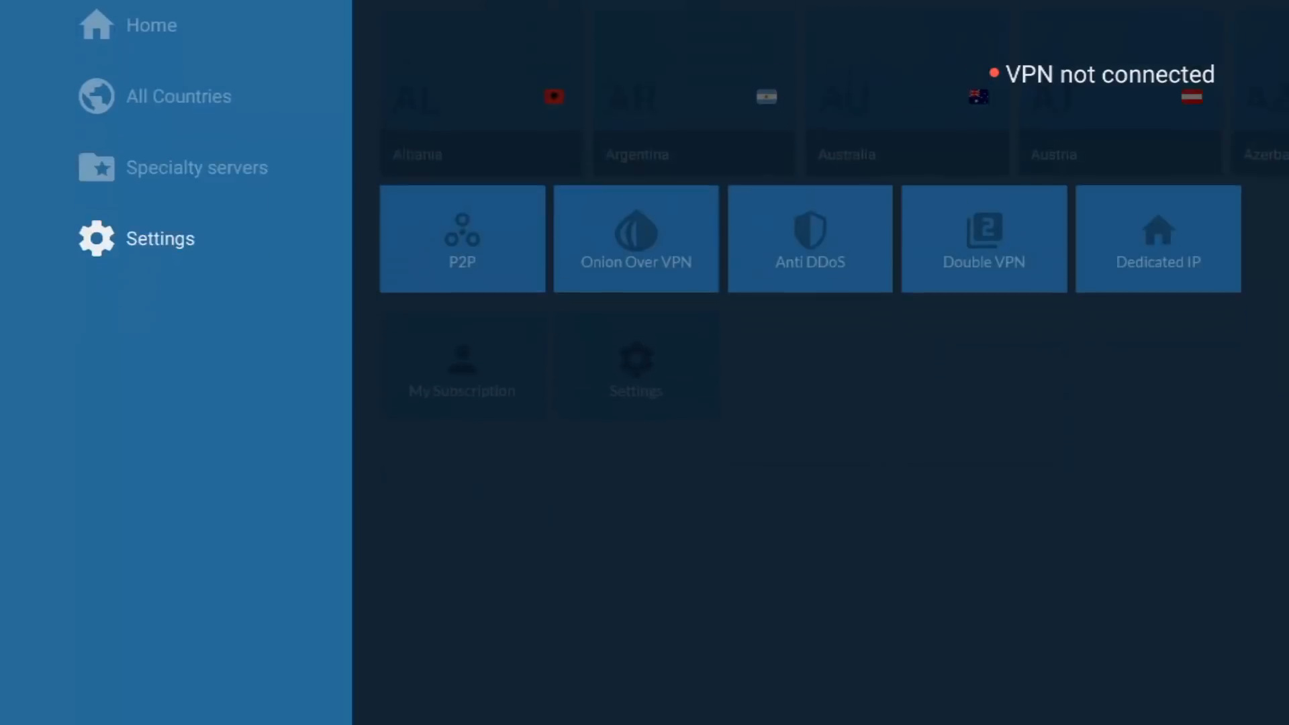
Bring up the NordVPN Log In form and fill in the account email and password
{"action": "scroll", "scroll_direction": "down", "scroll_amount": 3}
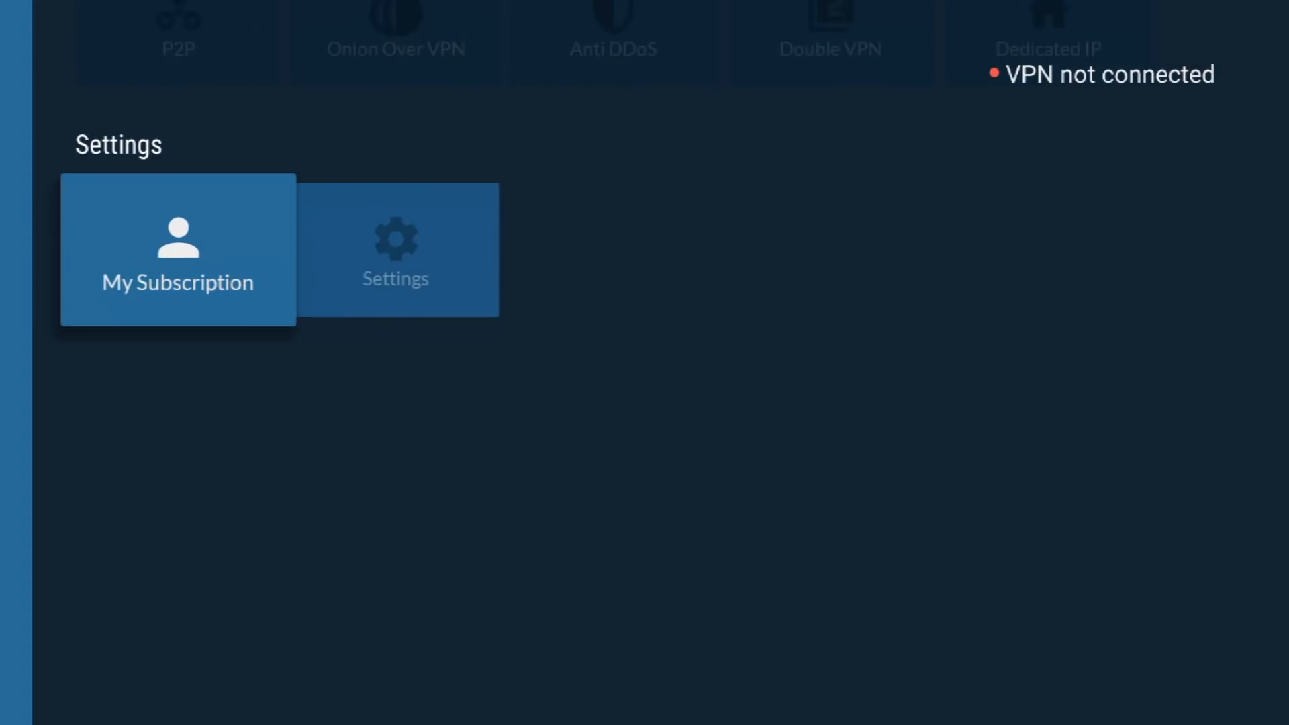
{"action": "left_click", "coordinate": [177, 249]}
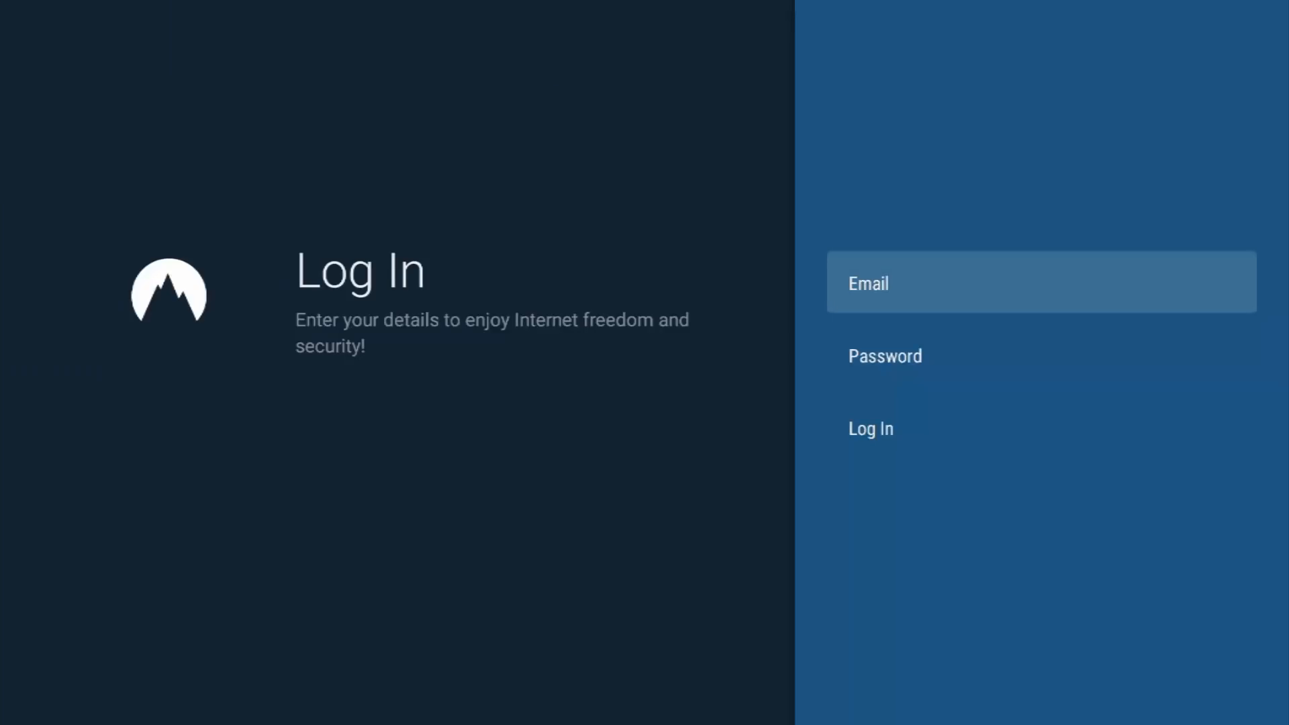
{"action": "left_click", "coordinate": [1042, 282]}
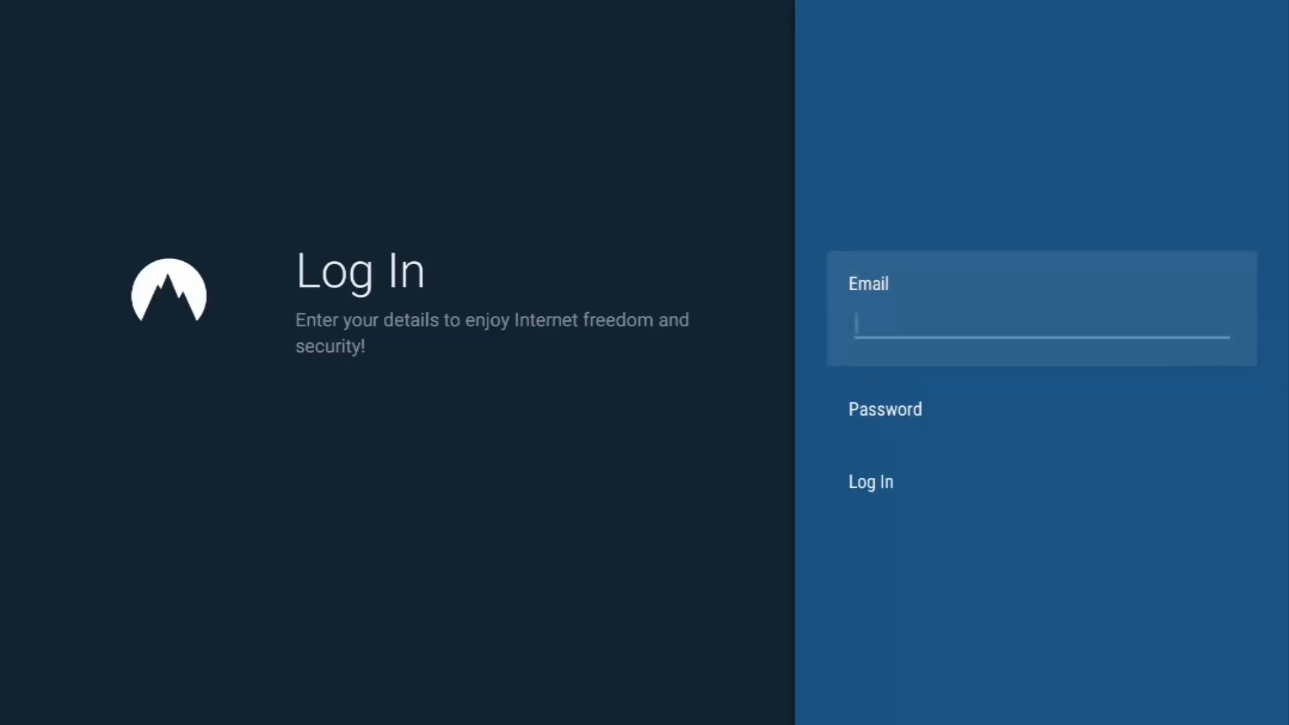
{"action": "left_click", "coordinate": [1040, 333]}
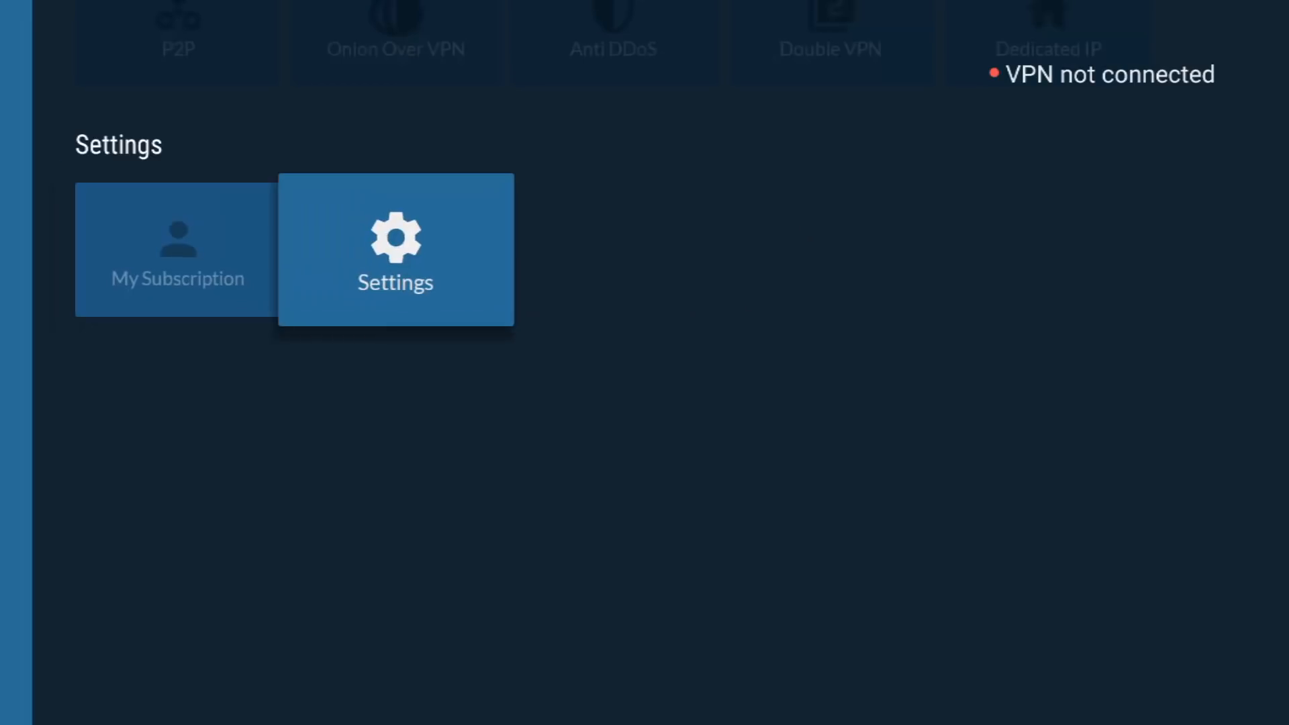
{"action": "left_click", "coordinate": [395, 249]}
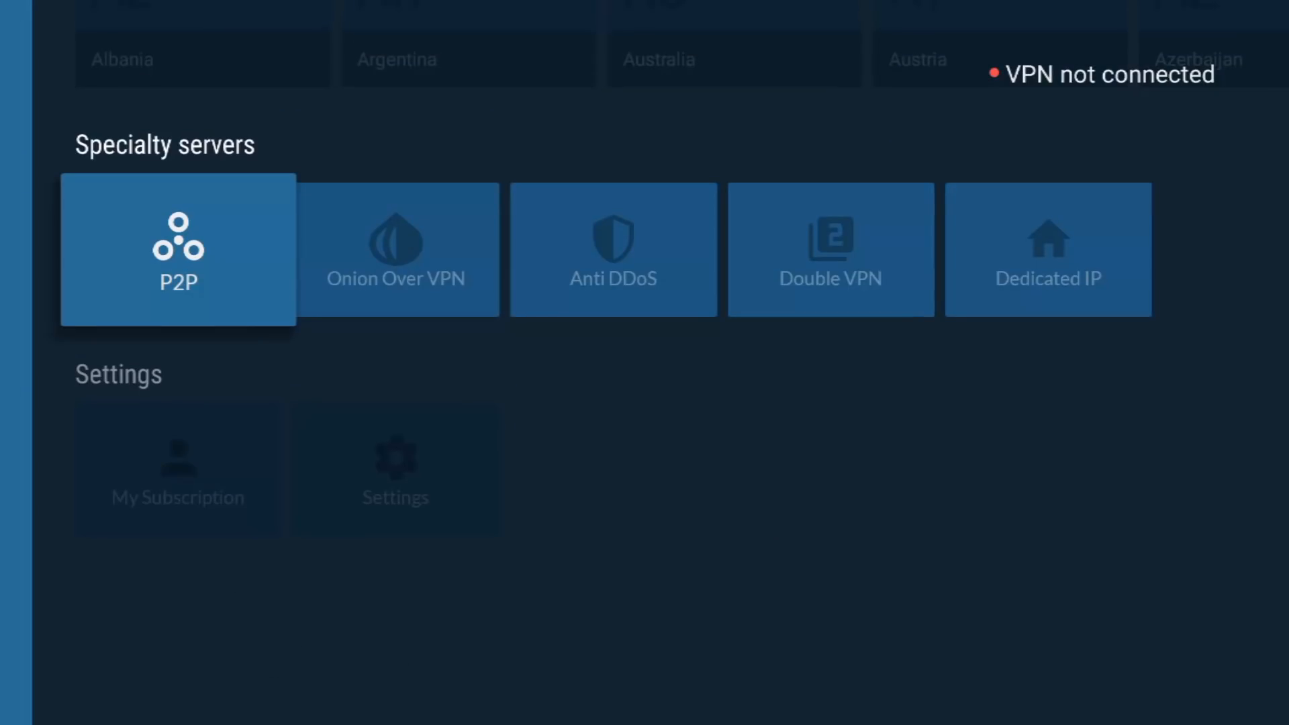
{"action": "left_click", "coordinate": [613, 250]}
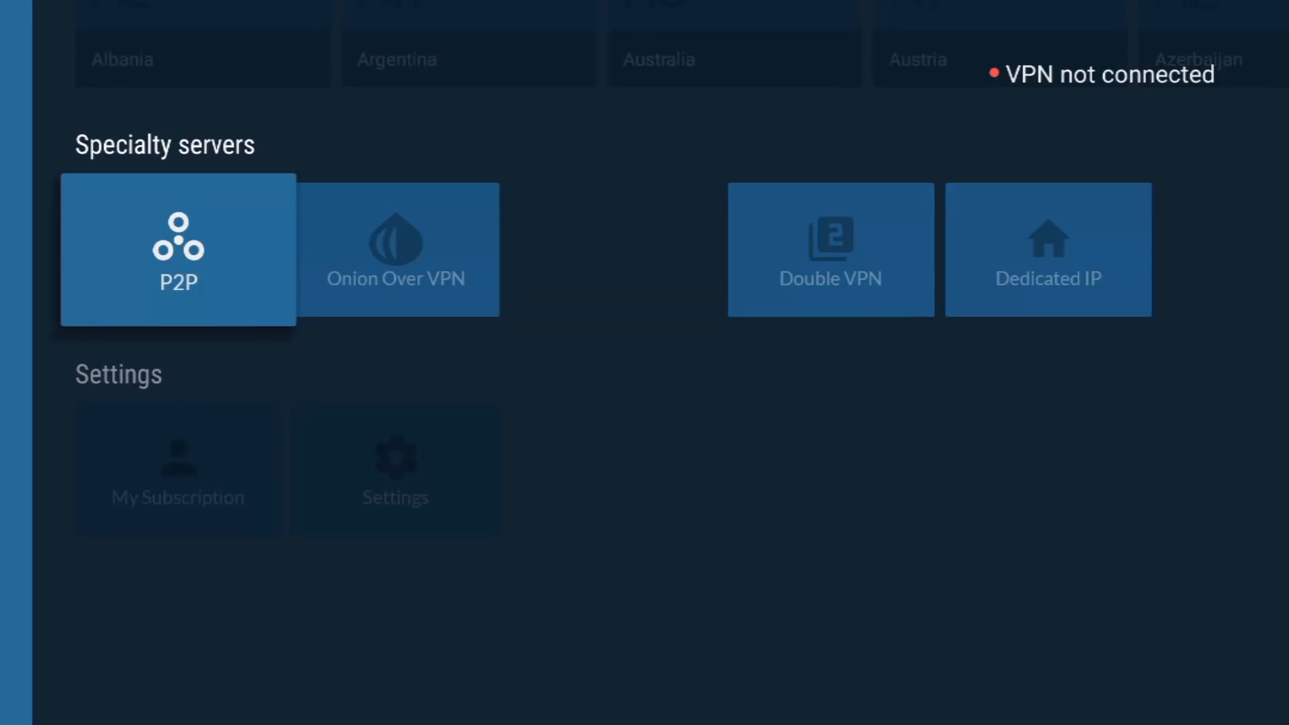
Submit the login and land on the home screen's All Countries row
{"action": "scroll", "scroll_direction": "up", "scroll_amount": 3}
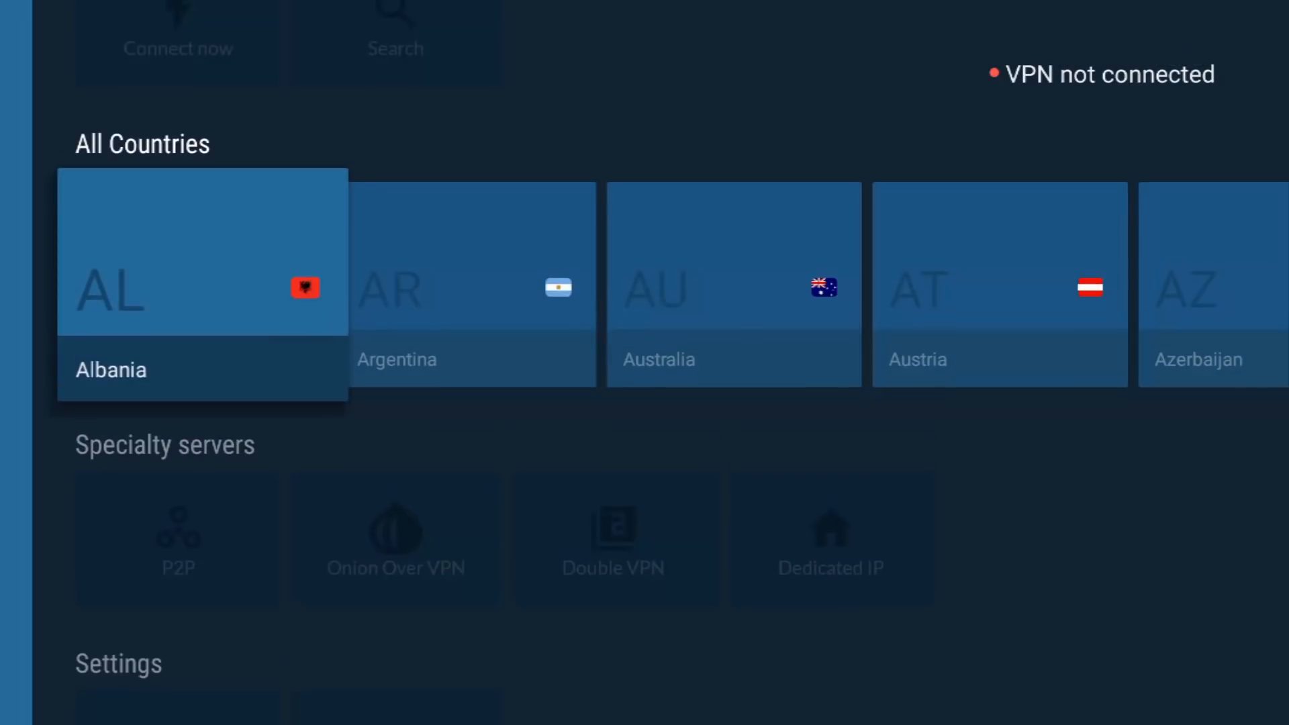
{"action": "scroll", "scroll_direction": "up", "scroll_amount": 3}
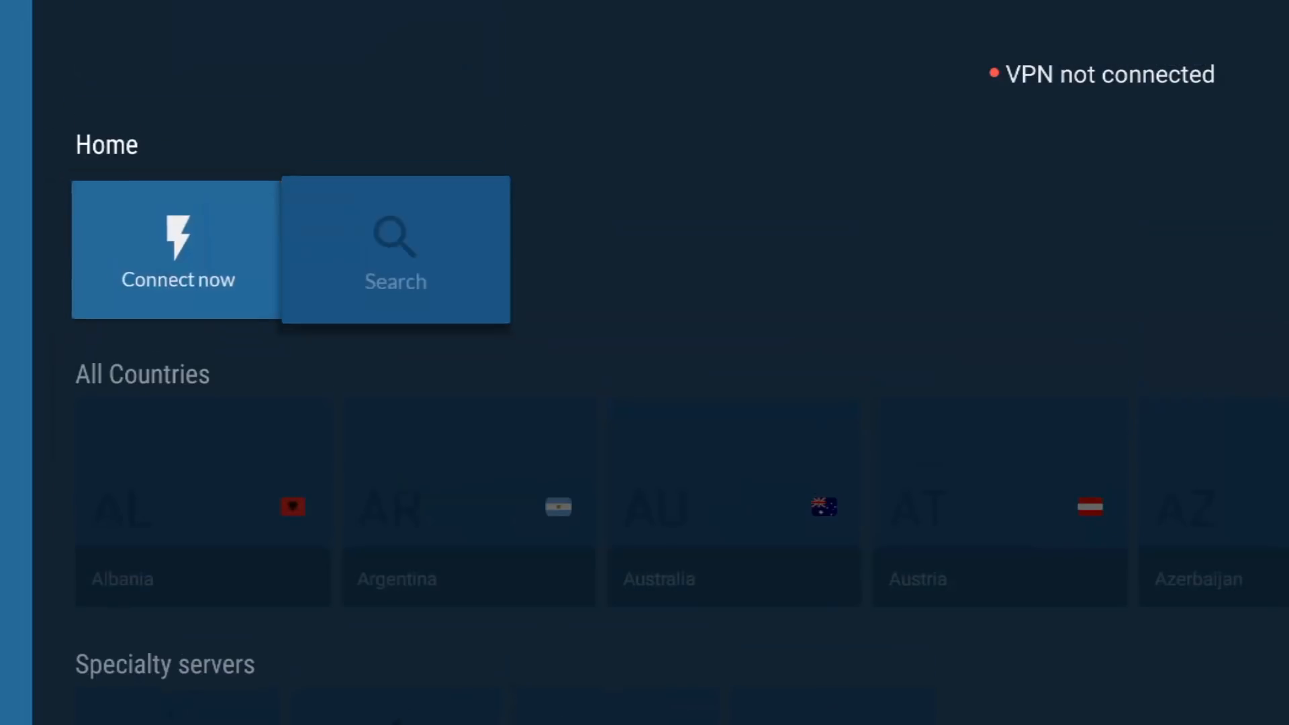
{"action": "scroll", "scroll_direction": "down", "scroll_amount": 3}
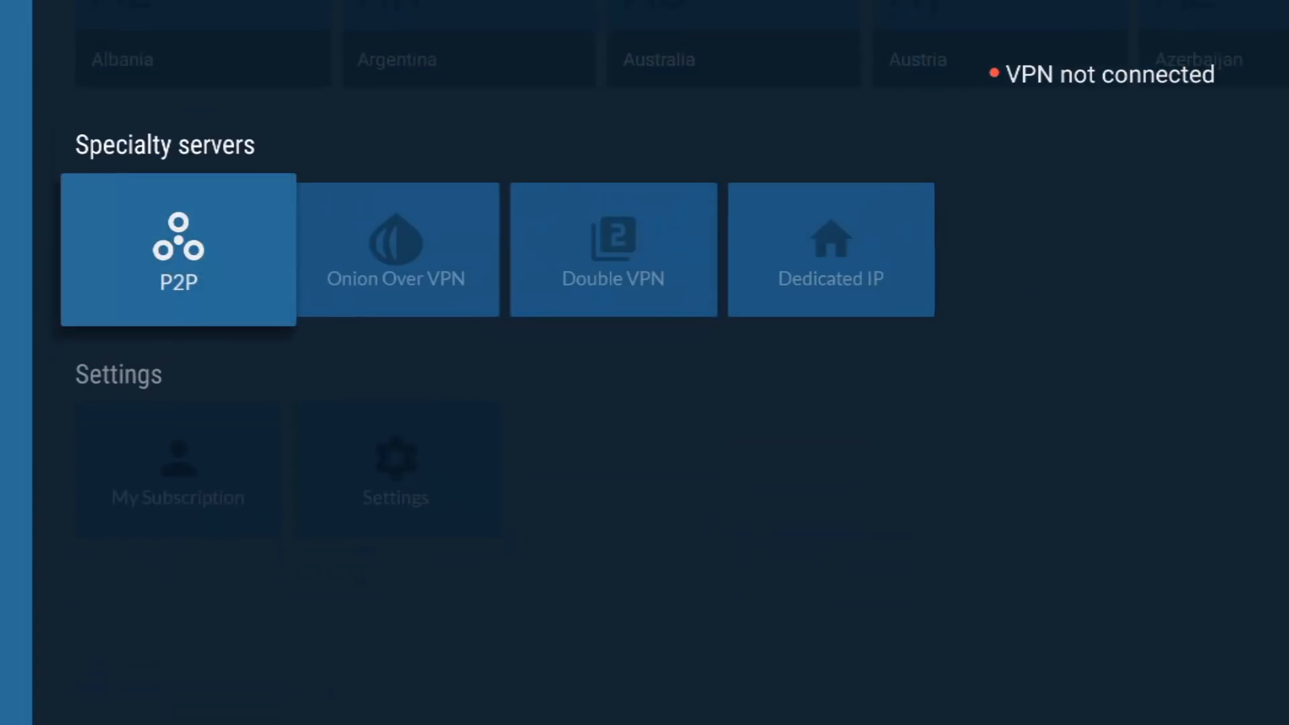
{"action": "scroll", "scroll_direction": "down", "scroll_amount": 3}
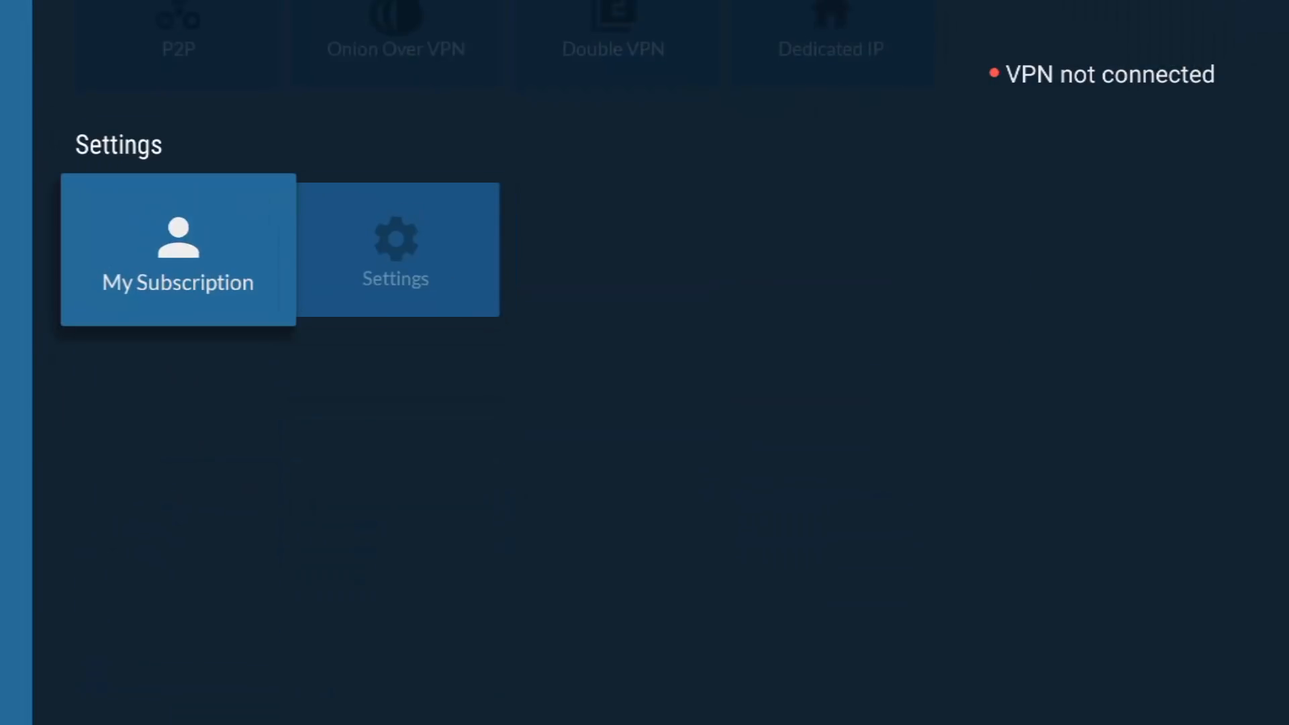
{"action": "left_click", "coordinate": [176, 250]}
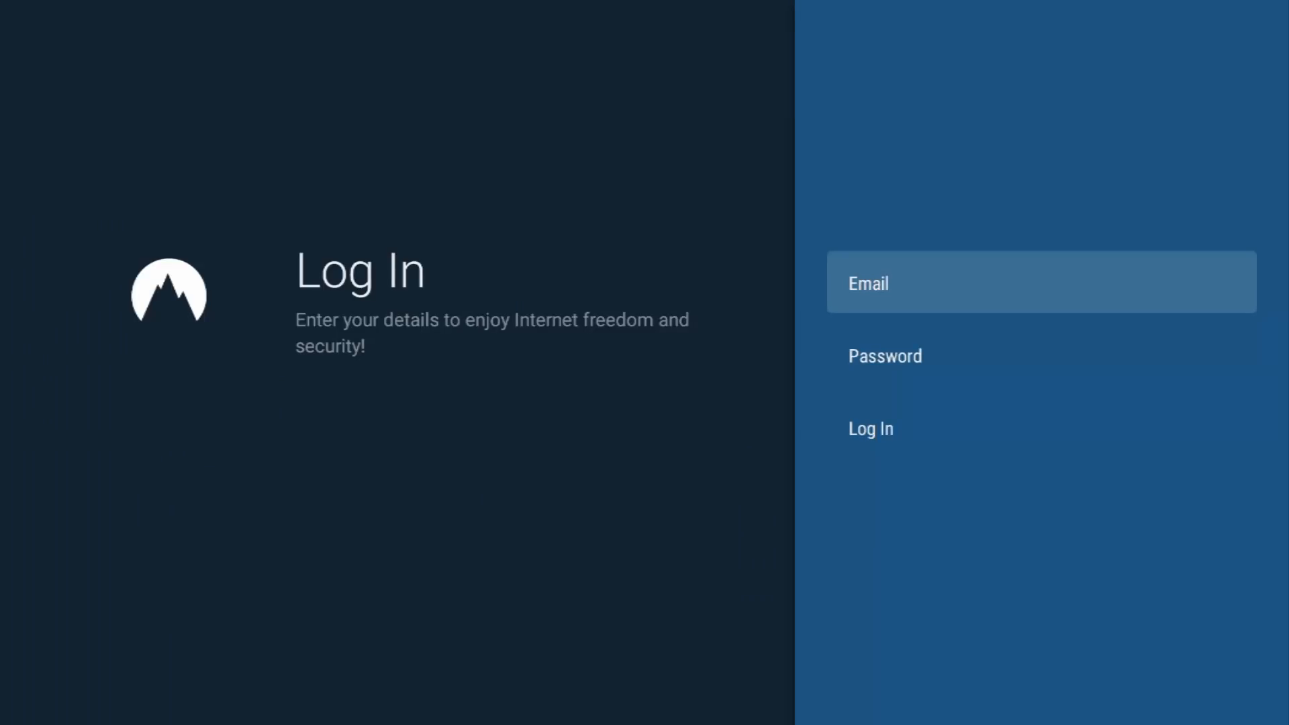
{"action": "left_click", "coordinate": [872, 428]}
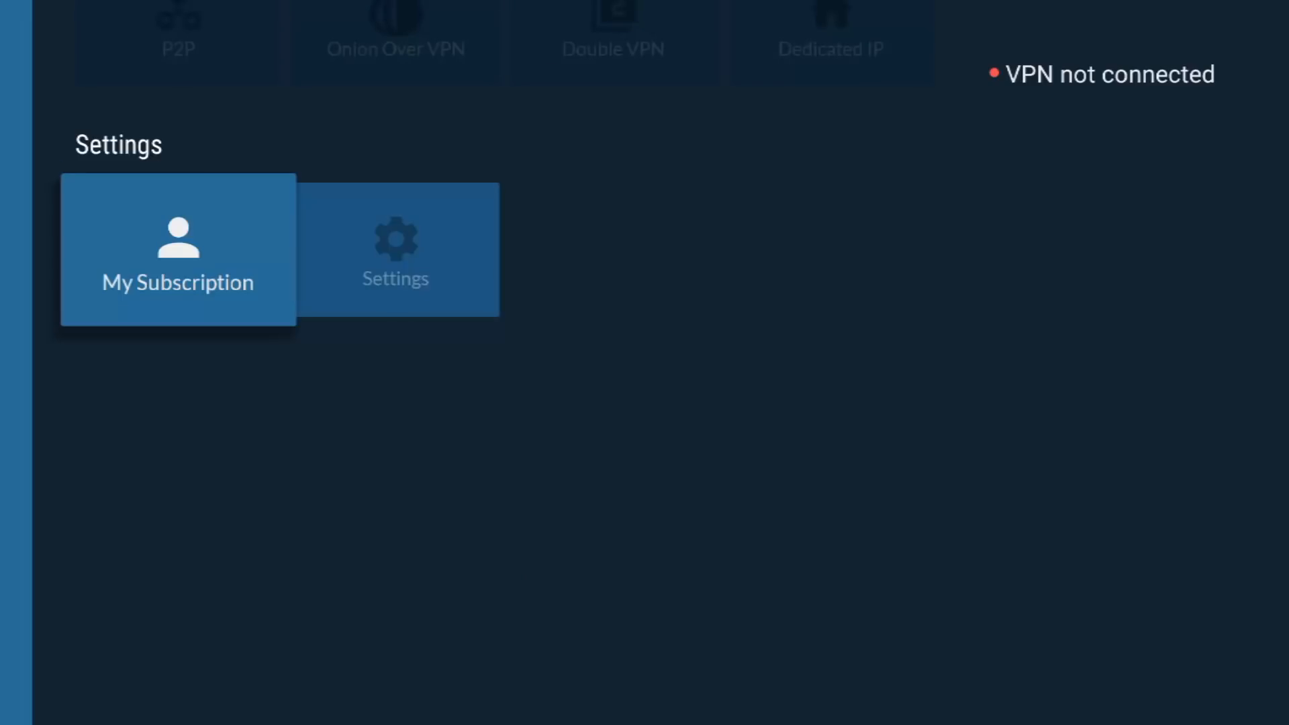
{"action": "left_click", "coordinate": [396, 249]}
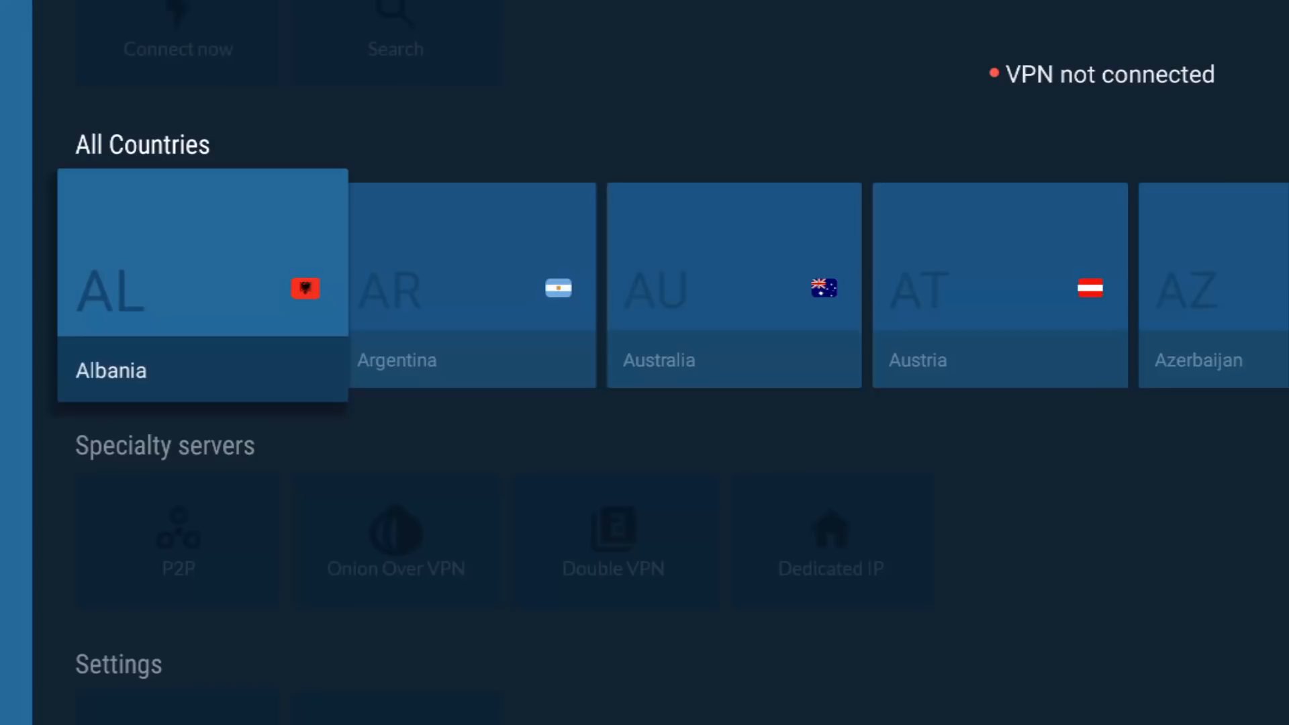
Choose United Kingdom from All Countries, raising the VPN permission request
{"action": "scroll", "scroll_direction": "right", "scroll_amount": 3}
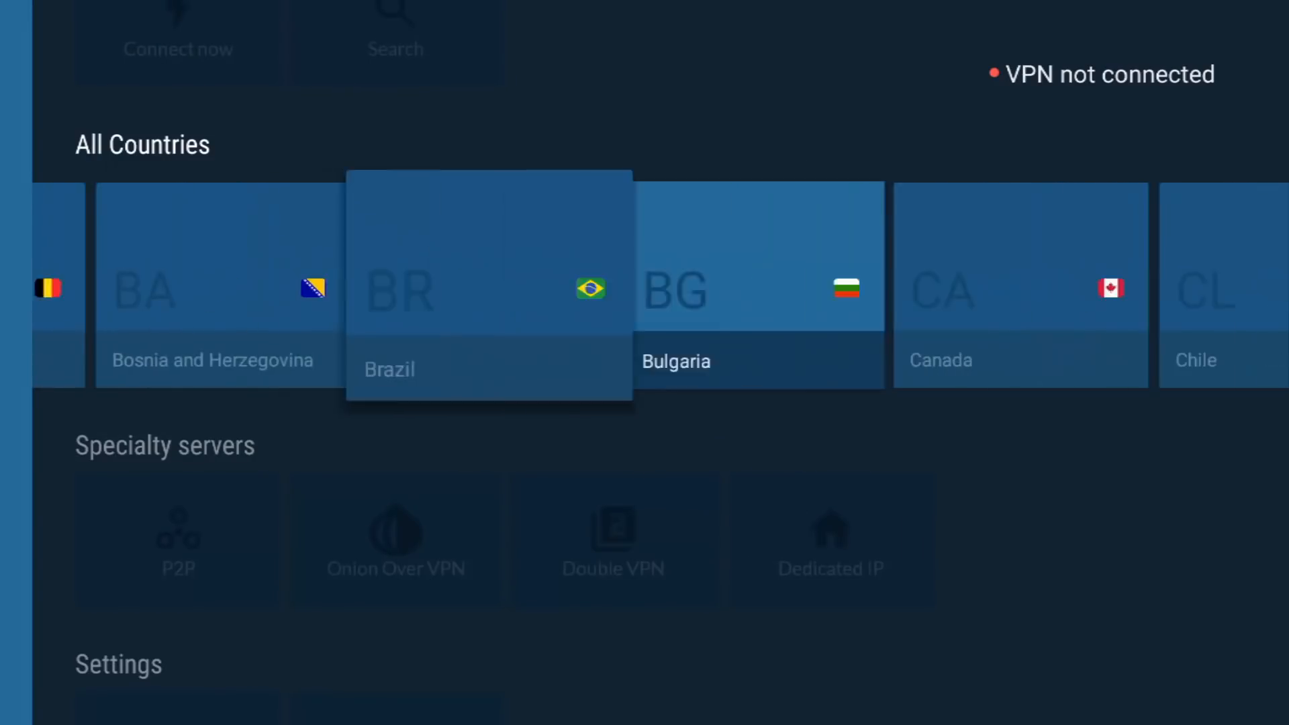
{"action": "scroll", "scroll_direction": "right", "scroll_amount": 3}
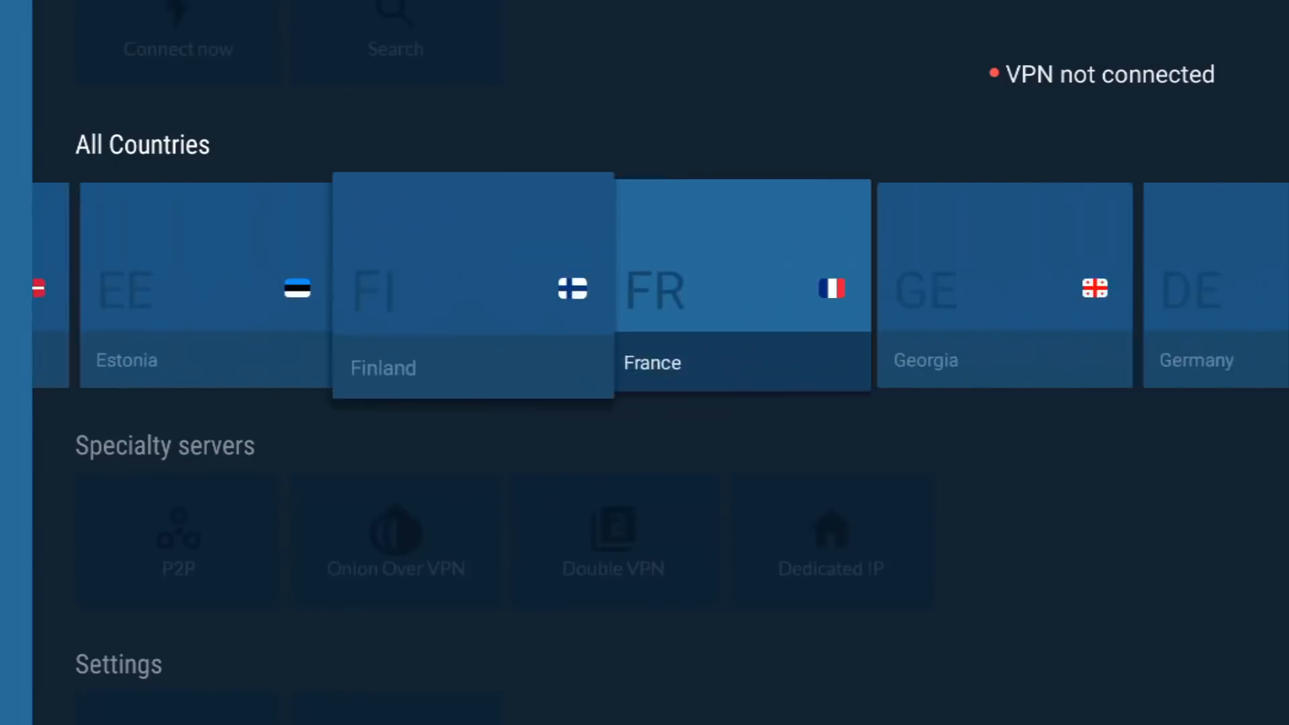
{"action": "scroll", "scroll_direction": "right", "scroll_amount": 3}
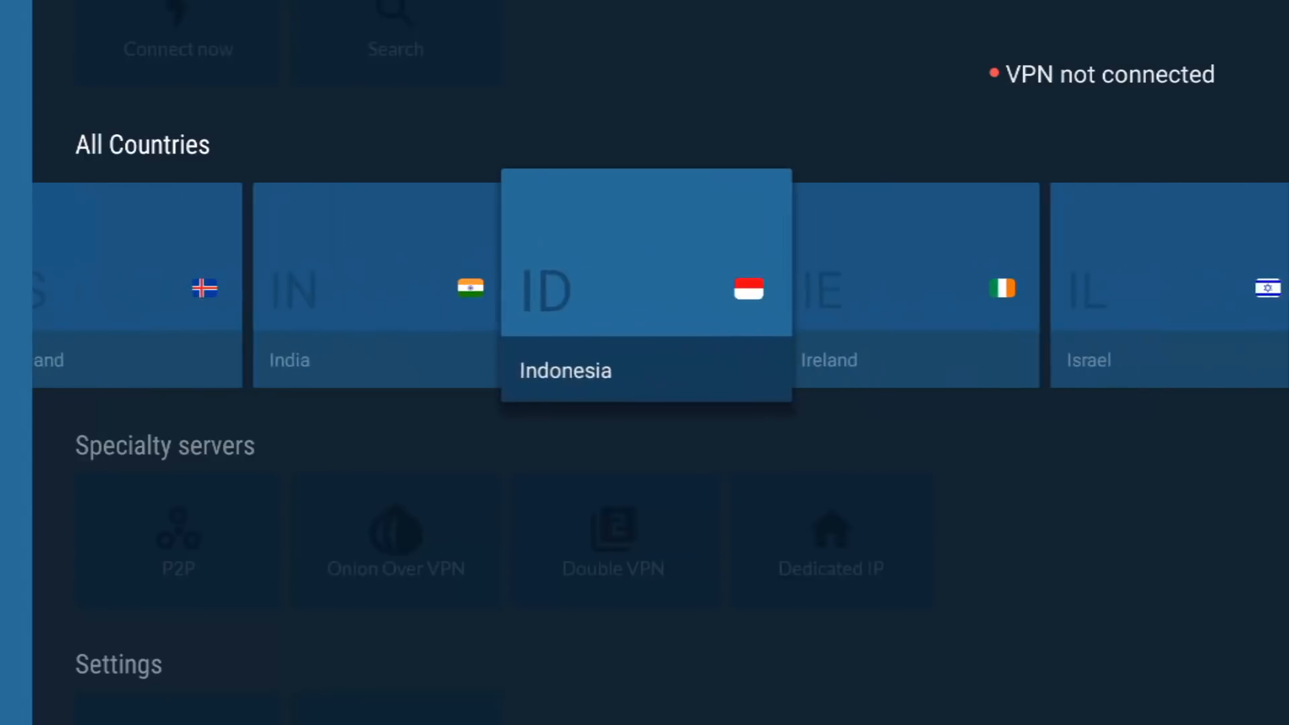
{"action": "scroll", "scroll_direction": "right", "scroll_amount": 3}
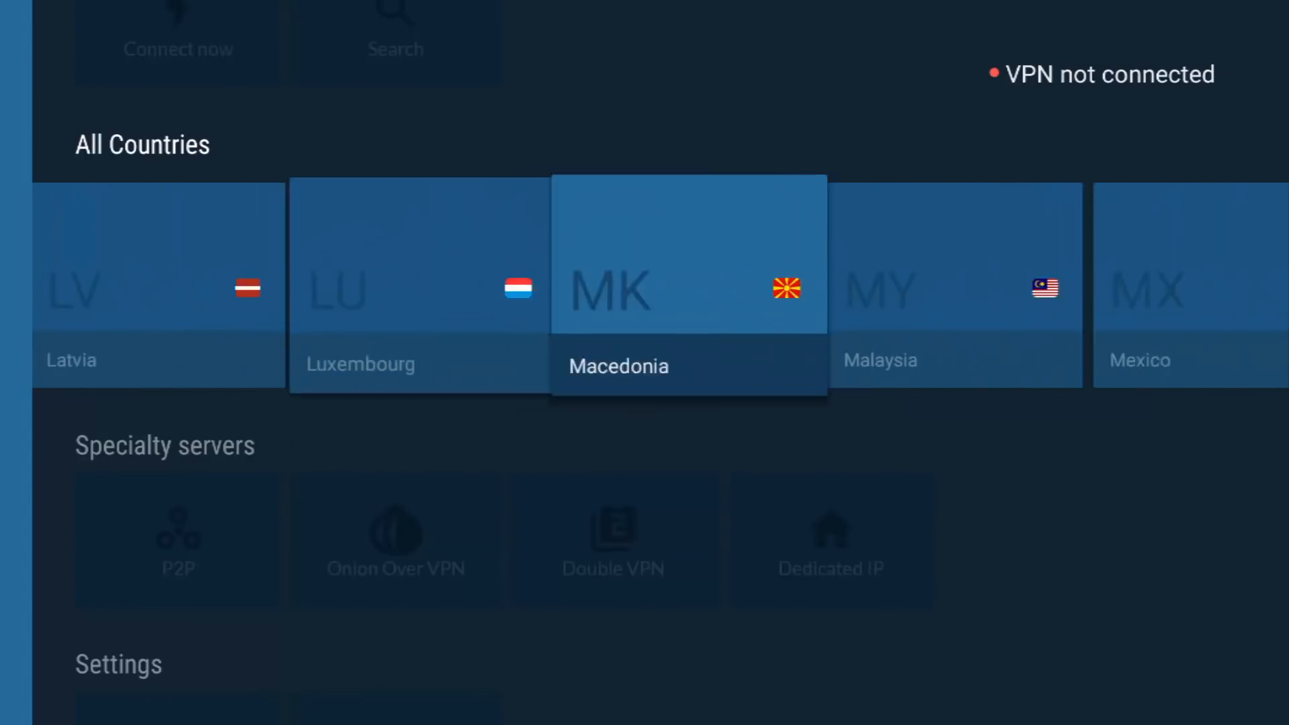
{"action": "scroll", "scroll_direction": "right", "scroll_amount": 3}
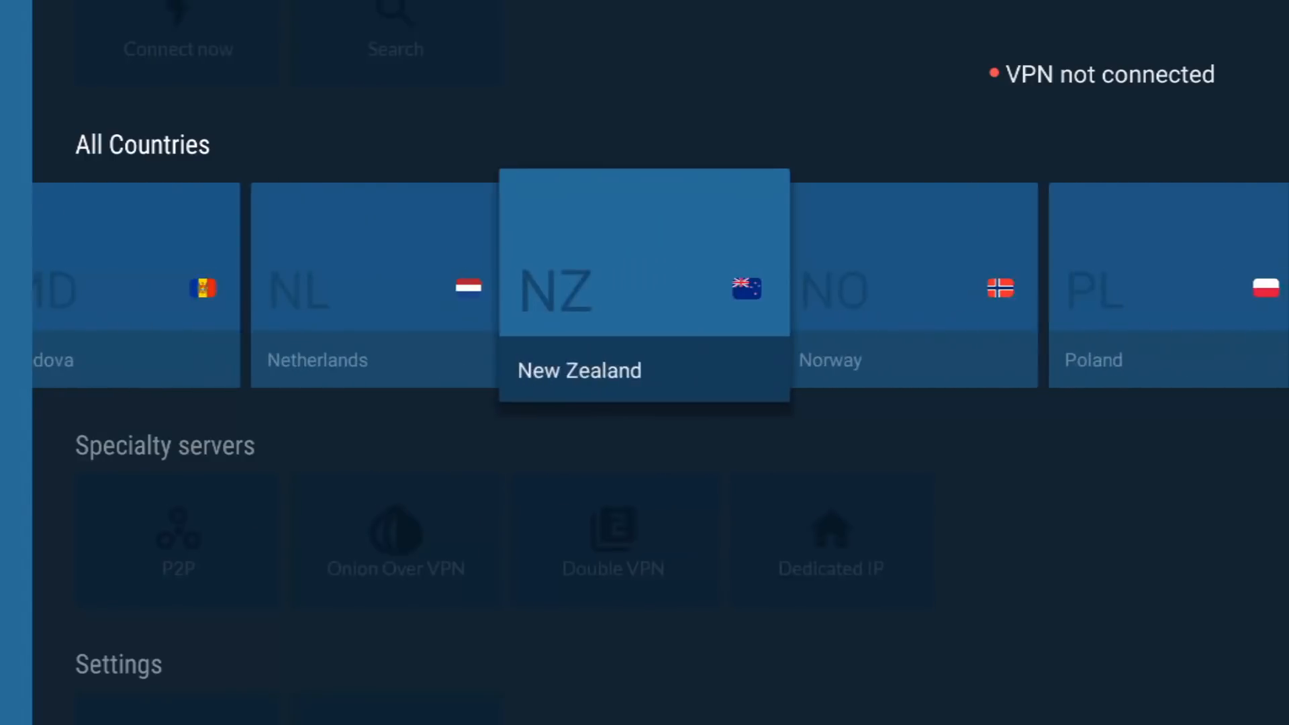
{"action": "scroll", "scroll_direction": "right", "scroll_amount": 3}
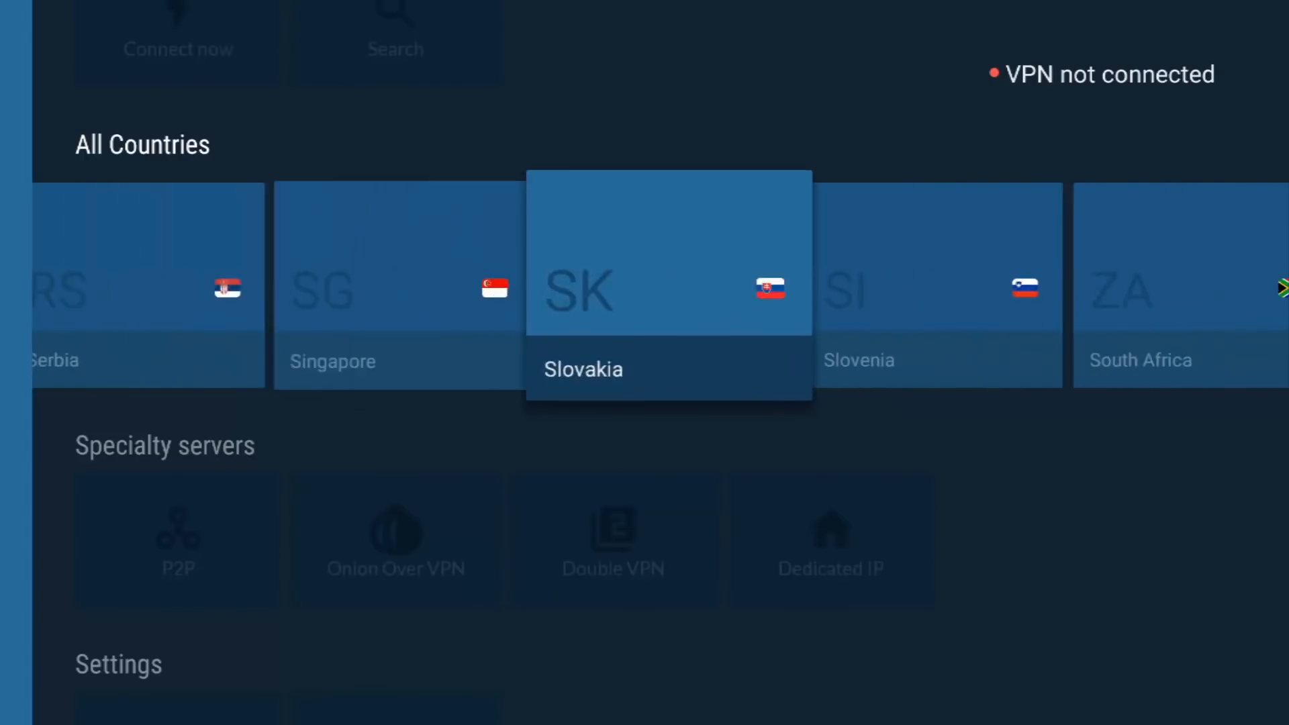
{"action": "scroll", "scroll_direction": "right", "scroll_amount": 3}
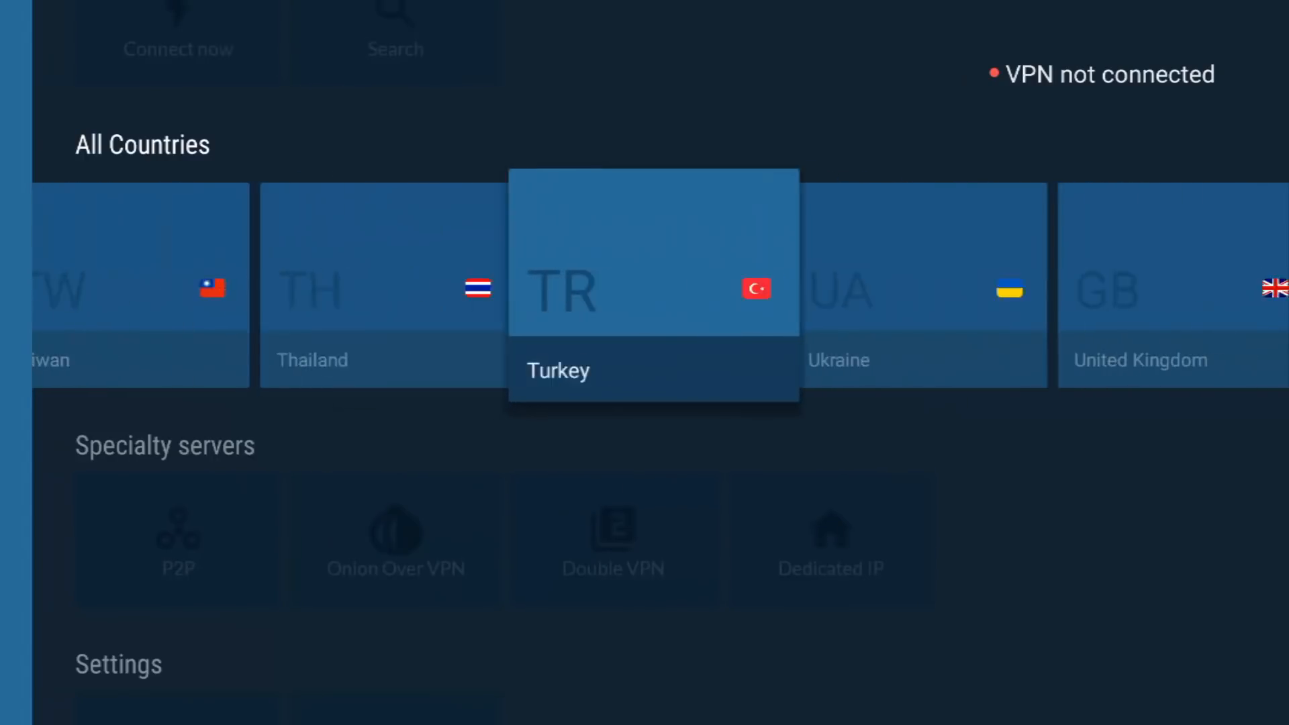
{"action": "scroll", "scroll_direction": "right", "scroll_amount": 3}
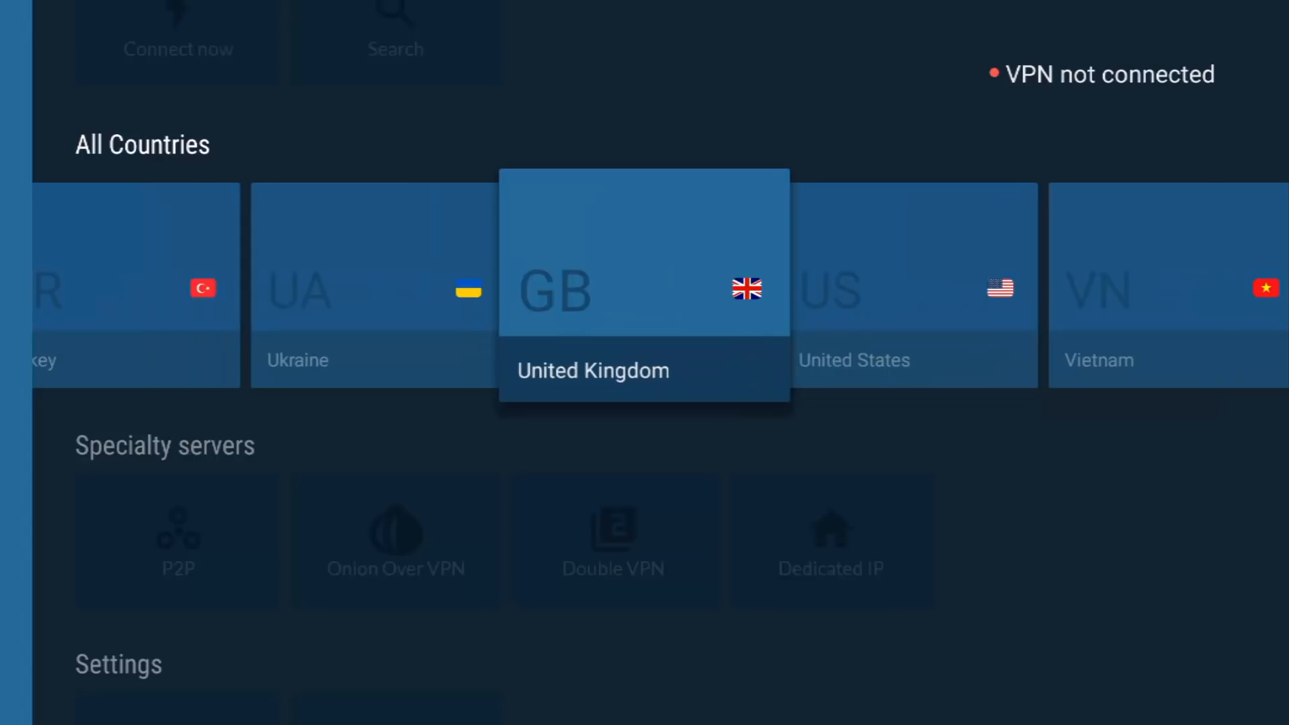
{"action": "left_click", "coordinate": [645, 288]}
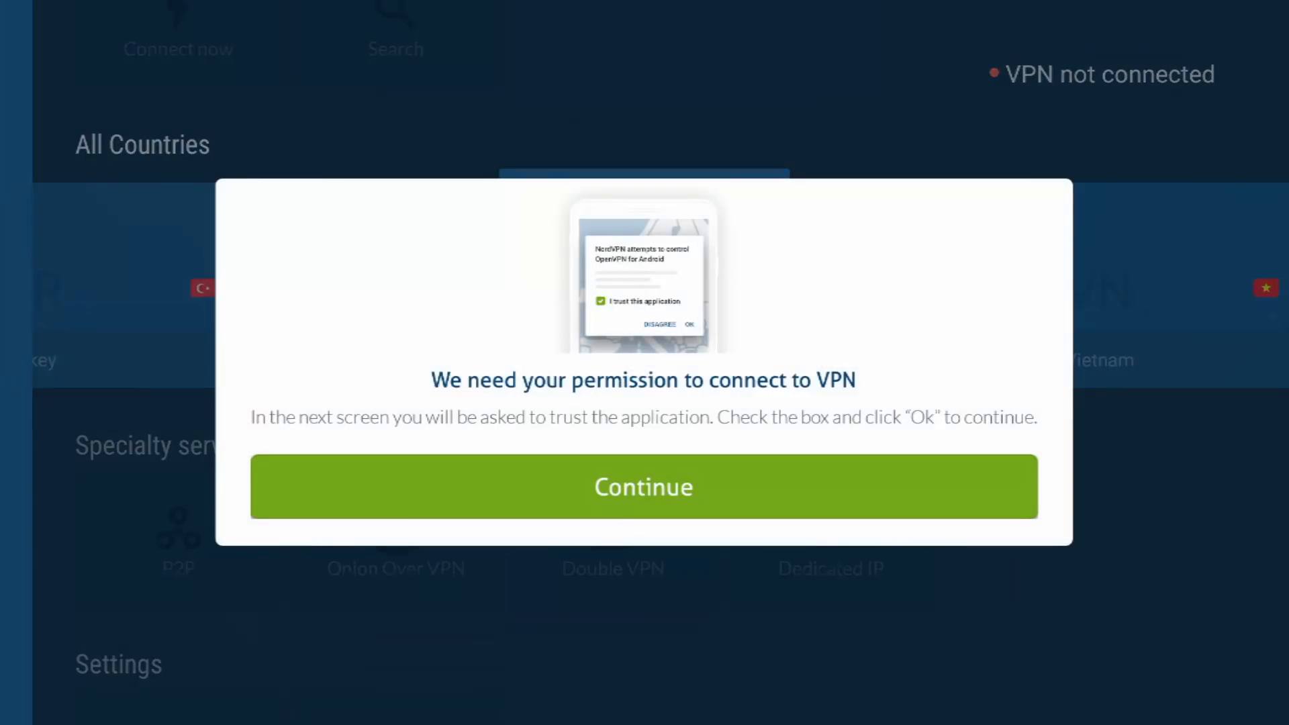
Trust the application and accept the connection request, connecting to United Kingdom #371
{"action": "left_click", "coordinate": [644, 486]}
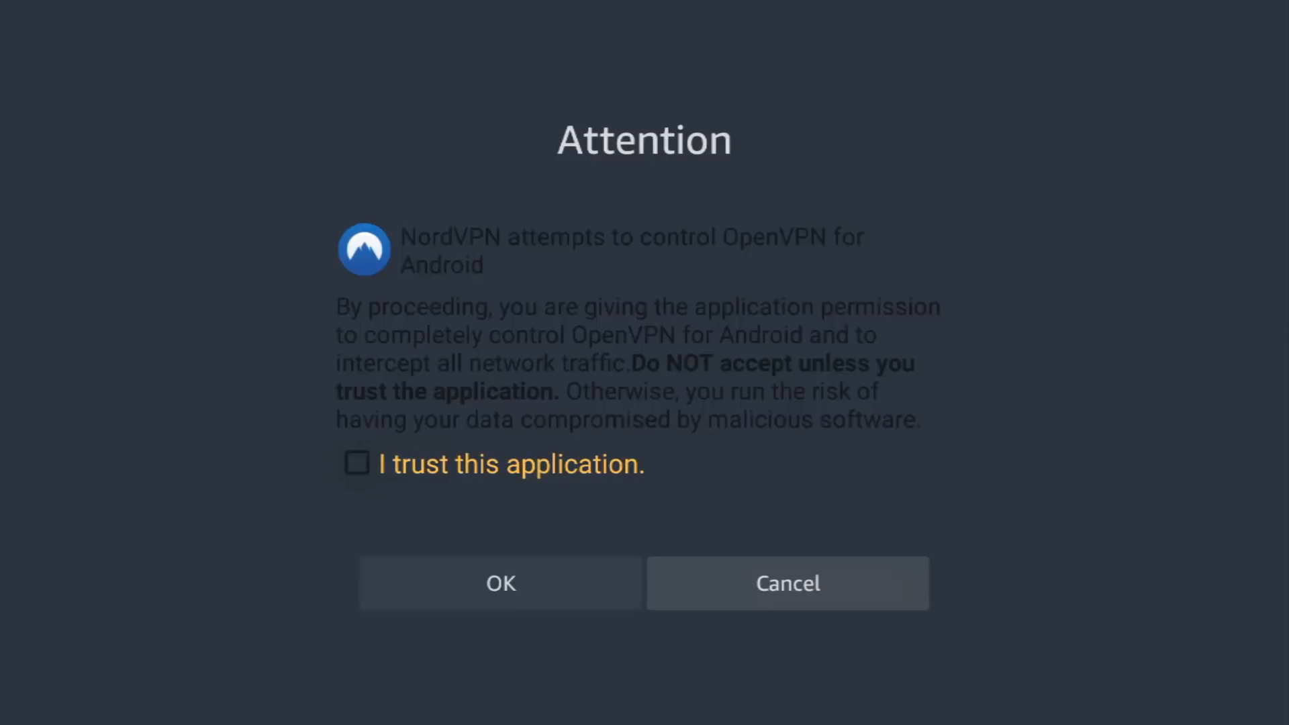
{"action": "left_click", "coordinate": [356, 463]}
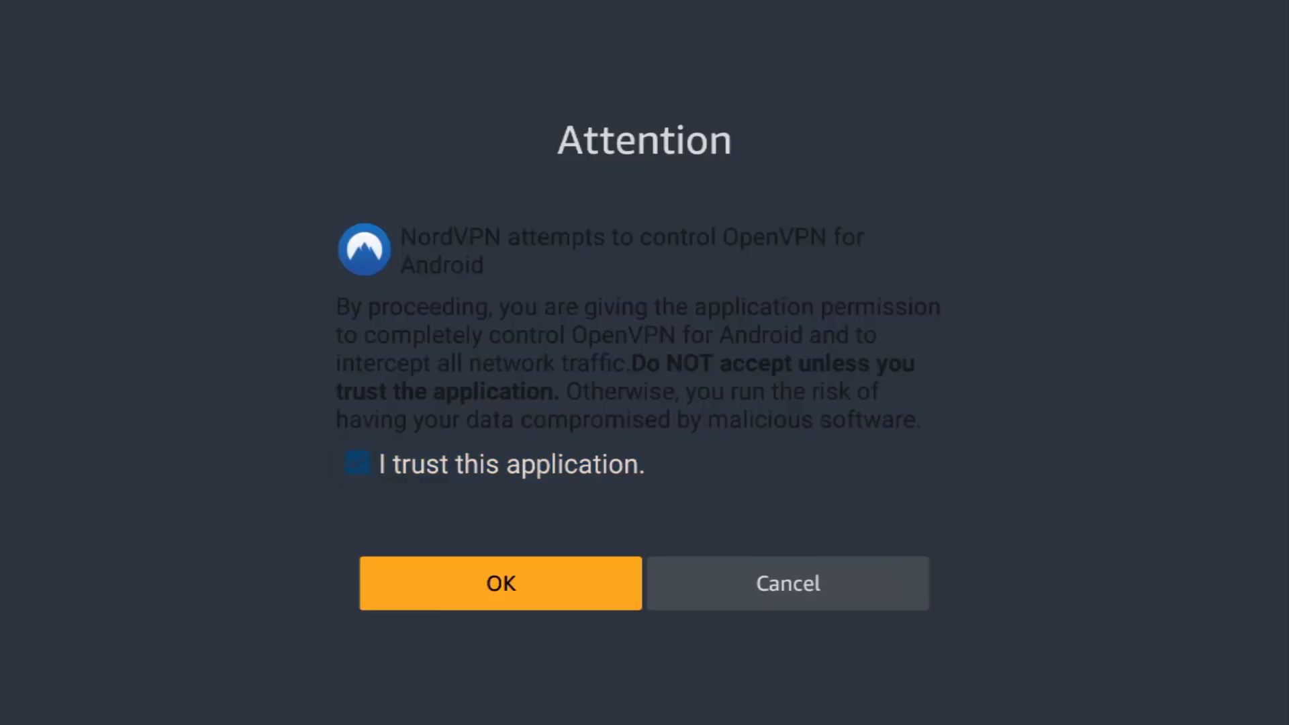
{"action": "left_click", "coordinate": [501, 583]}
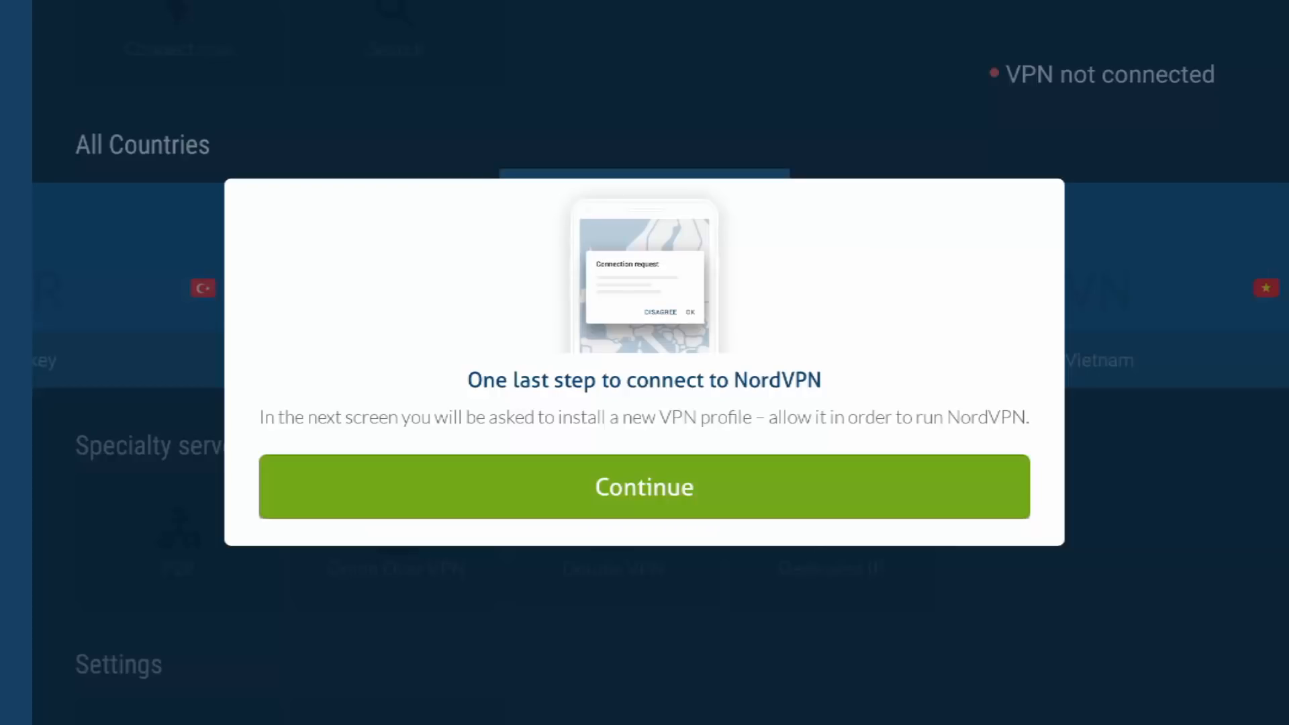
{"action": "left_click", "coordinate": [644, 487]}
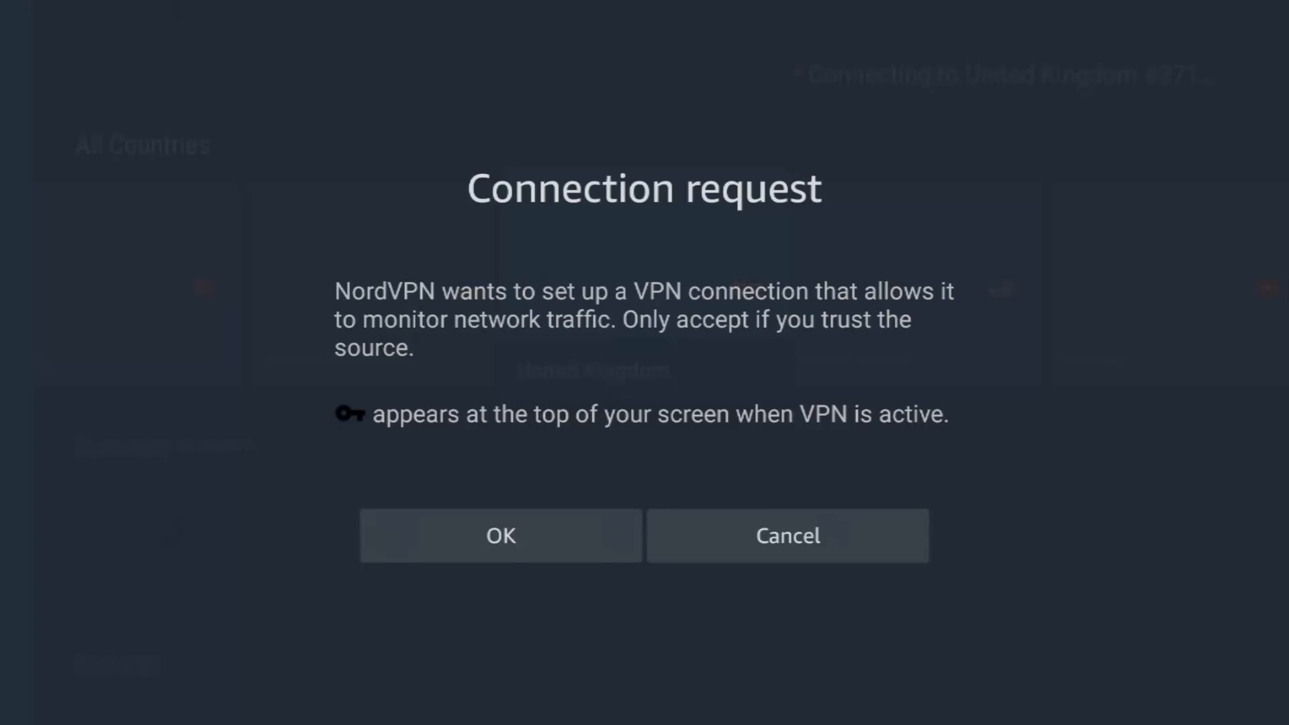
{"action": "mouse_move", "coordinate": [499, 536]}
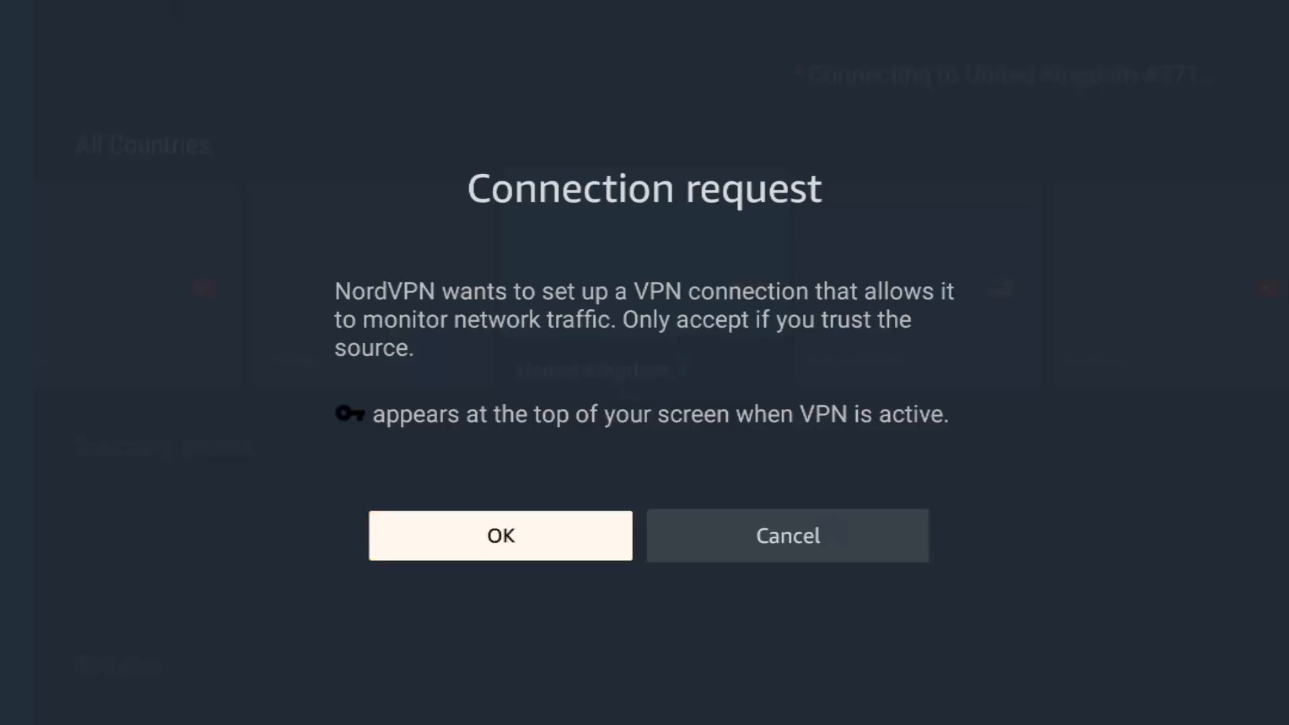
{"action": "left_click", "coordinate": [500, 535]}
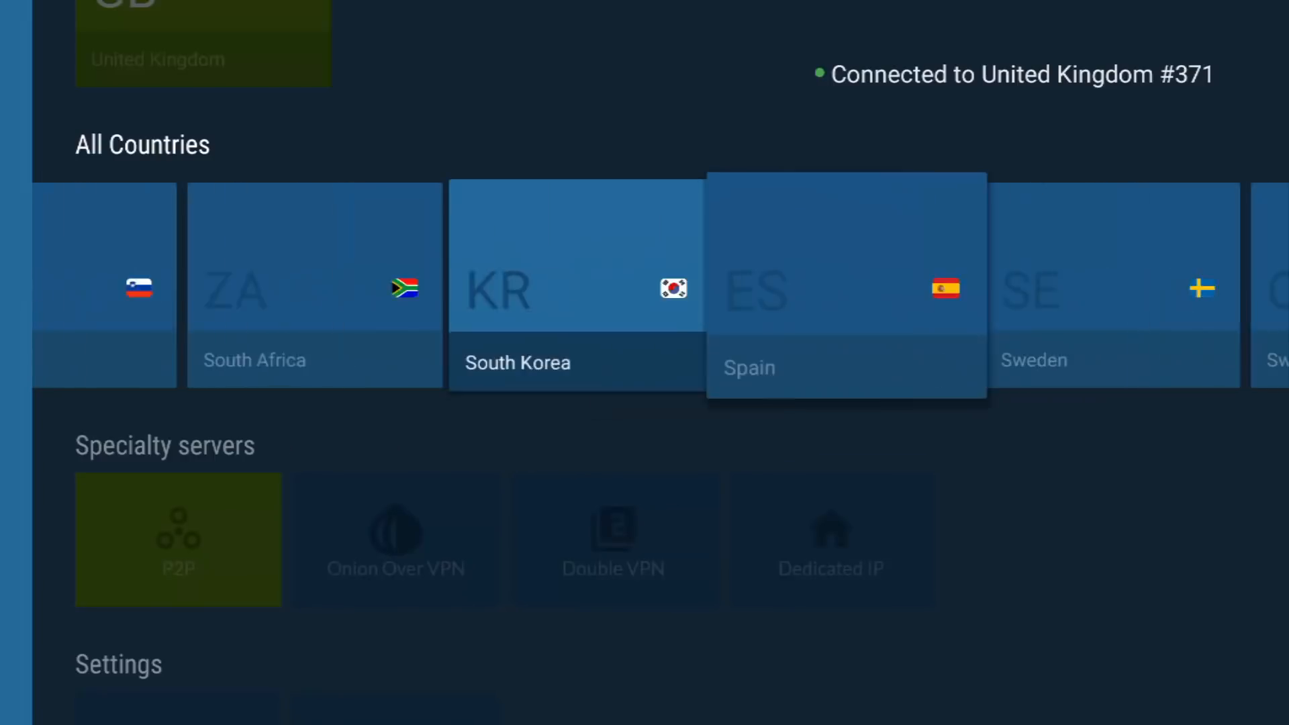
Reveal NordVPN's side menu and move down to Specialty servers, keeping United Kingdom #371 connected
{"action": "scroll", "scroll_direction": "right", "scroll_amount": 3}
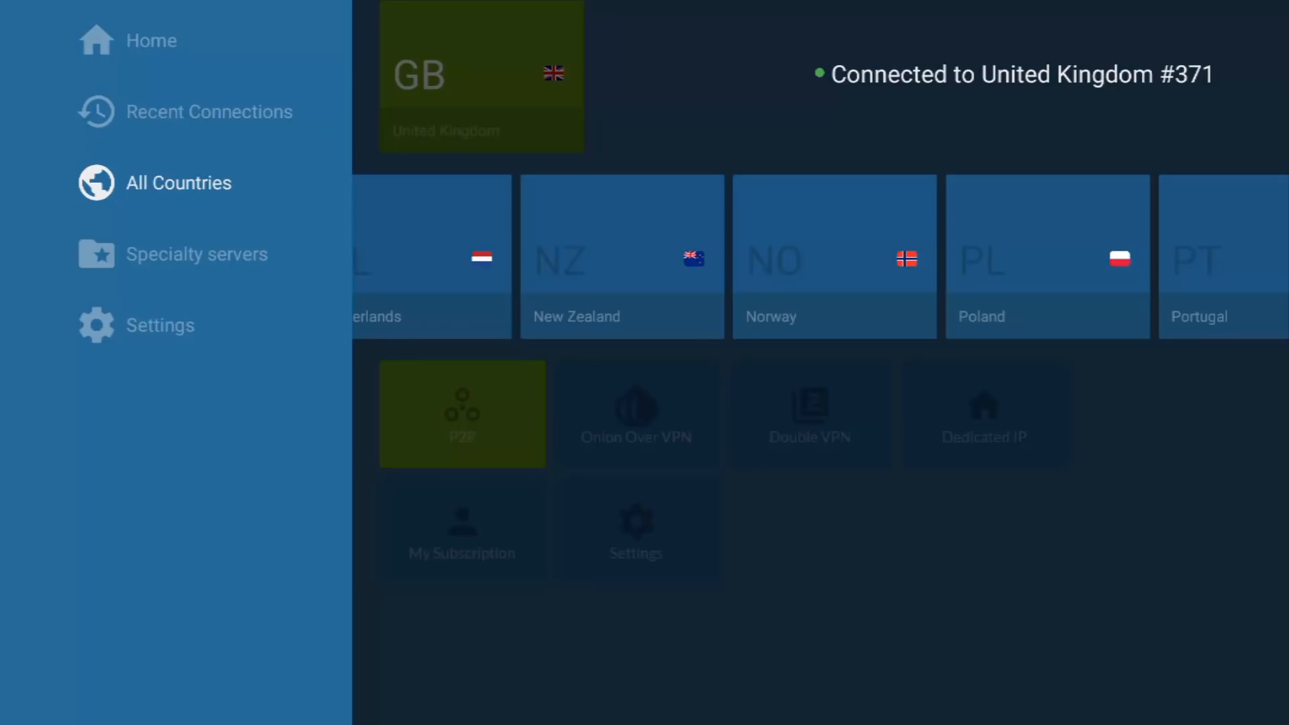
{"action": "scroll", "scroll_direction": "down", "scroll_amount": 3}
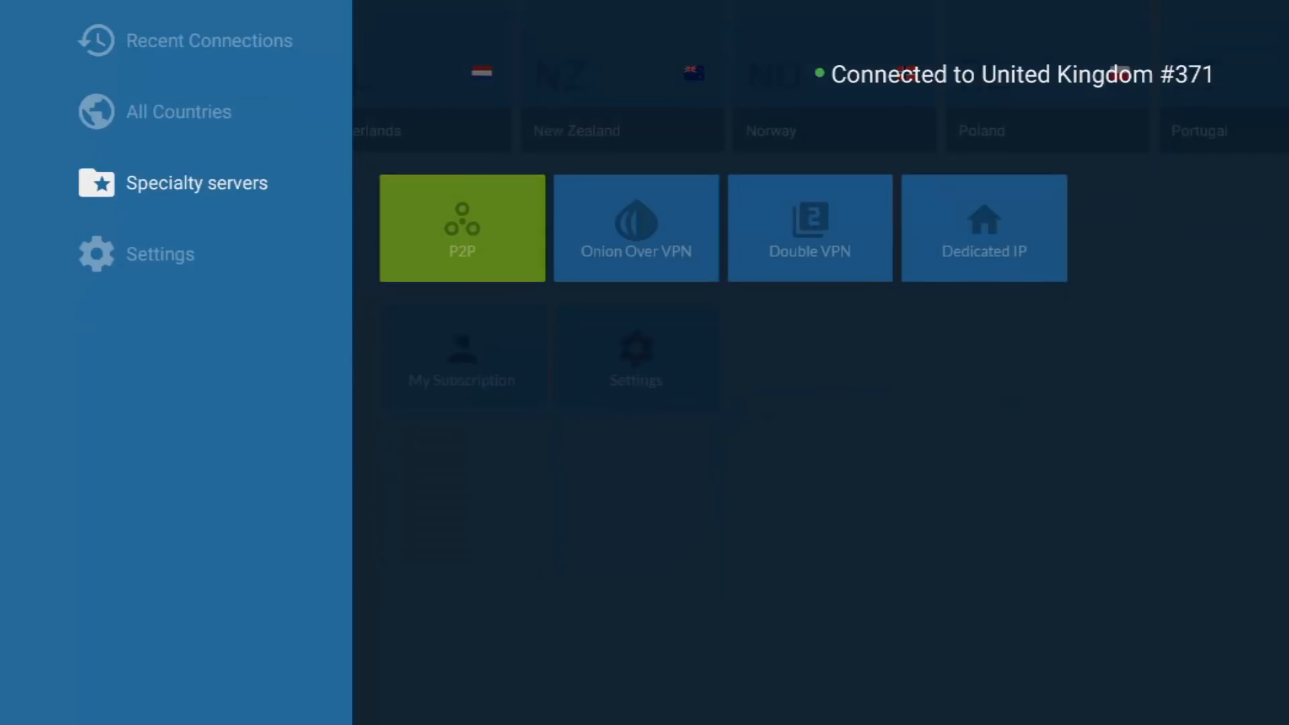